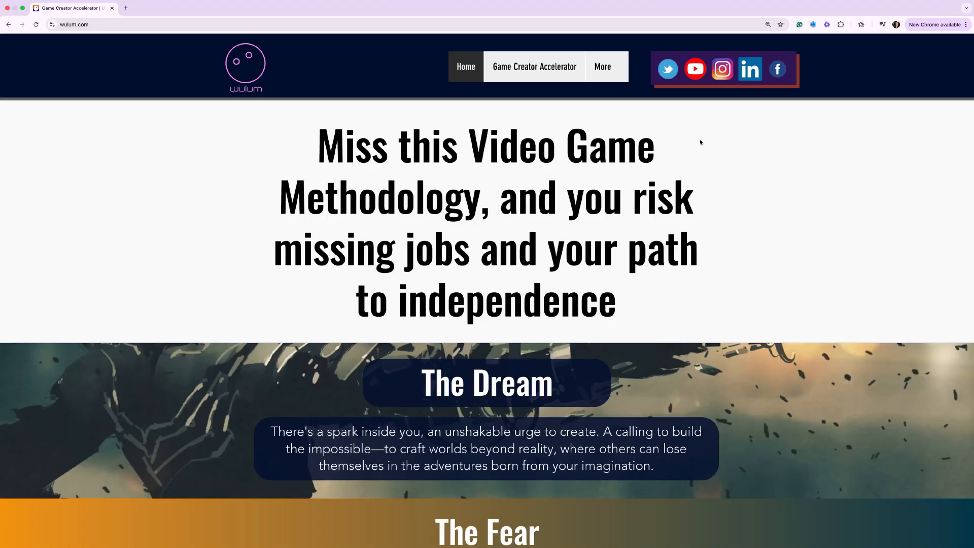
# Scroll down through the UnrealWorkingProjects folder's list of project folders
pyautogui.scroll(-3)
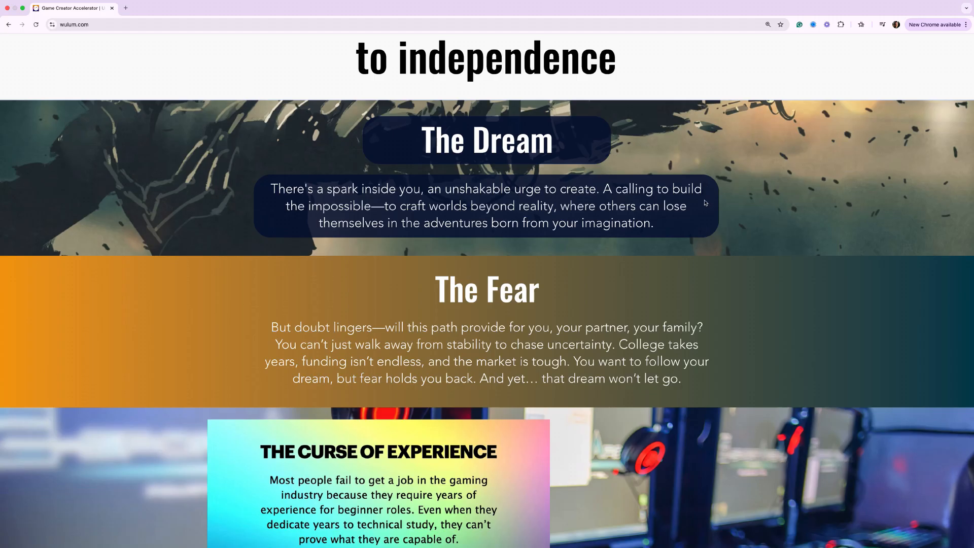
pyautogui.scroll(-3)
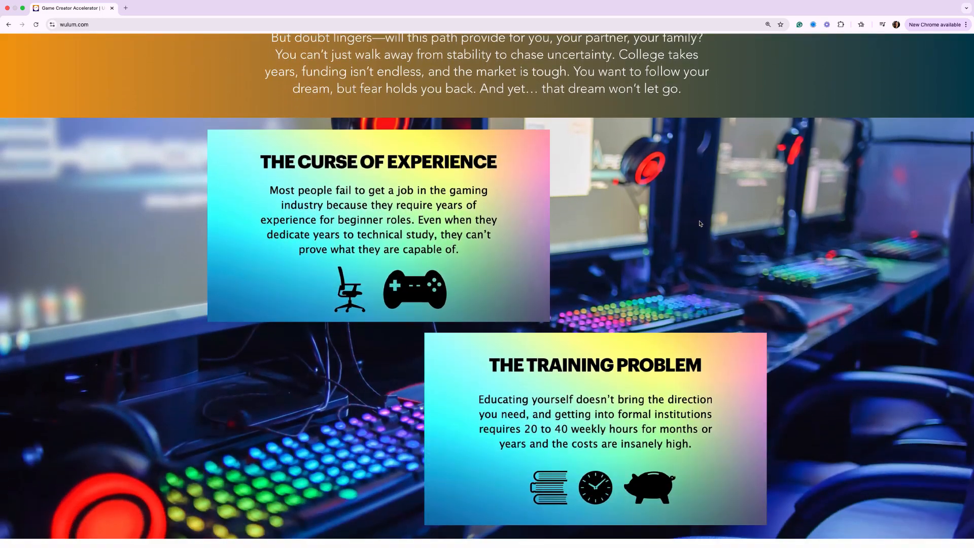
pyautogui.scroll(-3)
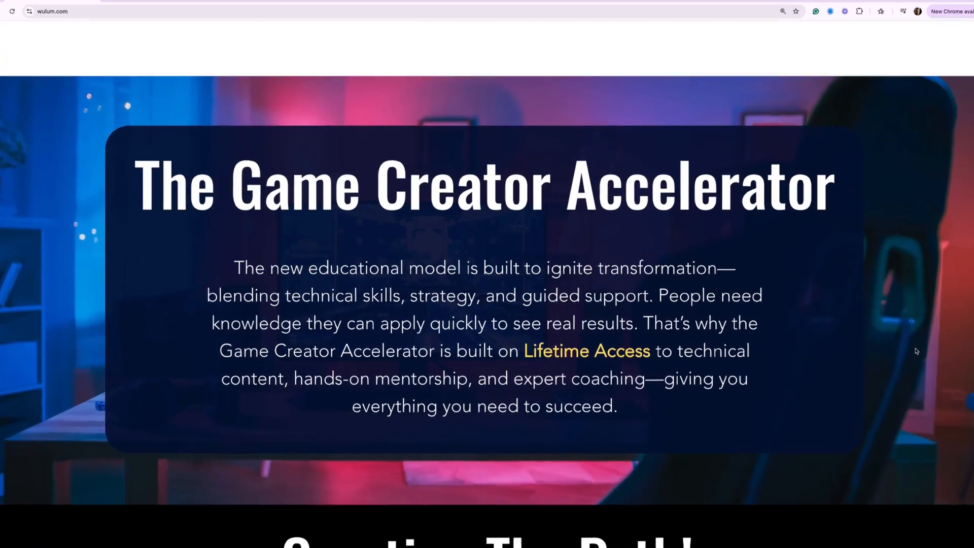
pyautogui.scroll(-3)
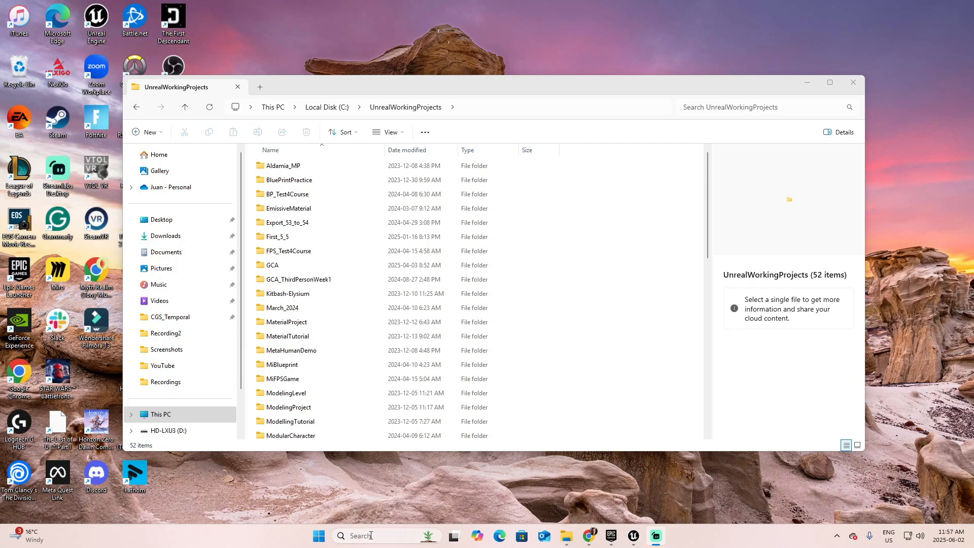
pyautogui.moveTo(370, 535)
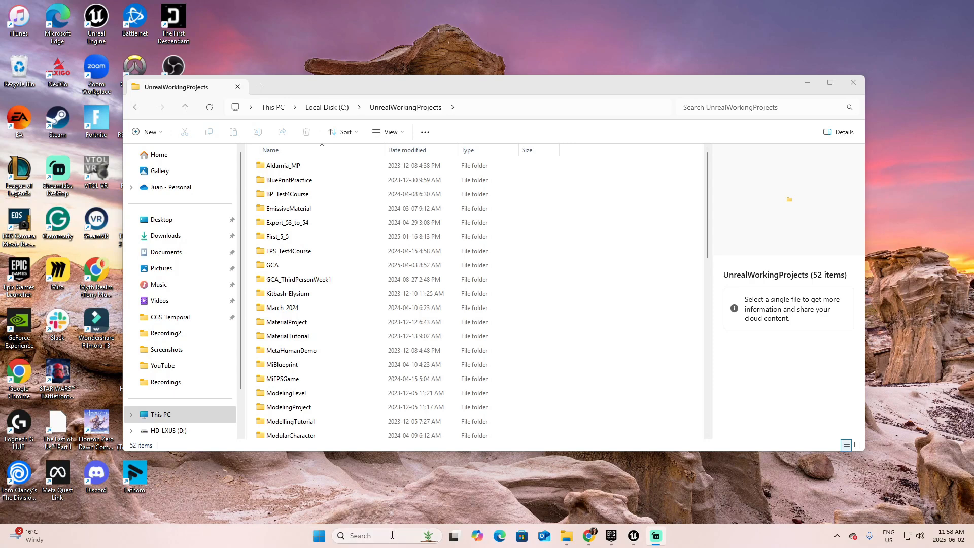
# Launch Visual Studio 2022 from Windows search and start a new project filtered to C++ templates
pyautogui.click(386, 536)
pyautogui.write('visual')
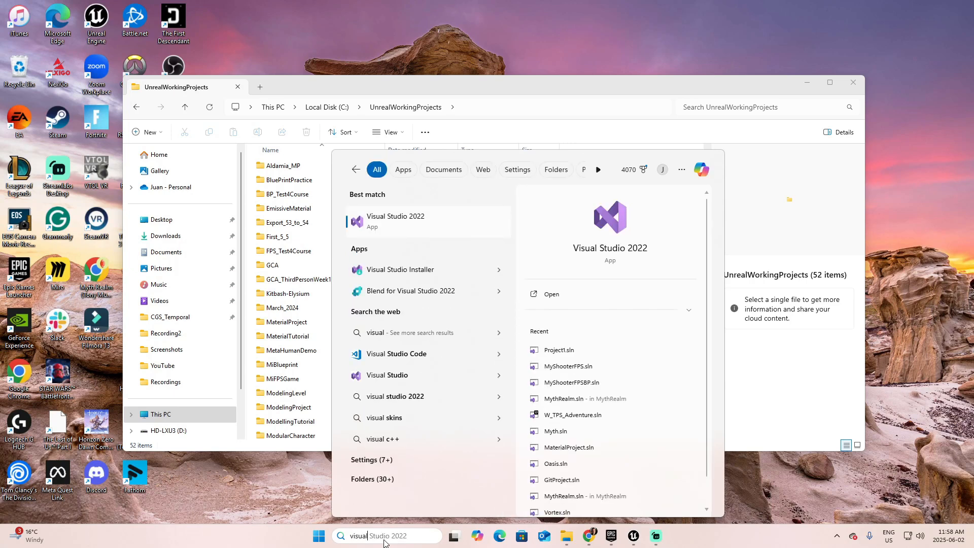
pyautogui.click(395, 221)
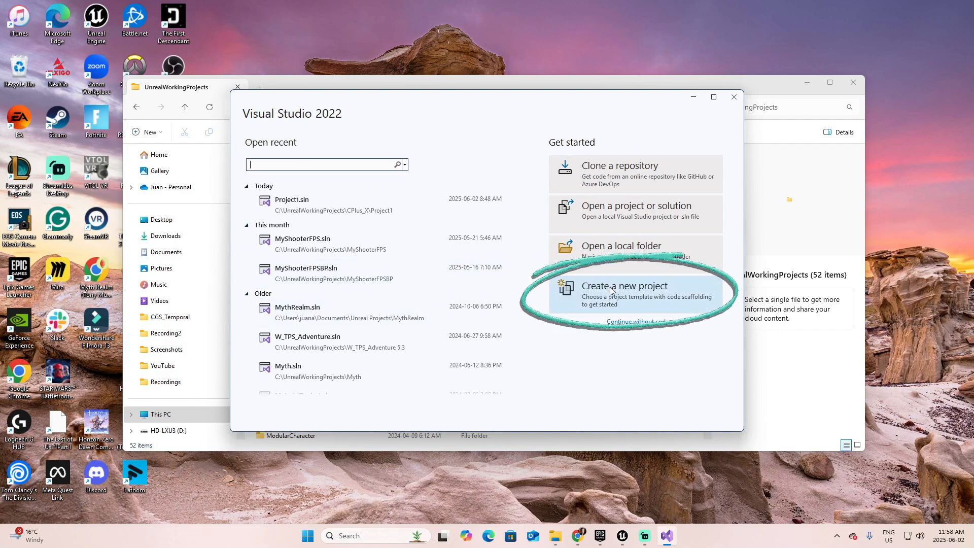
pyautogui.click(624, 290)
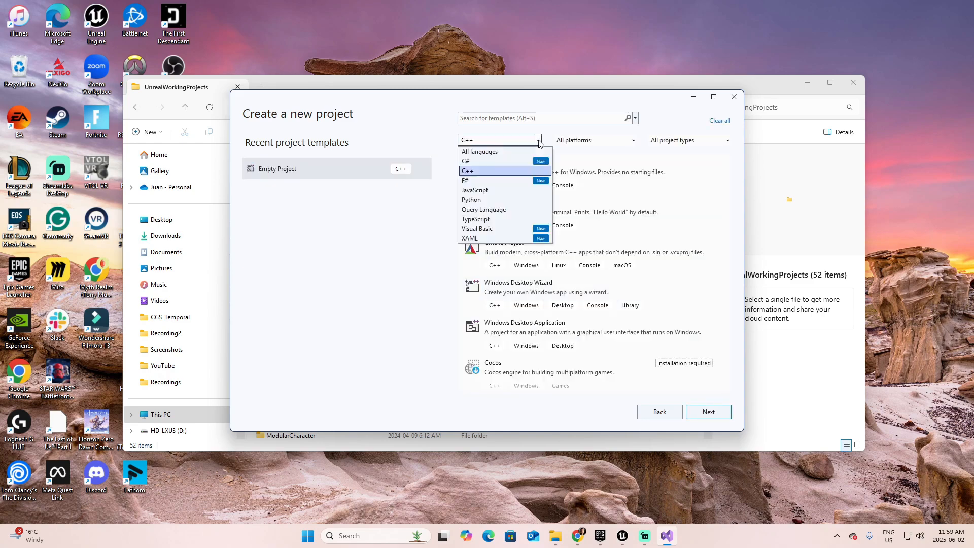
pyautogui.moveTo(486, 191)
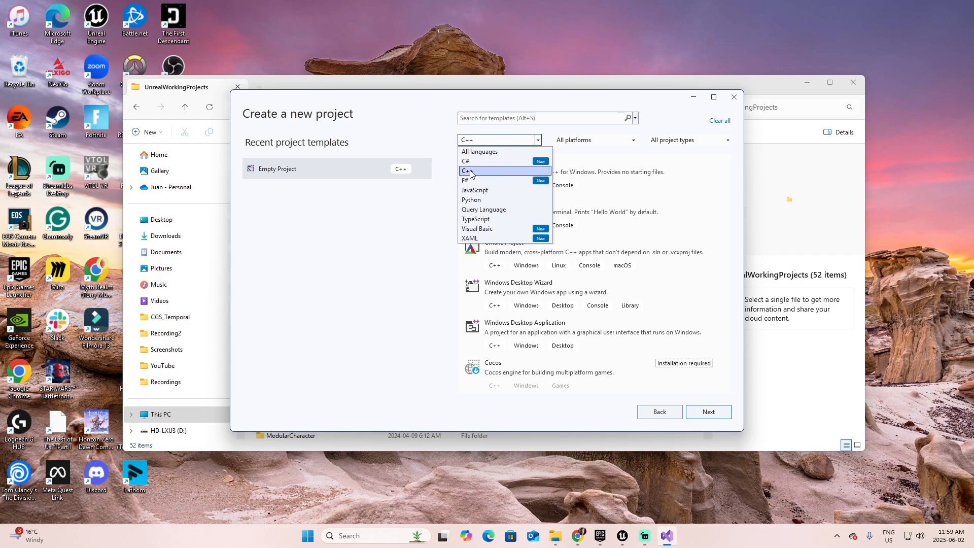
pyautogui.click(466, 170)
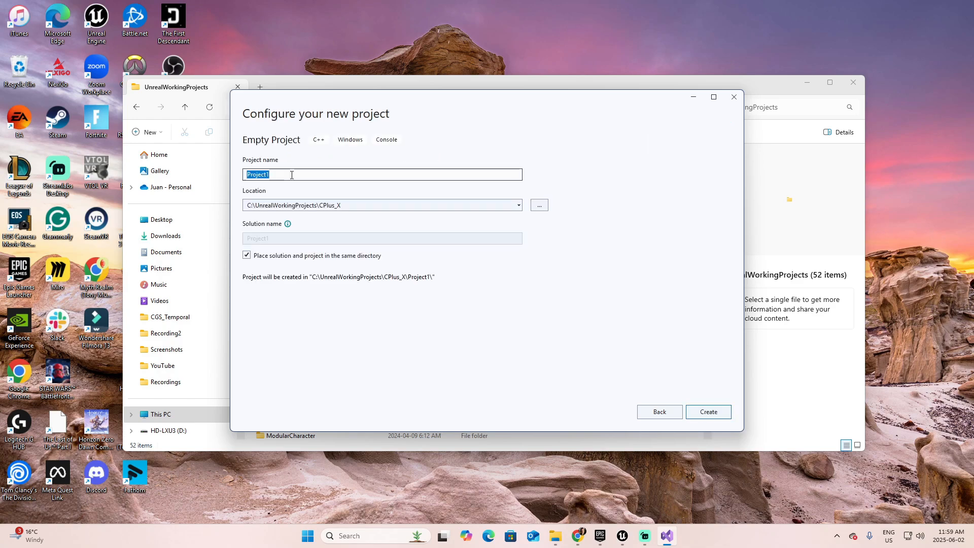
# Name the project CPlus_X, keep solution and project in one directory, and create it
pyautogui.write('C')
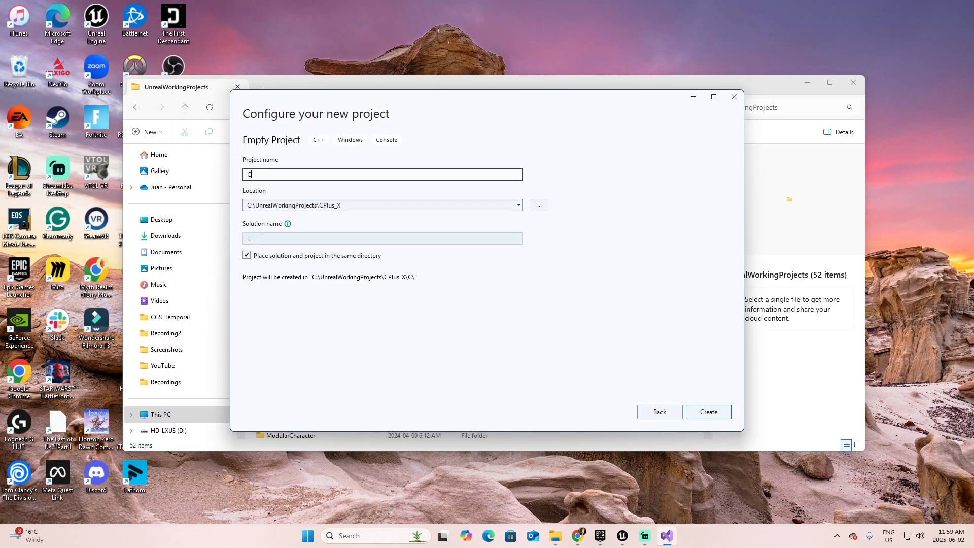
pyautogui.write('Plus_x')
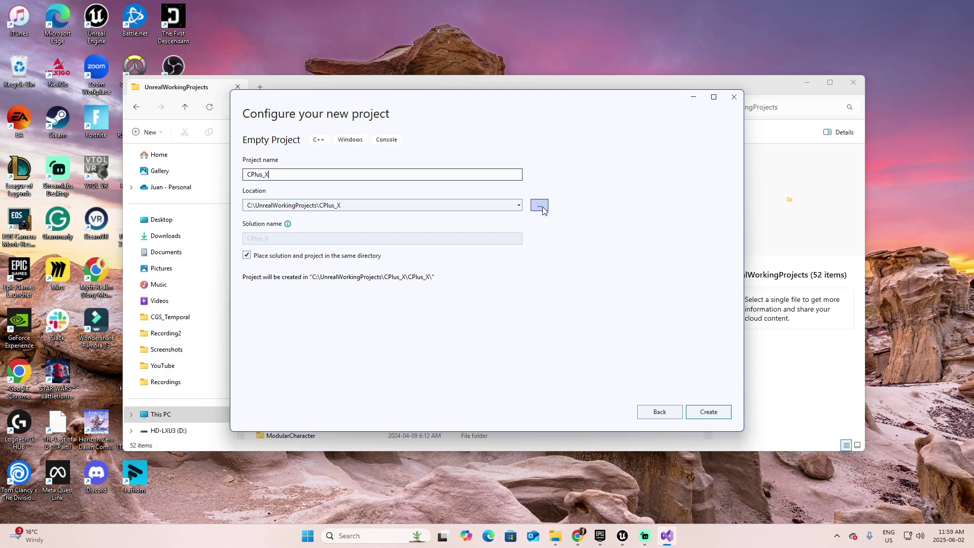
pyautogui.moveTo(539, 205)
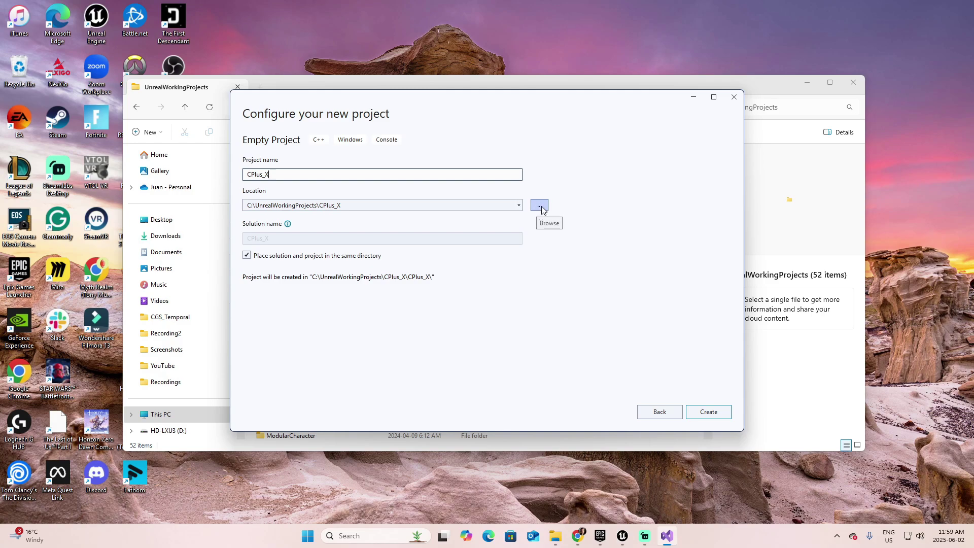
pyautogui.click(246, 256)
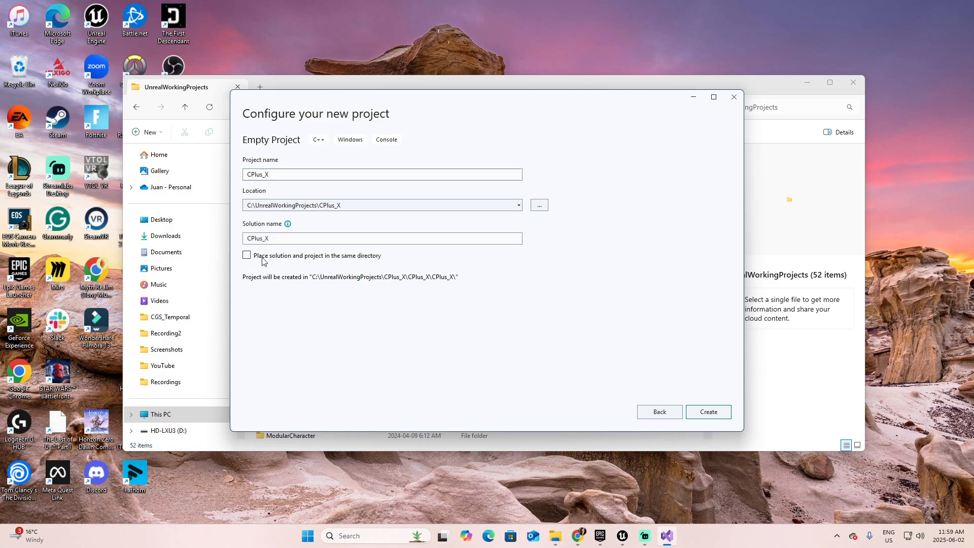
pyautogui.moveTo(372, 256)
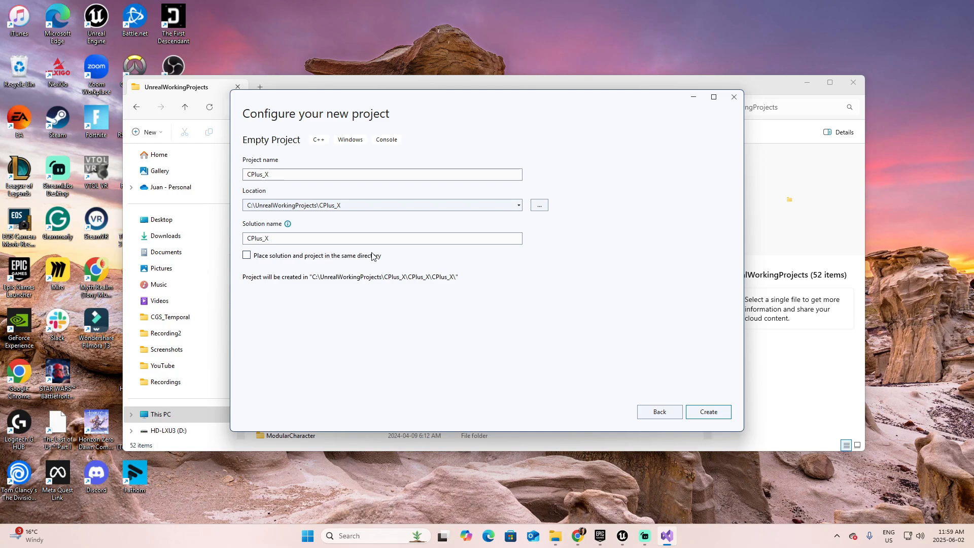
pyautogui.click(246, 256)
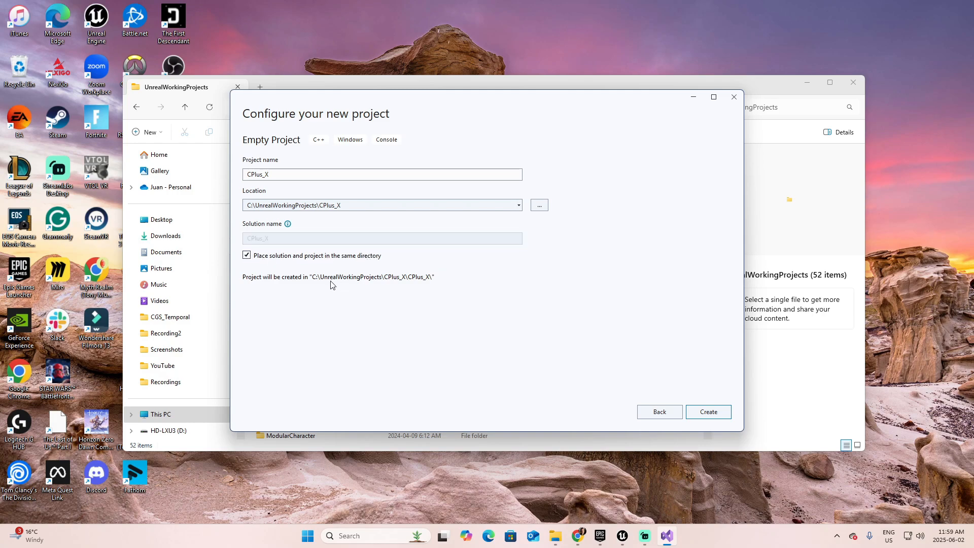
pyautogui.moveTo(393, 276)
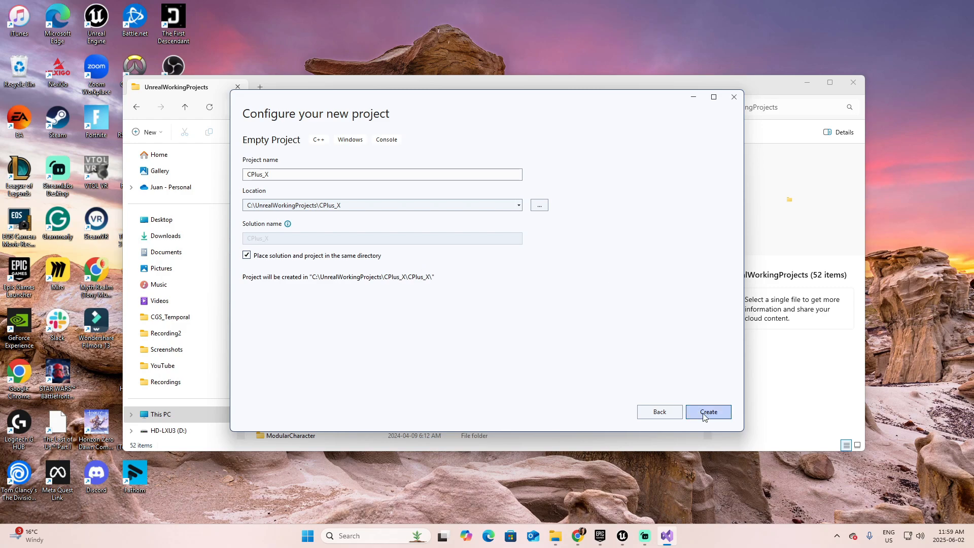
pyautogui.click(708, 412)
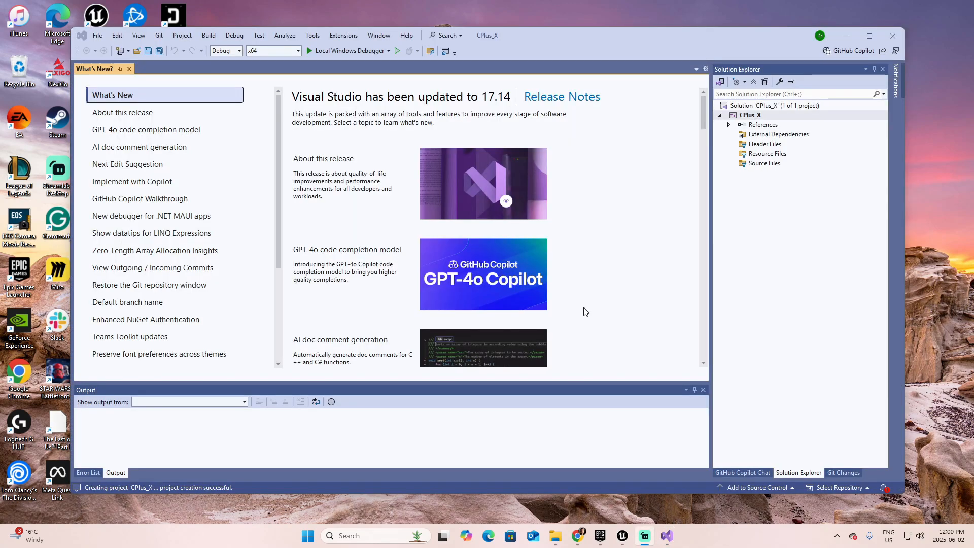
pyautogui.moveTo(790, 250)
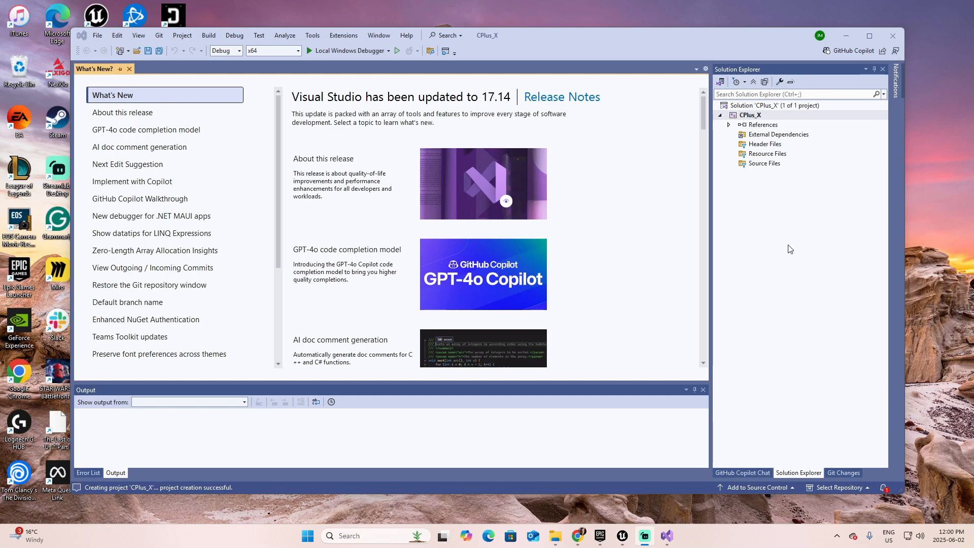
pyautogui.moveTo(745, 69)
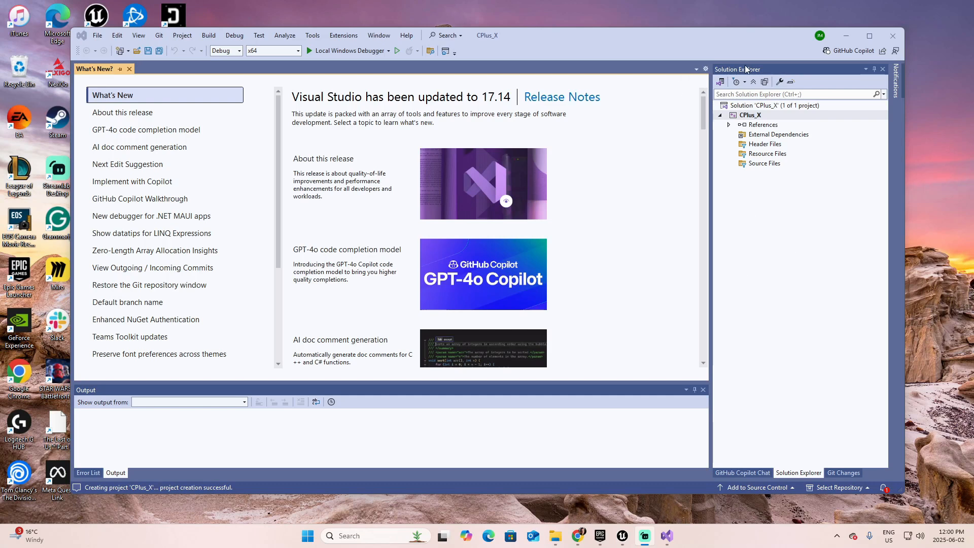
pyautogui.moveTo(757, 75)
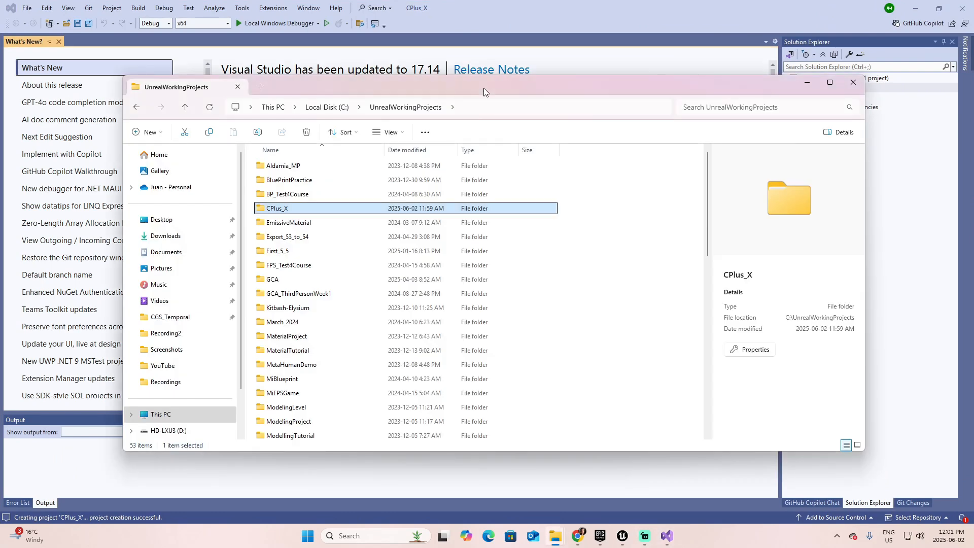
pyautogui.moveTo(277, 212)
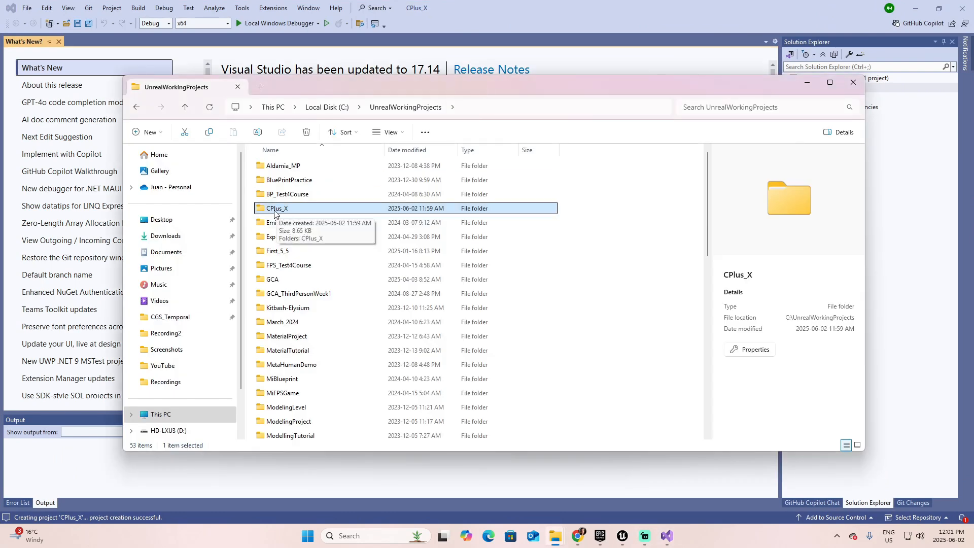
# Browse into the inner CPlus_X folder and open CPlus_X.sln in Visual Studio
pyautogui.doubleClick(276, 208)
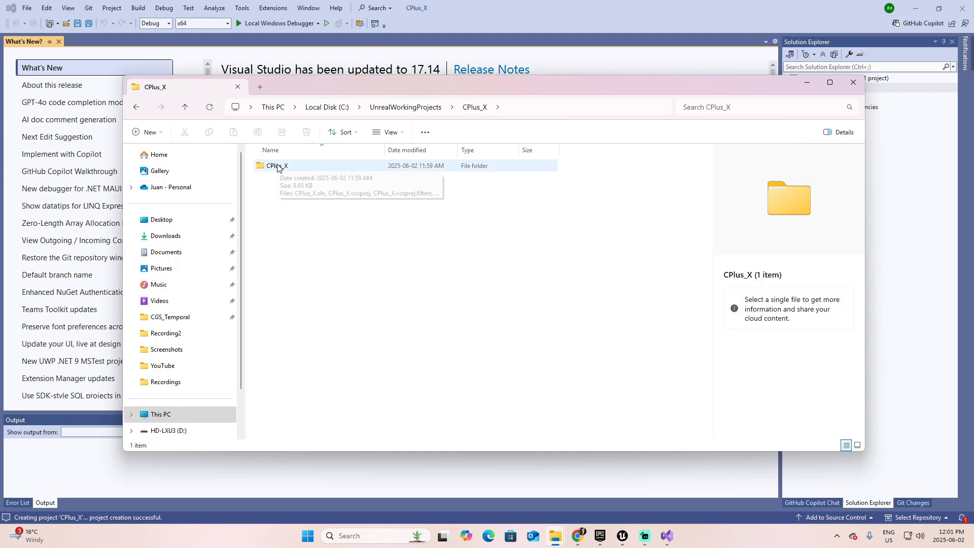
pyautogui.doubleClick(277, 165)
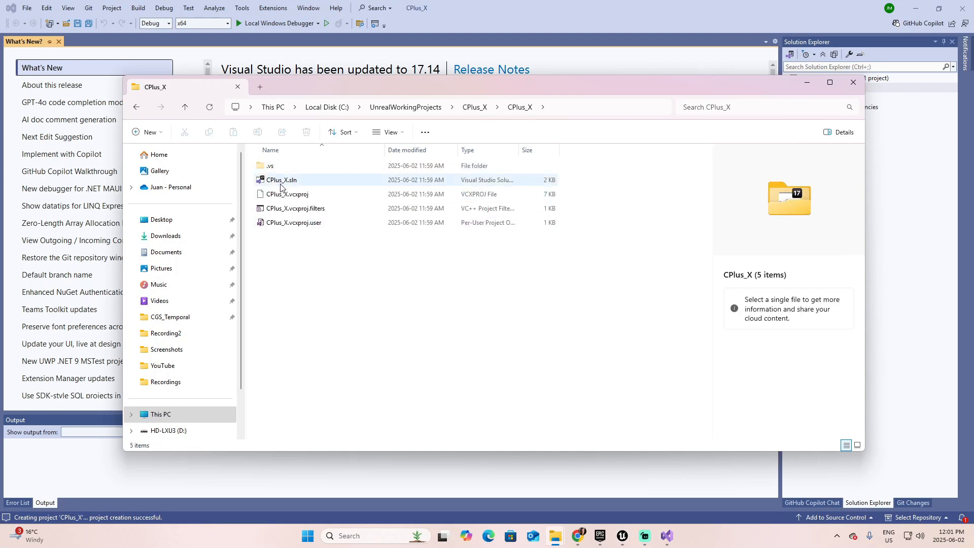
pyautogui.moveTo(286, 194)
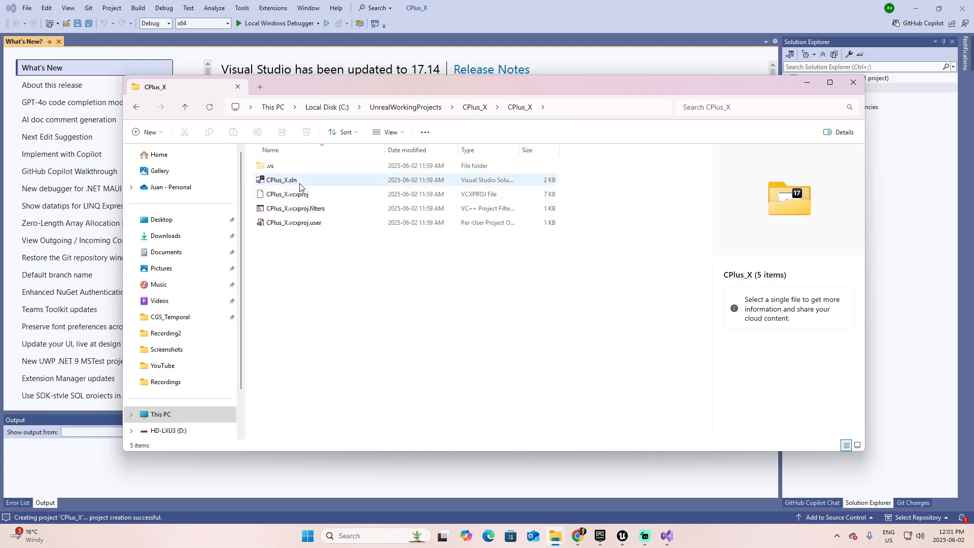
pyautogui.moveTo(299, 183)
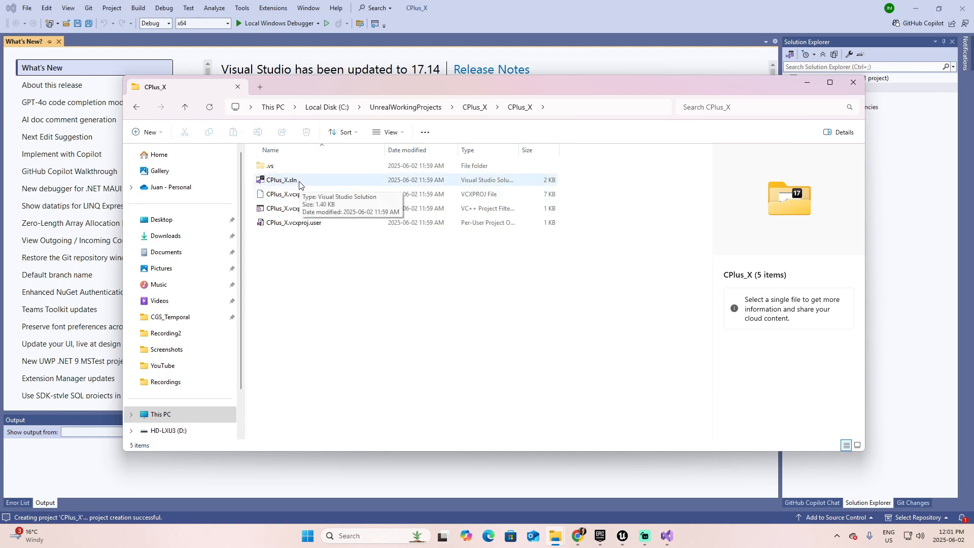
pyautogui.moveTo(294, 265)
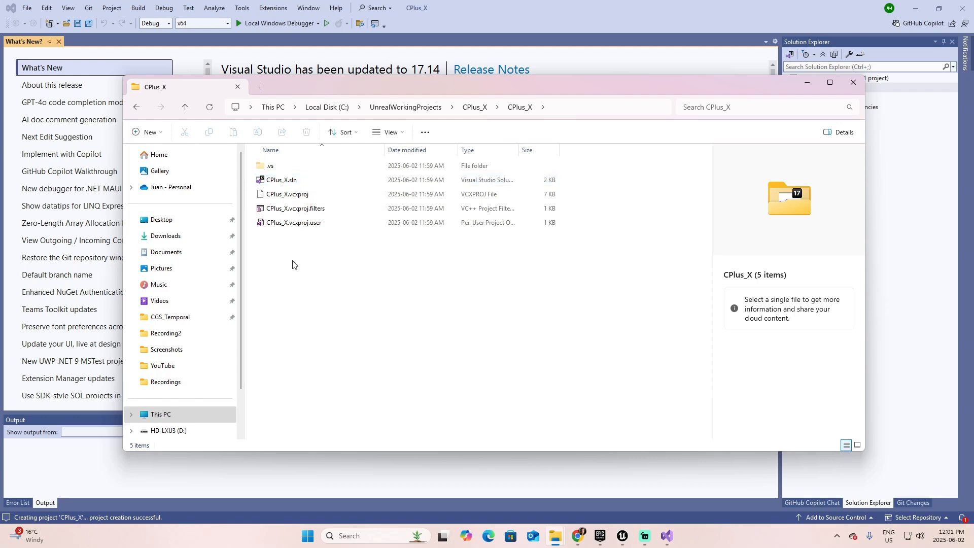
pyautogui.click(852, 82)
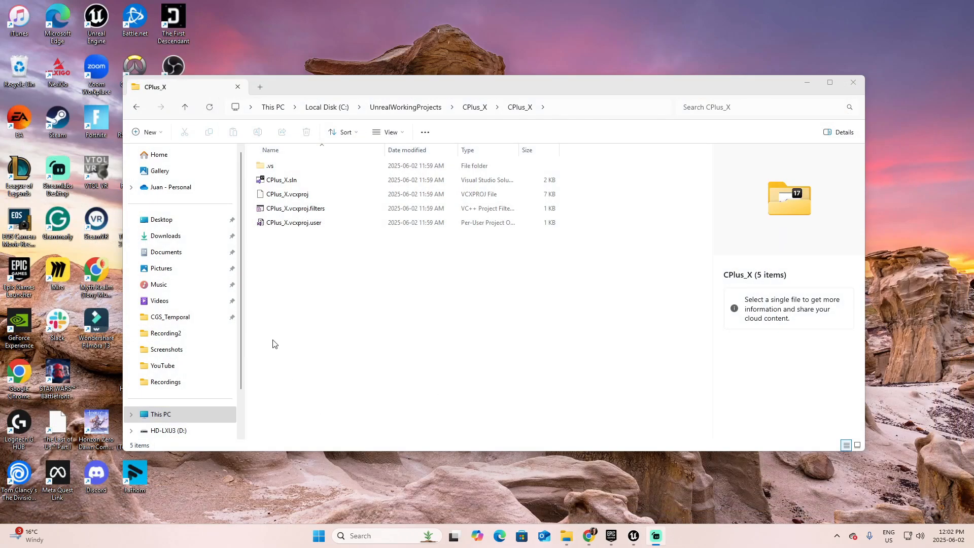
pyautogui.doubleClick(280, 179)
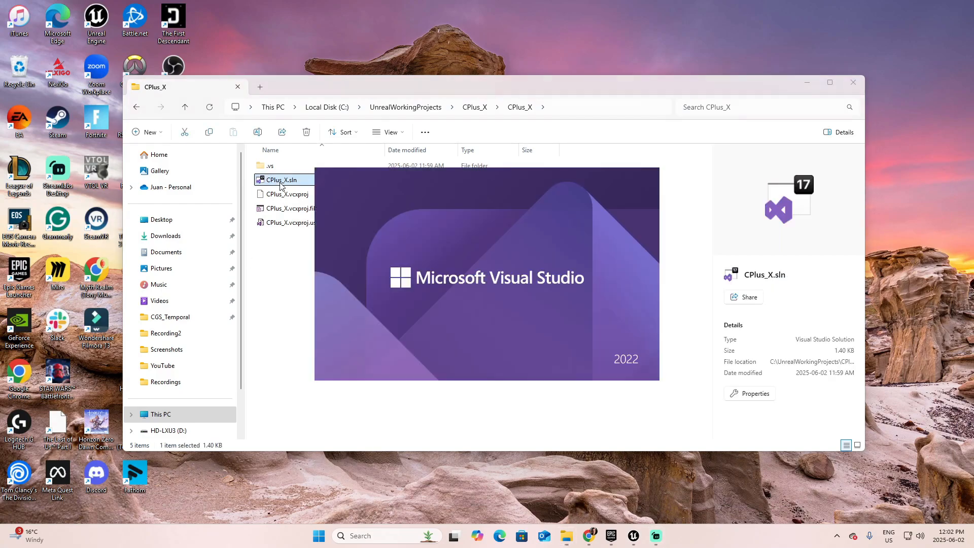
pyautogui.doubleClick(277, 180)
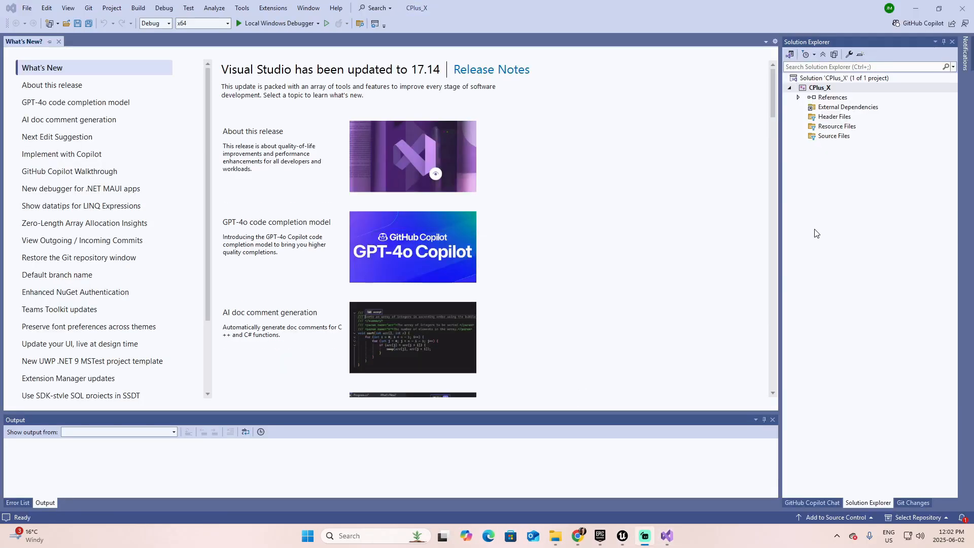
pyautogui.moveTo(818, 156)
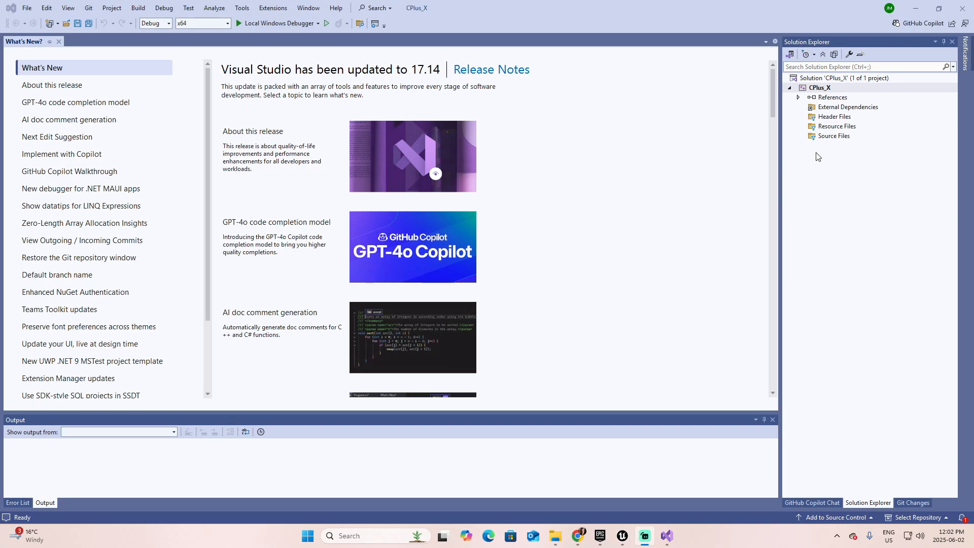
# Add a new C++ source file named Main.cpp to the CPlus_X project
pyautogui.rightClick(820, 88)
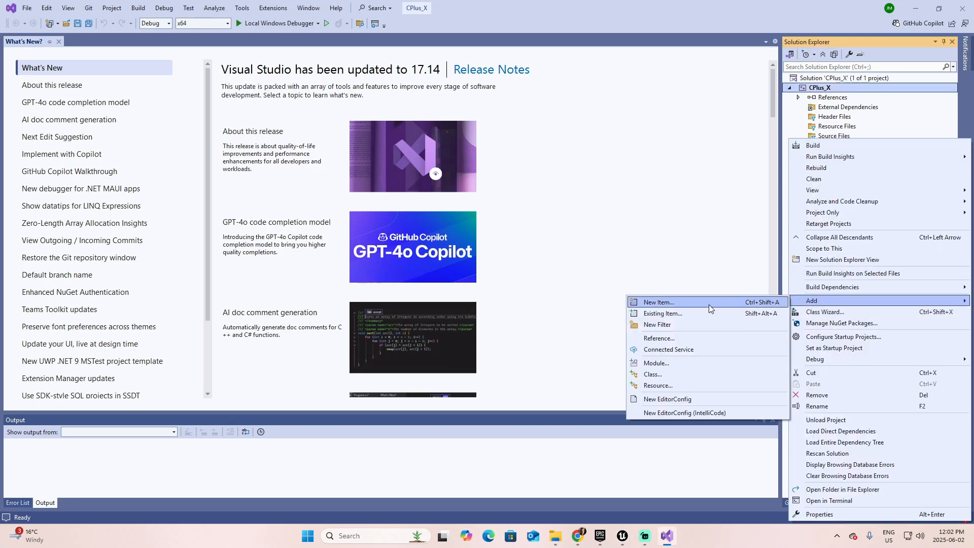
pyautogui.click(658, 302)
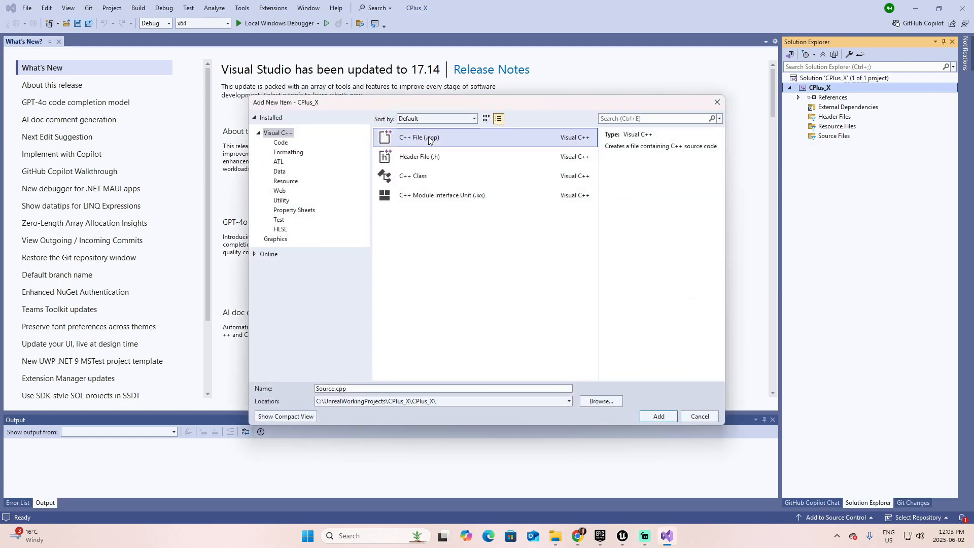
pyautogui.moveTo(430, 144)
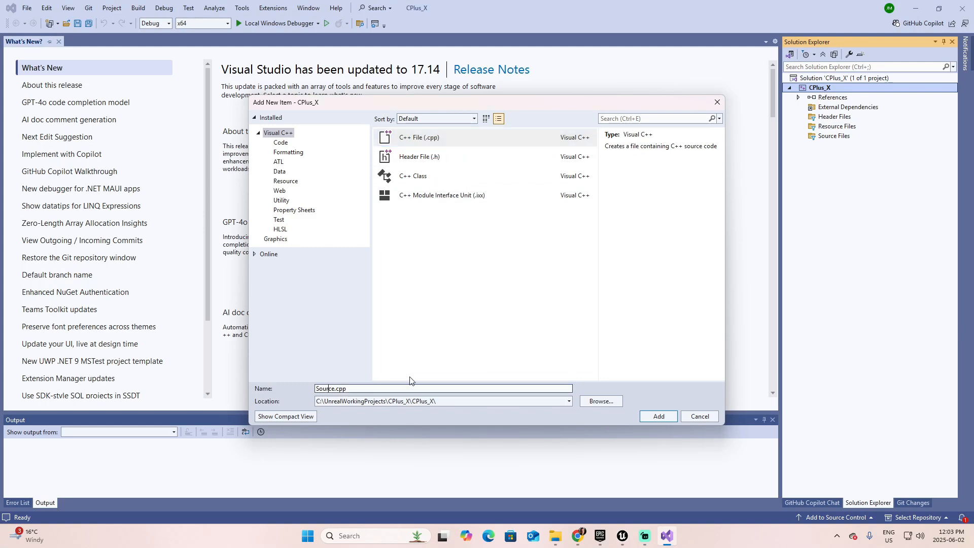
pyautogui.doubleClick(324, 387)
pyautogui.write('Main')
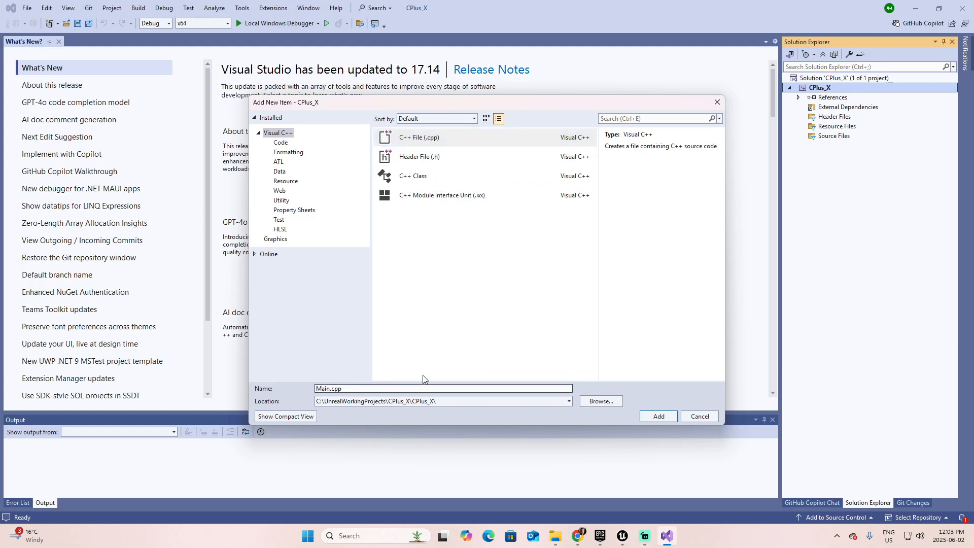
pyautogui.click(658, 415)
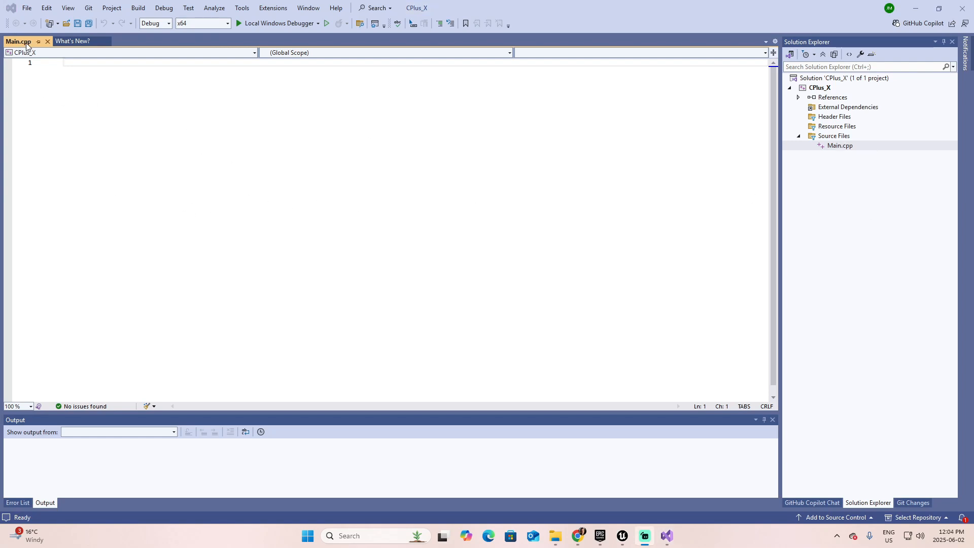
pyautogui.moveTo(21, 42)
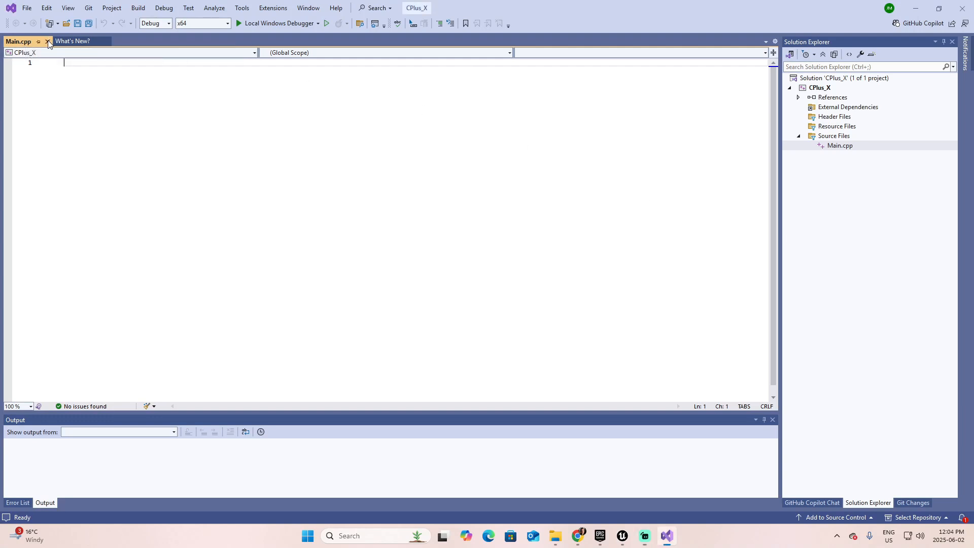
# Reopen Main.cpp and add the #include <iostream> line using the completion suggestion
pyautogui.click(47, 41)
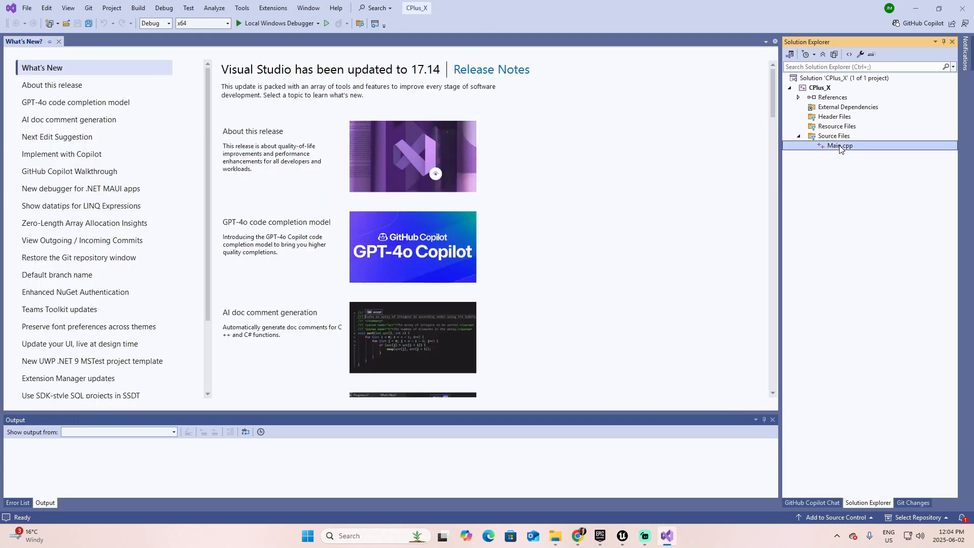
pyautogui.doubleClick(840, 146)
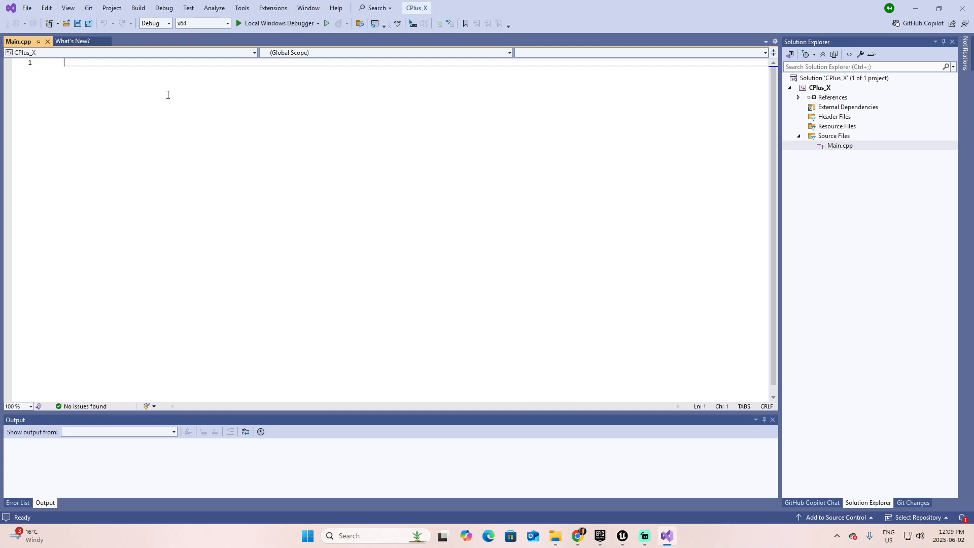
pyautogui.write('#include')
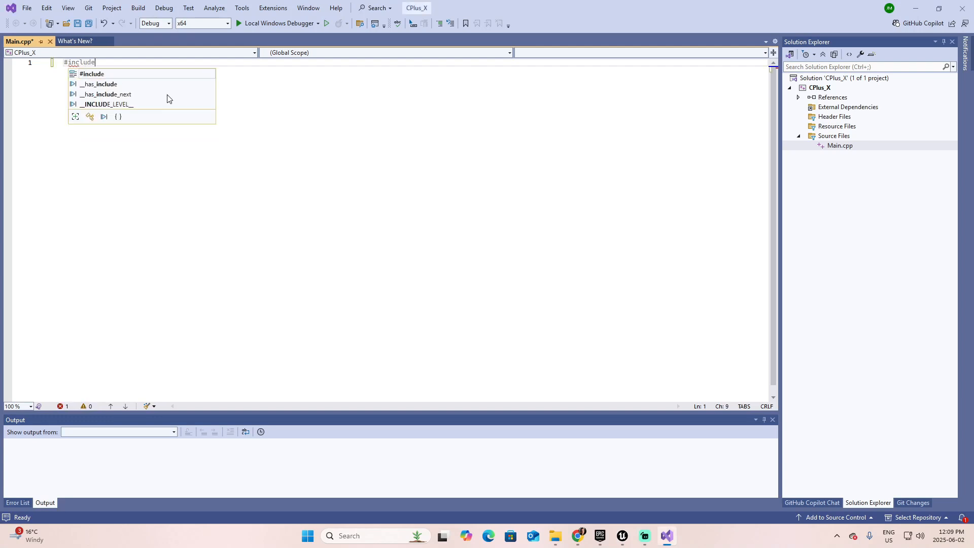
pyautogui.write('<iostr>')
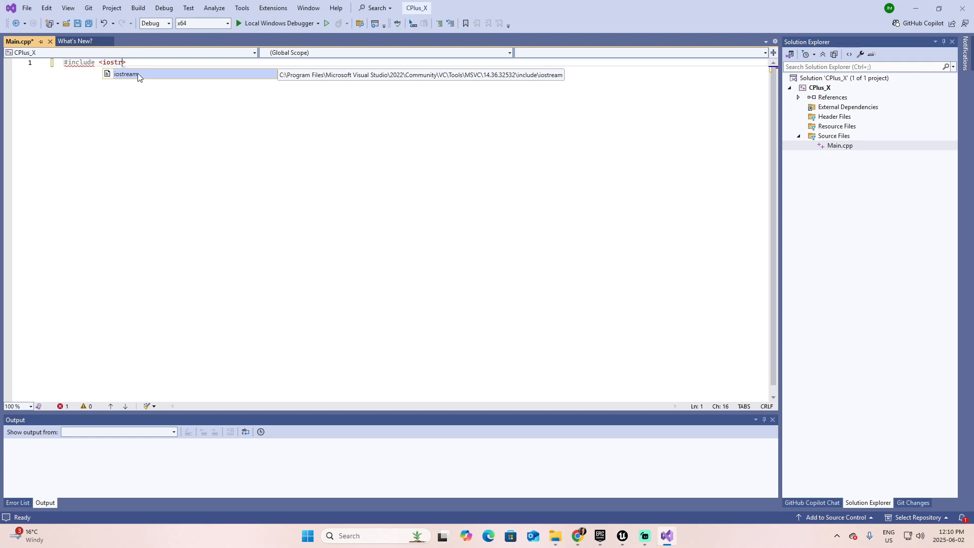
pyautogui.press('Tab')
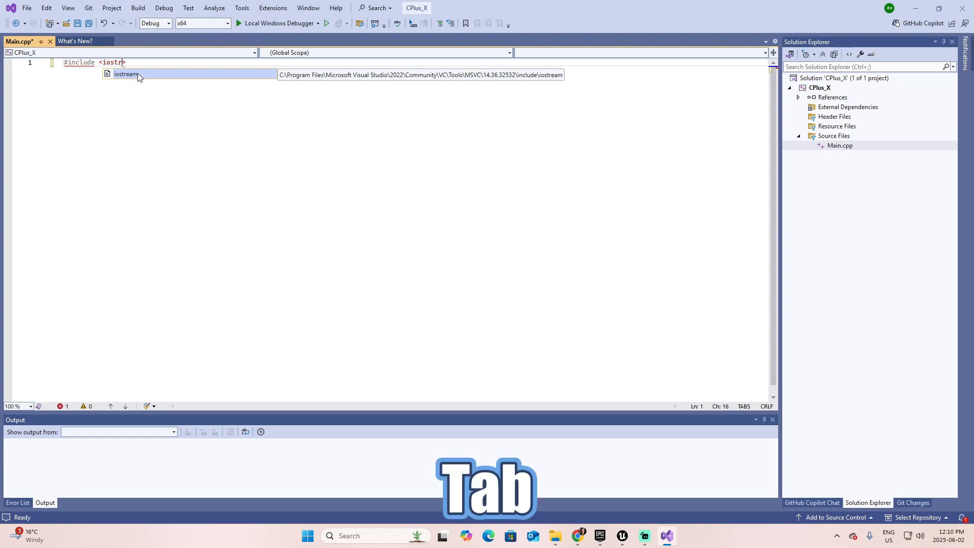
pyautogui.press('Tab')
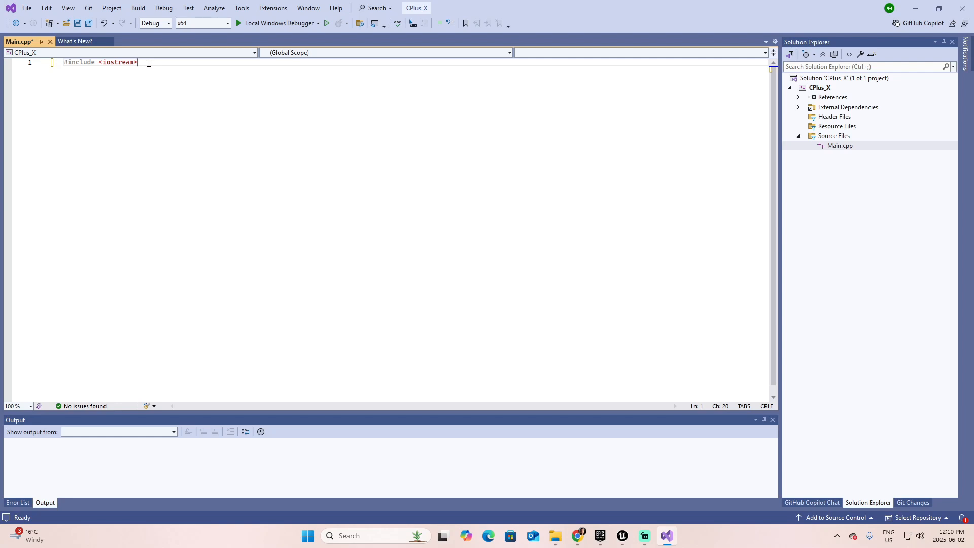
pyautogui.press('Enter')
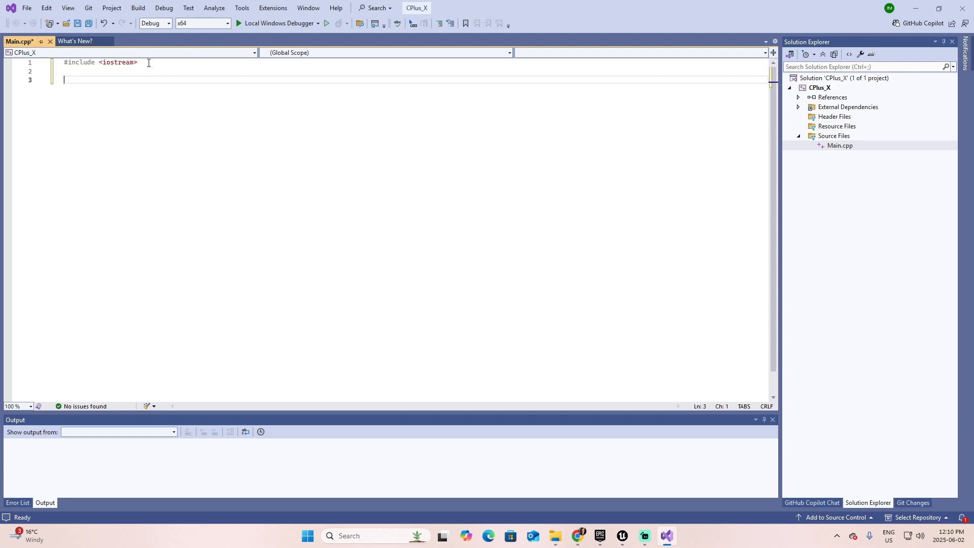
# Write int main() with std::cout << "Hello World!"; and return 0;
pyautogui.write('int')
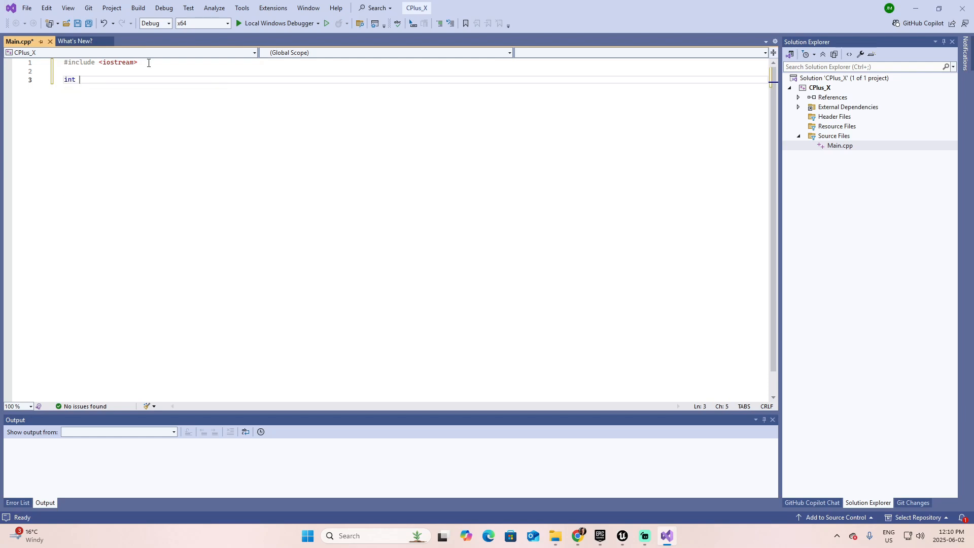
pyautogui.write('main()')
pyautogui.write('{}')
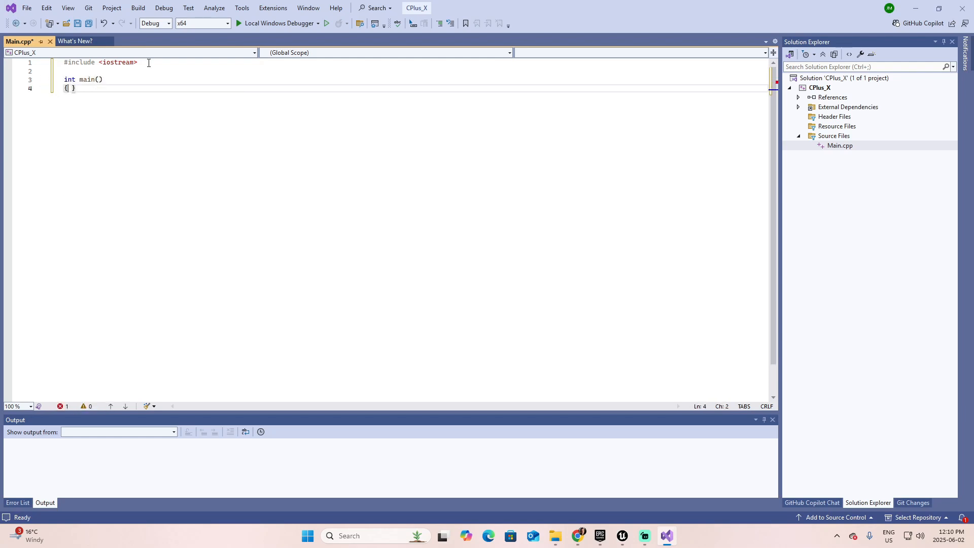
pyautogui.press('Enter')
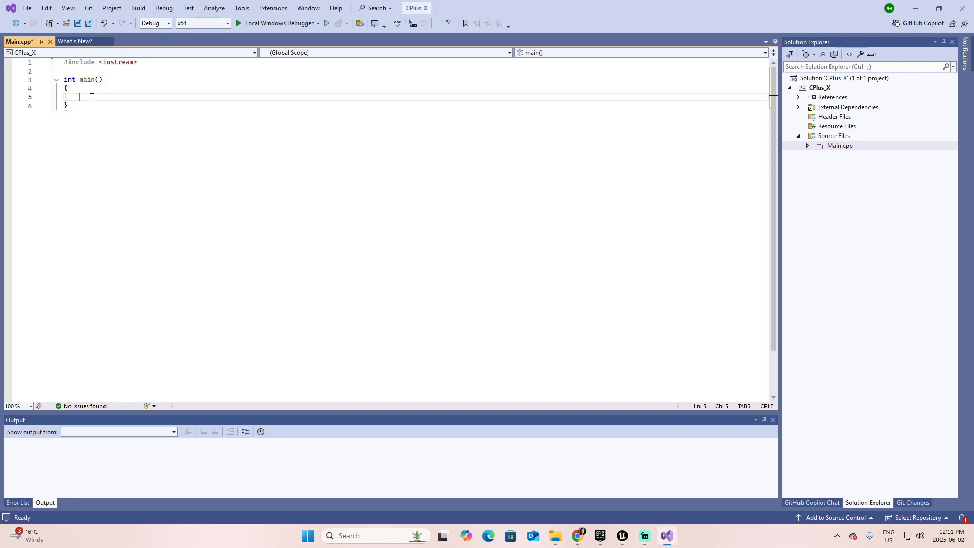
pyautogui.write('st')
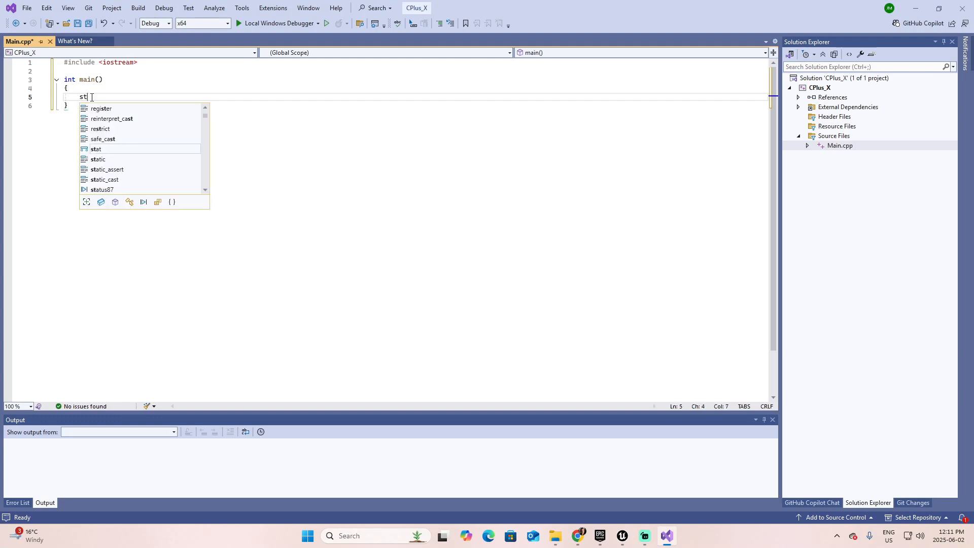
pyautogui.write('d::cou')
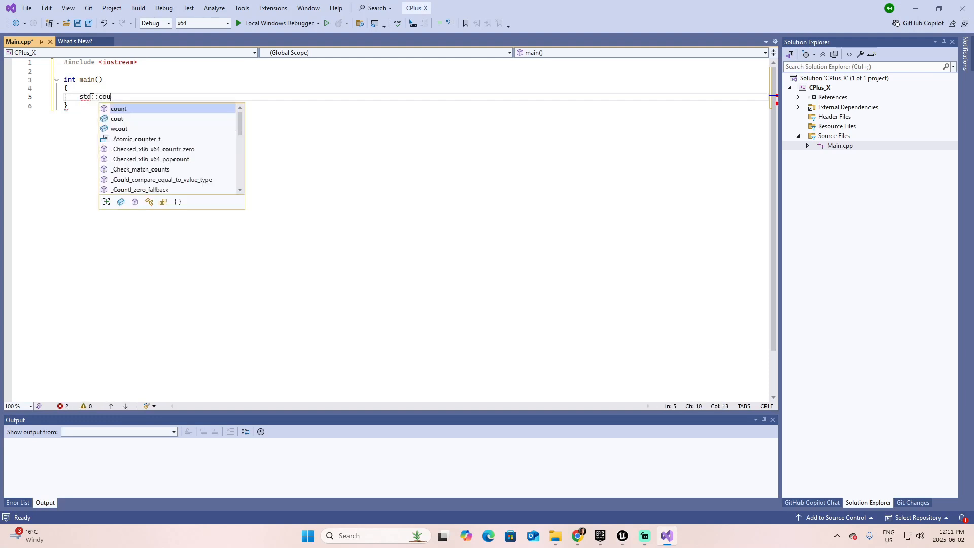
pyautogui.write('t')
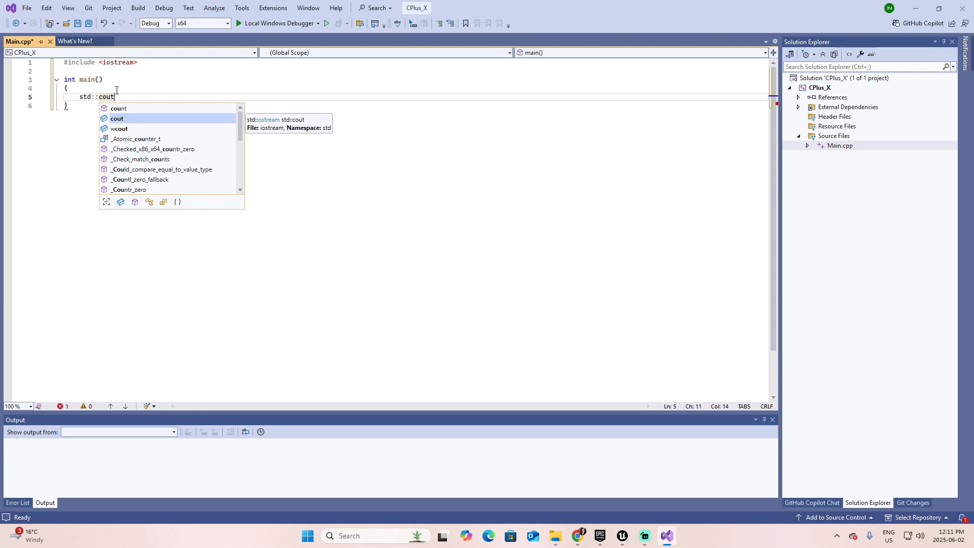
pyautogui.write('<< "Hello World')
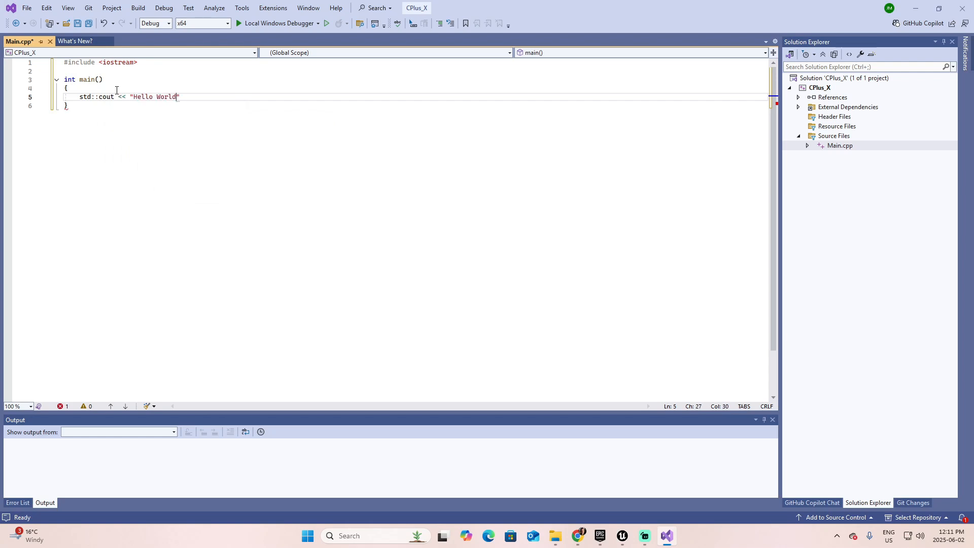
pyautogui.write('!"')
pyautogui.write('re')
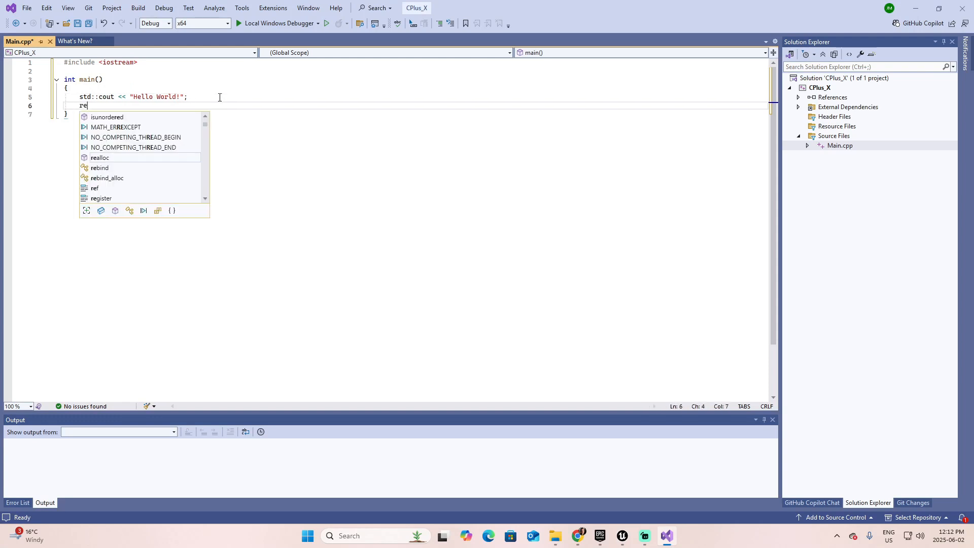
pyautogui.write('turn 0;')
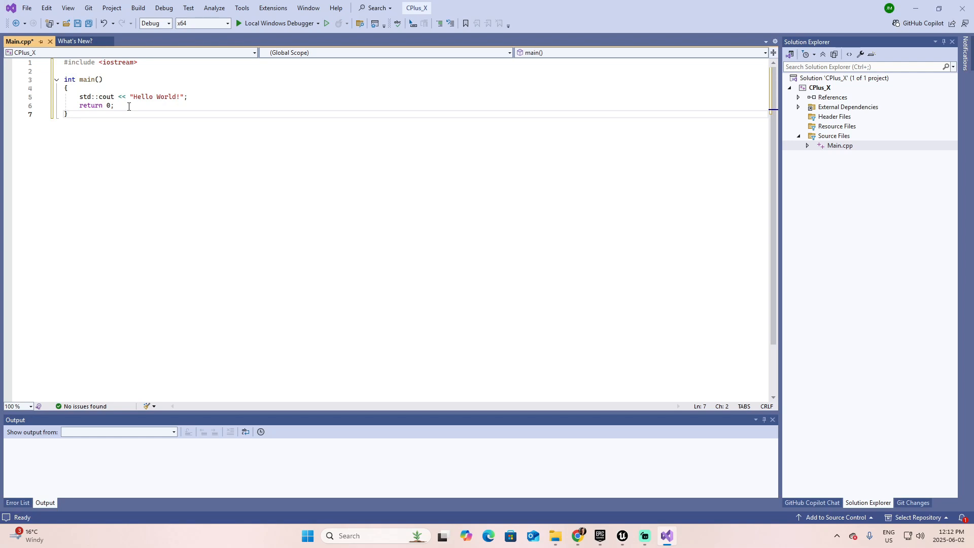
pyautogui.moveTo(77, 25)
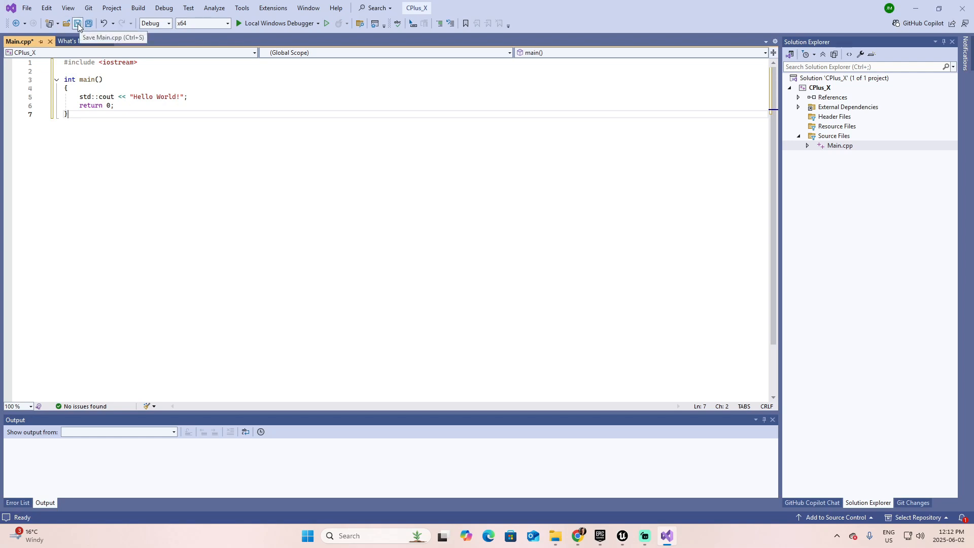
# Save Main.cpp and build the CPlus_X solution successfully
pyautogui.click(78, 23)
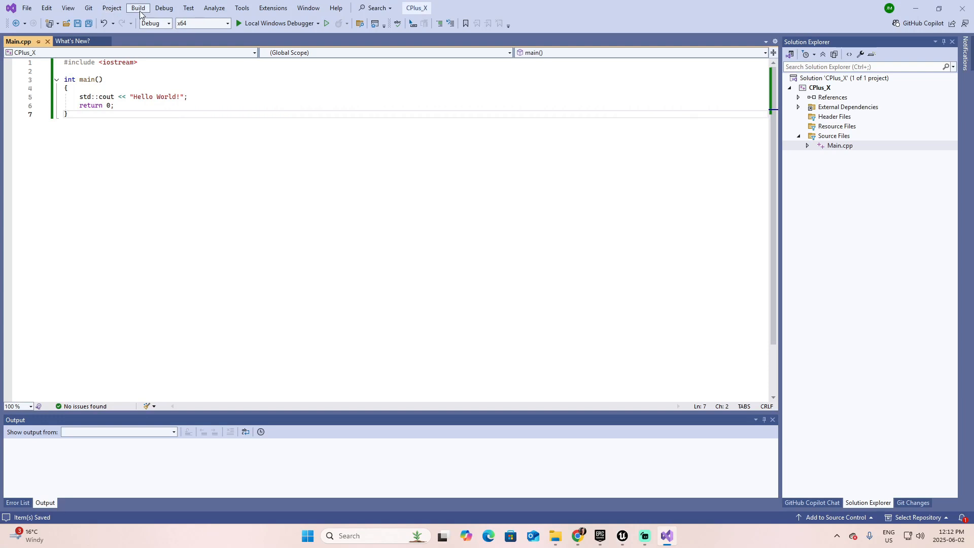
pyautogui.click(136, 8)
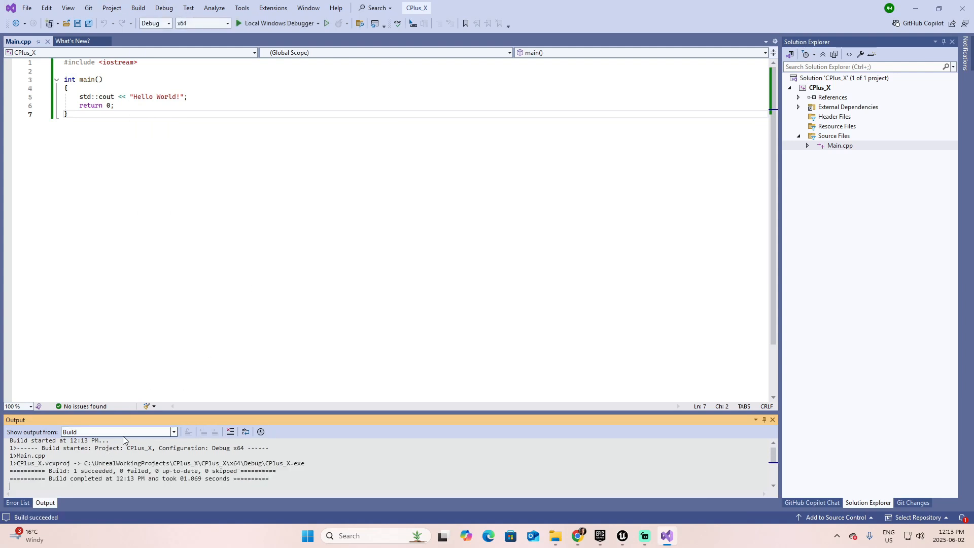
pyautogui.click(137, 8)
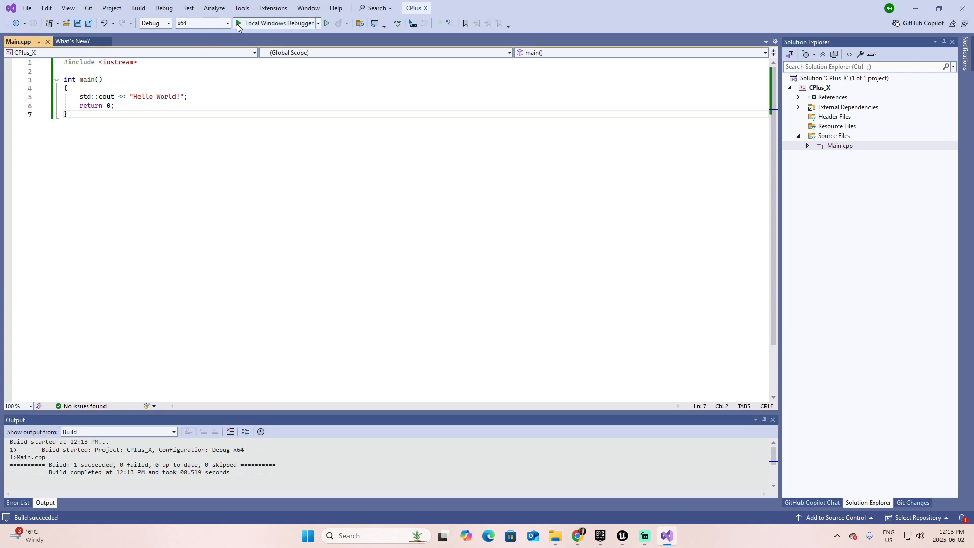
pyautogui.moveTo(239, 29)
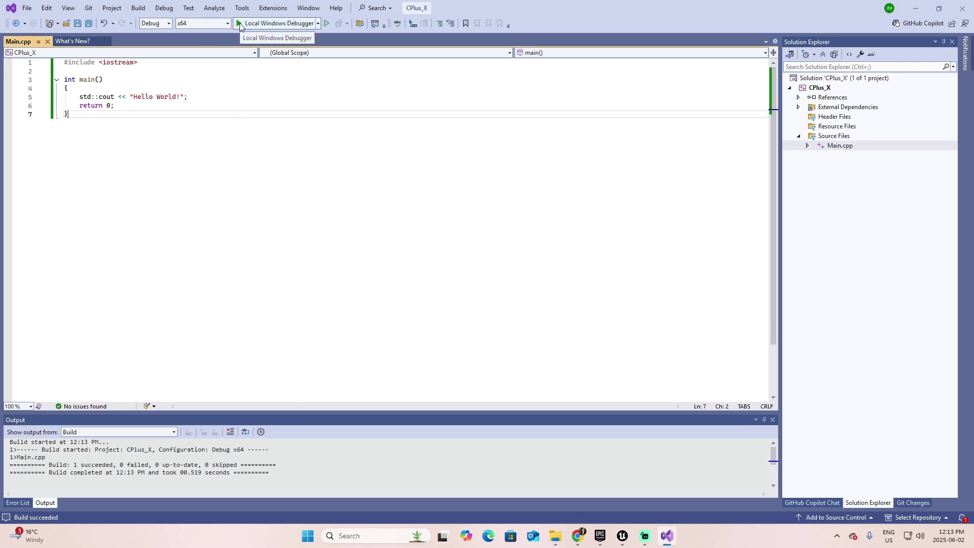
# Run CPlus_X to print Hello World! and close the debug console window
pyautogui.click(237, 23)
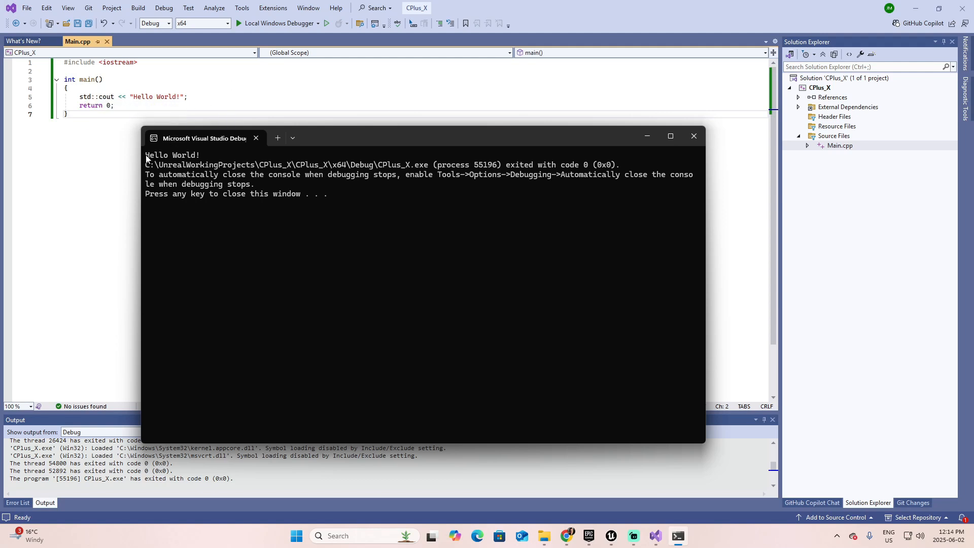
pyautogui.moveTo(213, 208)
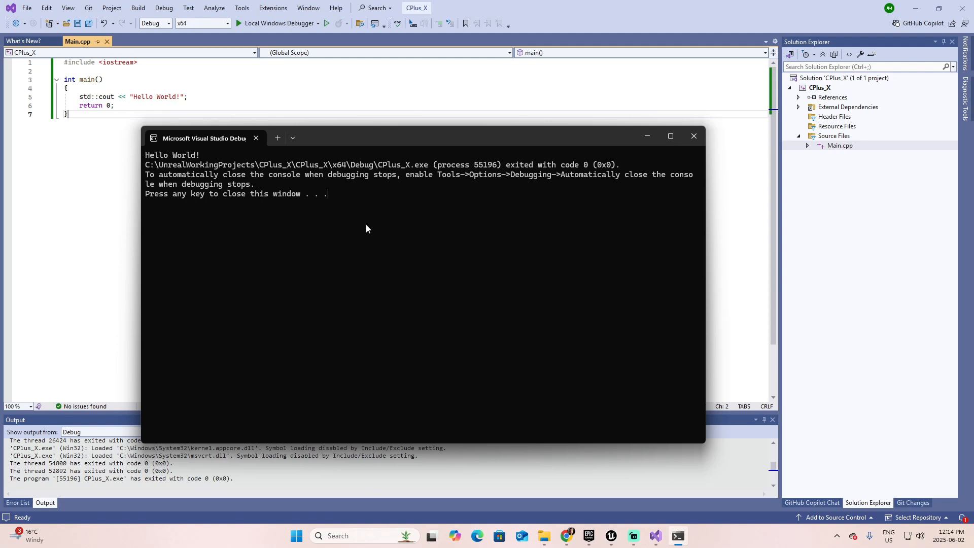
pyautogui.click(694, 136)
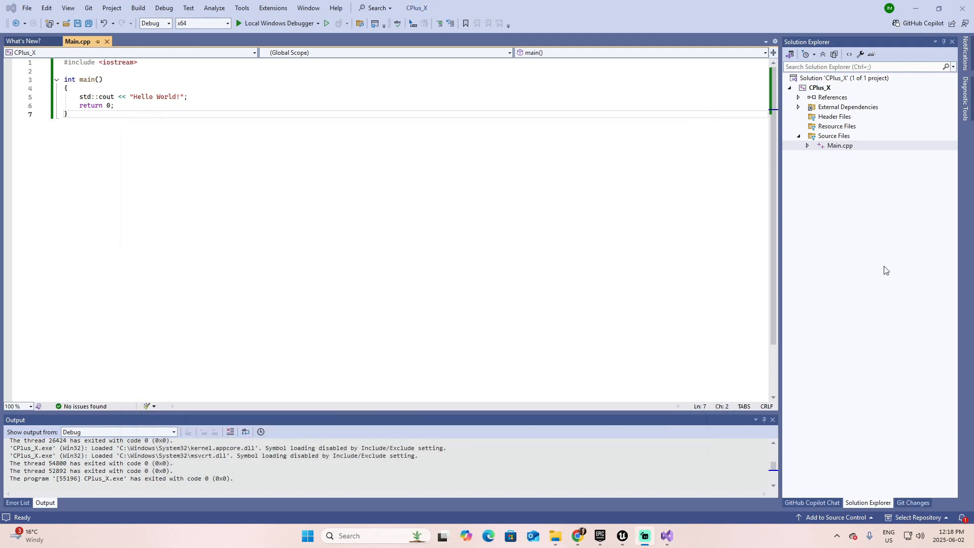
pyautogui.moveTo(878, 269)
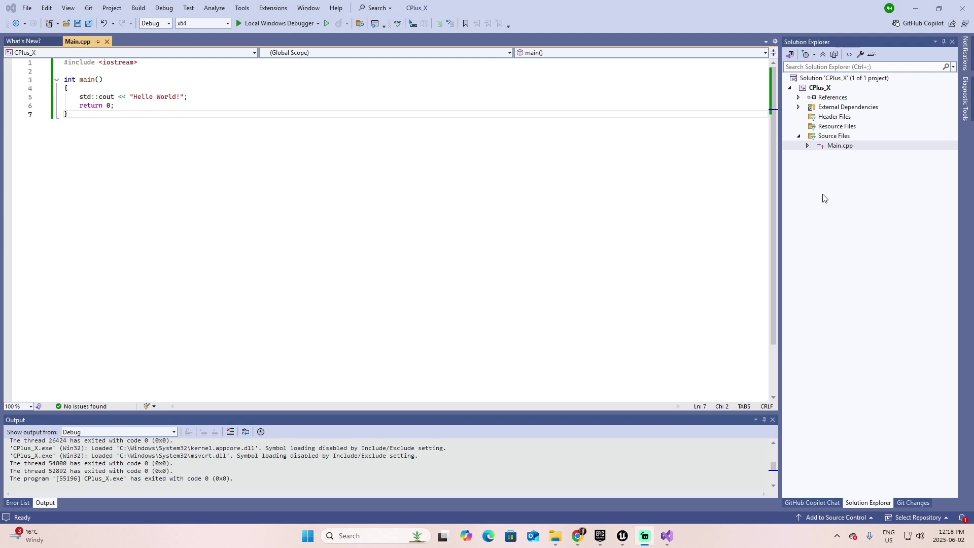
# Add a new header file Calculation.h under the project's Header Files folder
pyautogui.click(835, 116)
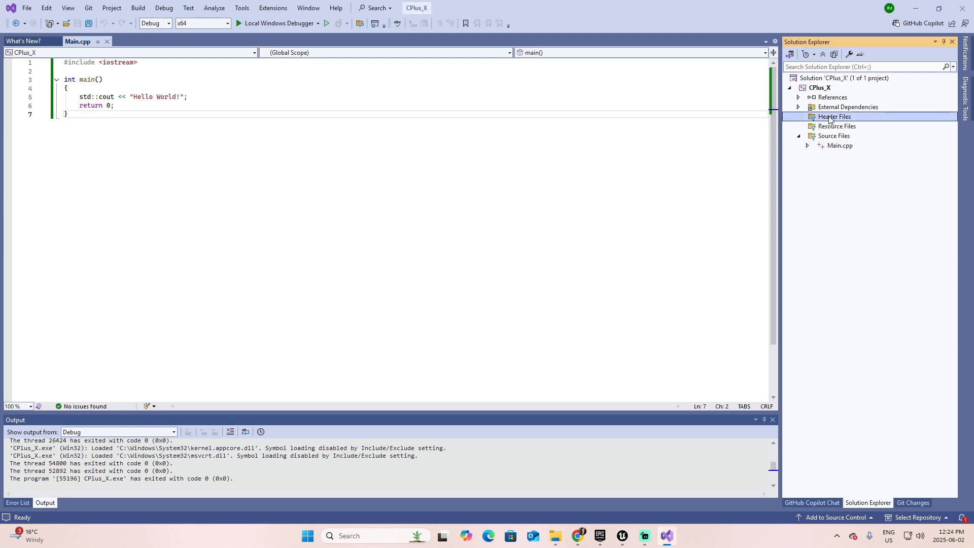
pyautogui.rightClick(834, 116)
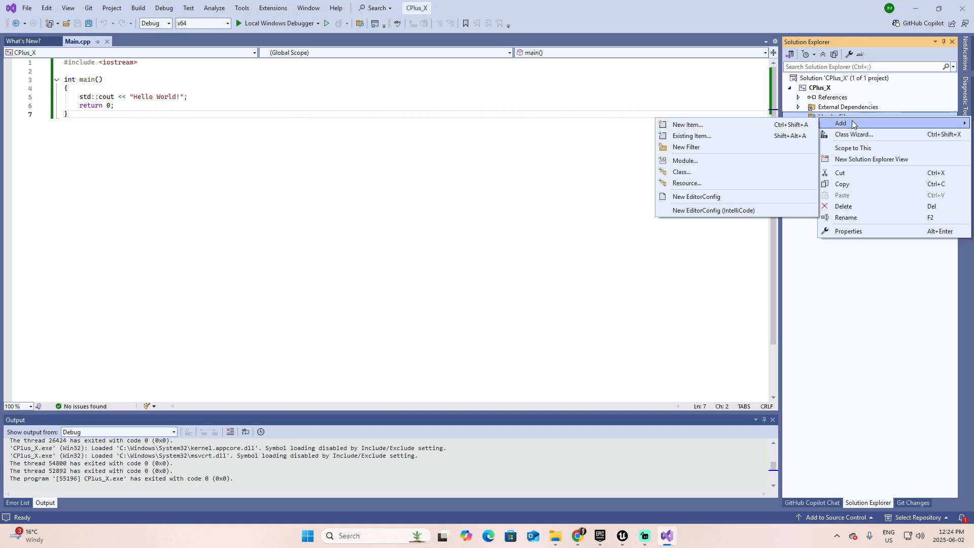
pyautogui.moveTo(701, 126)
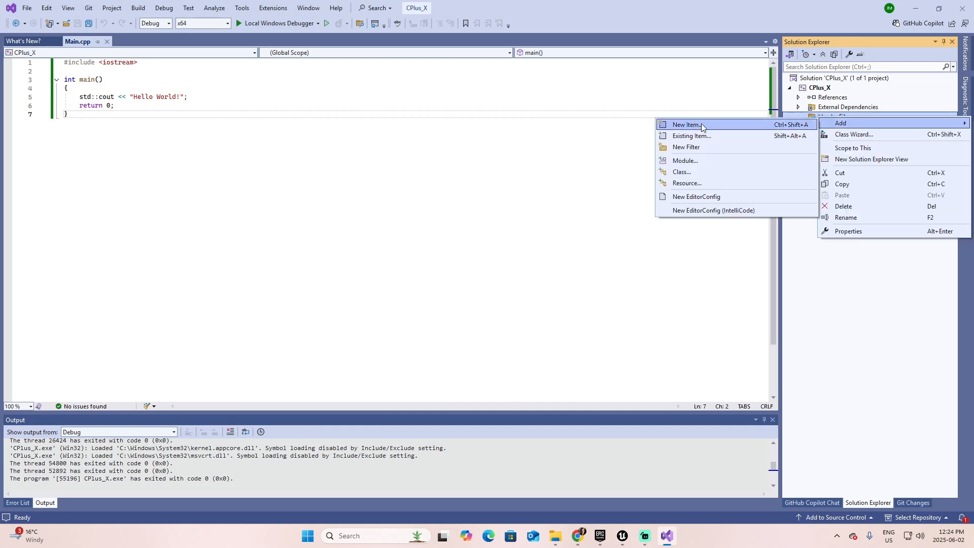
pyautogui.click(690, 124)
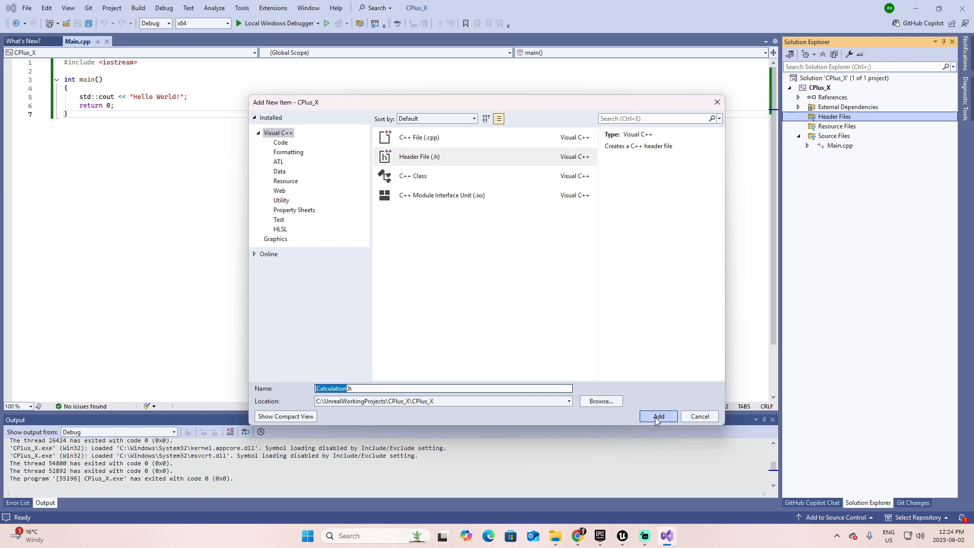
pyautogui.click(658, 416)
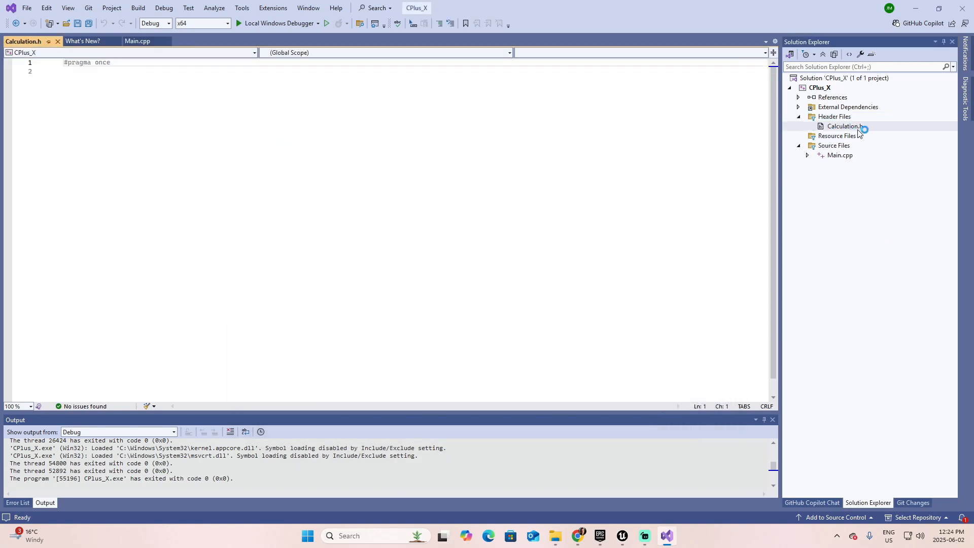
pyautogui.click(844, 126)
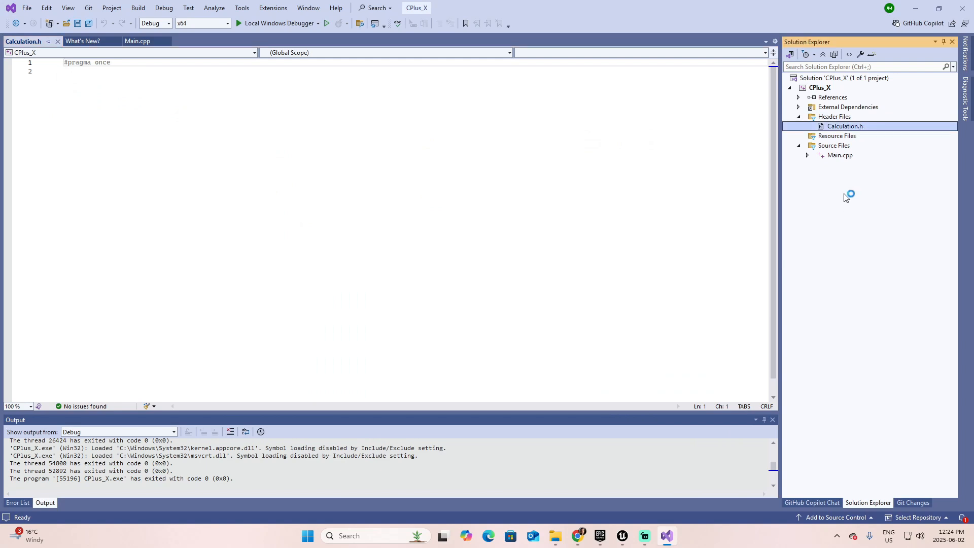
# Add a new C++ source file Calculation.cpp under Source Files, then return to Calculation.h
pyautogui.click(834, 146)
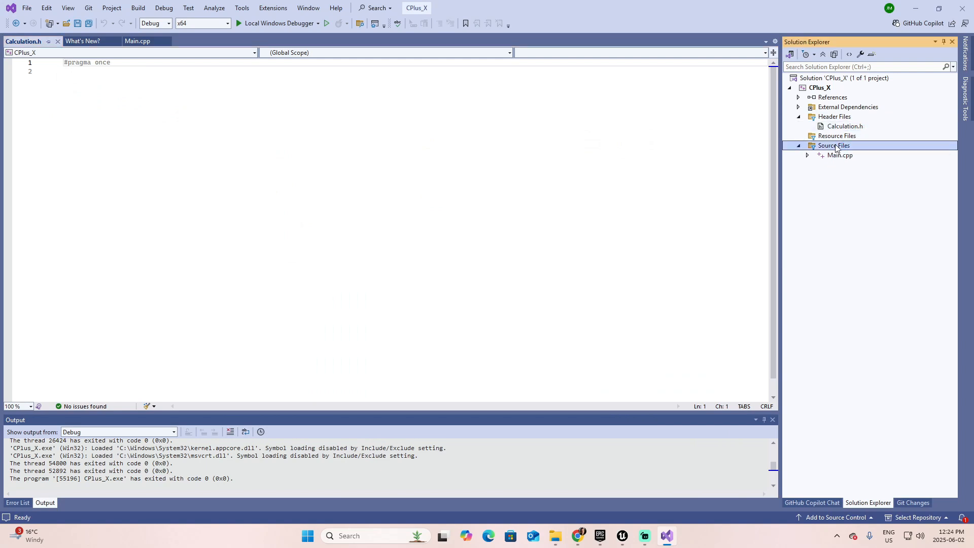
pyautogui.rightClick(832, 146)
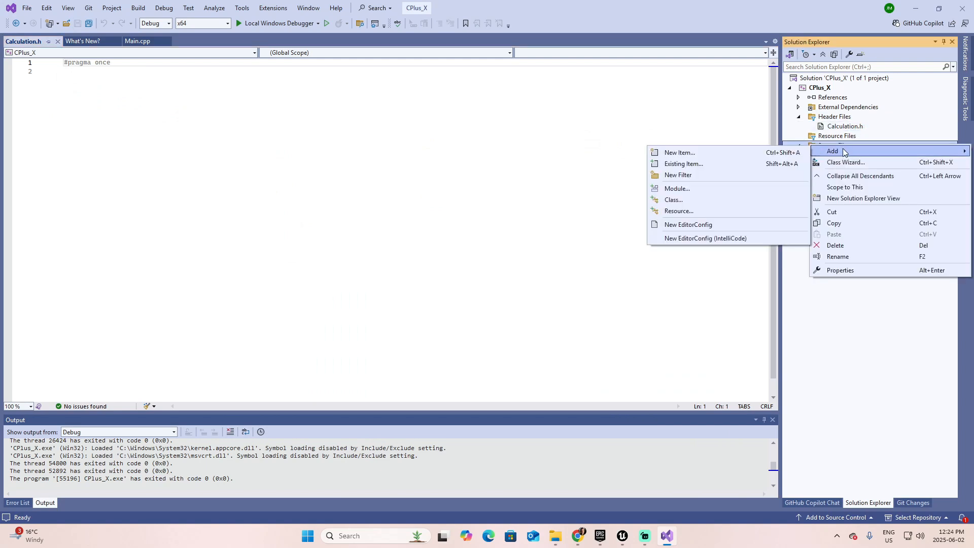
pyautogui.click(680, 152)
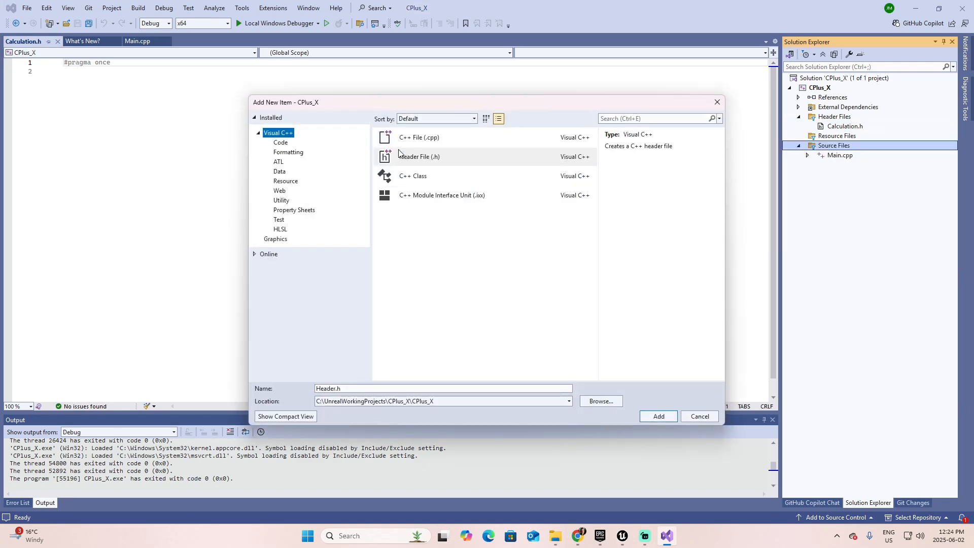
pyautogui.click(420, 138)
pyautogui.write('Calculation.cpp')
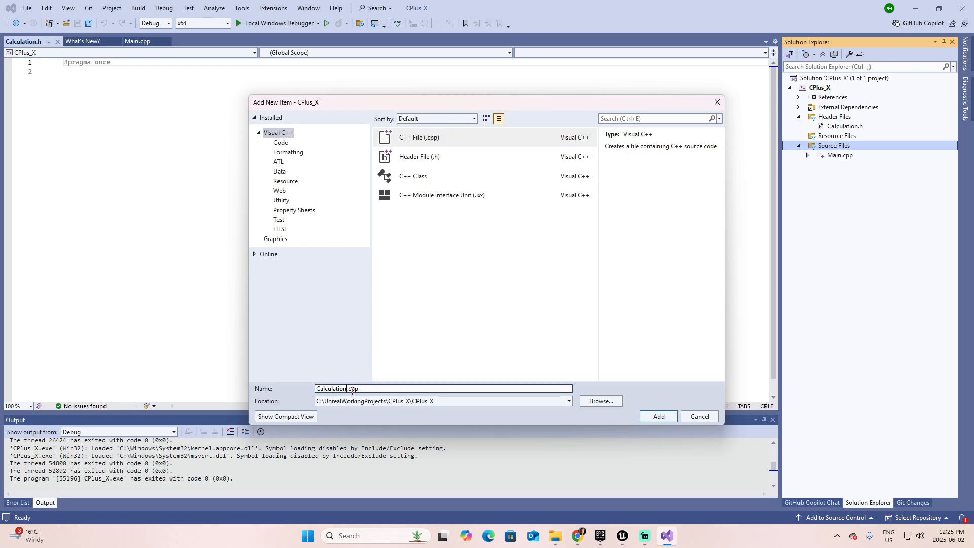
pyautogui.moveTo(424, 375)
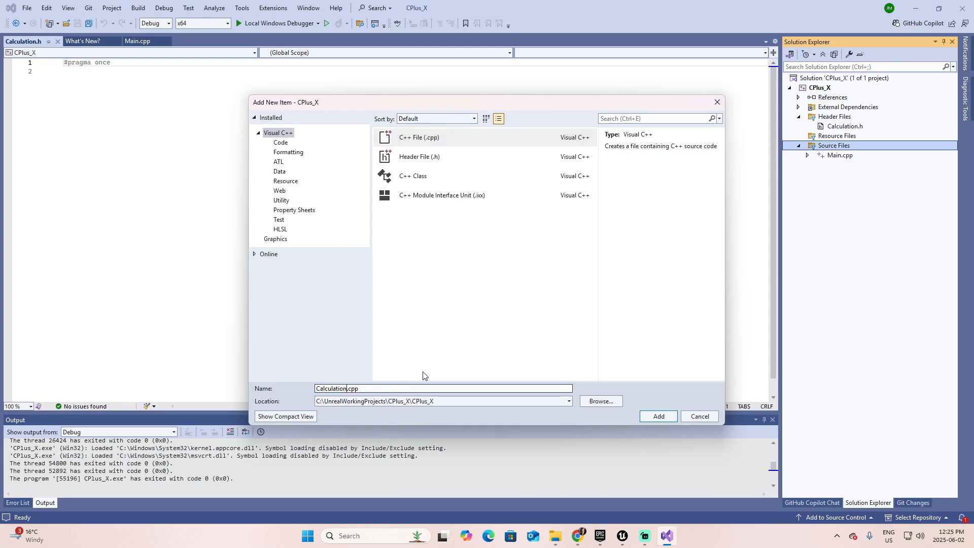
pyautogui.click(658, 416)
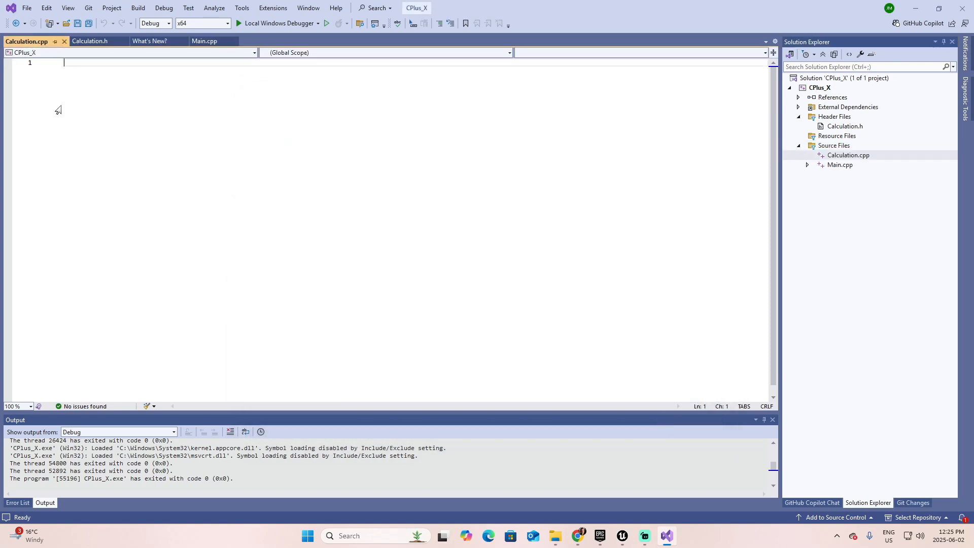
pyautogui.moveTo(573, 128)
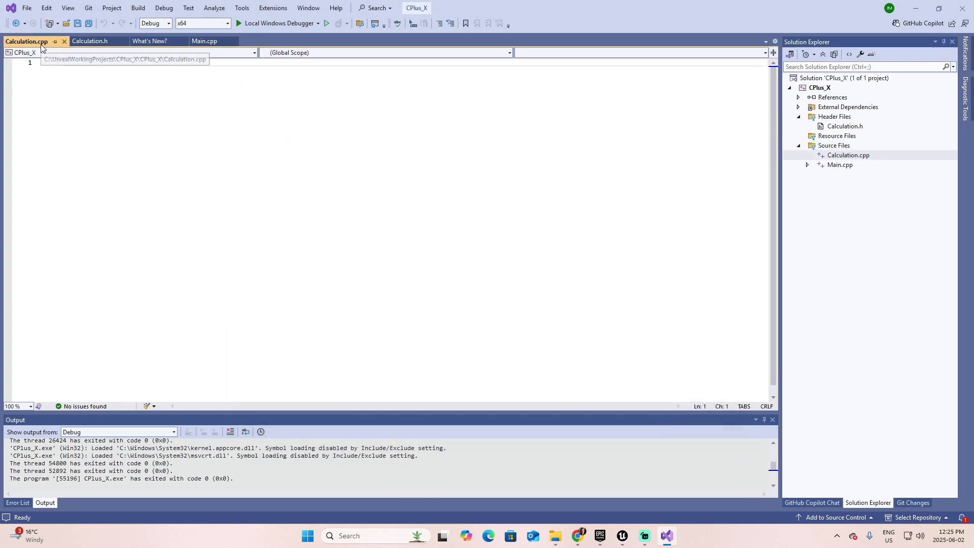
pyautogui.click(91, 41)
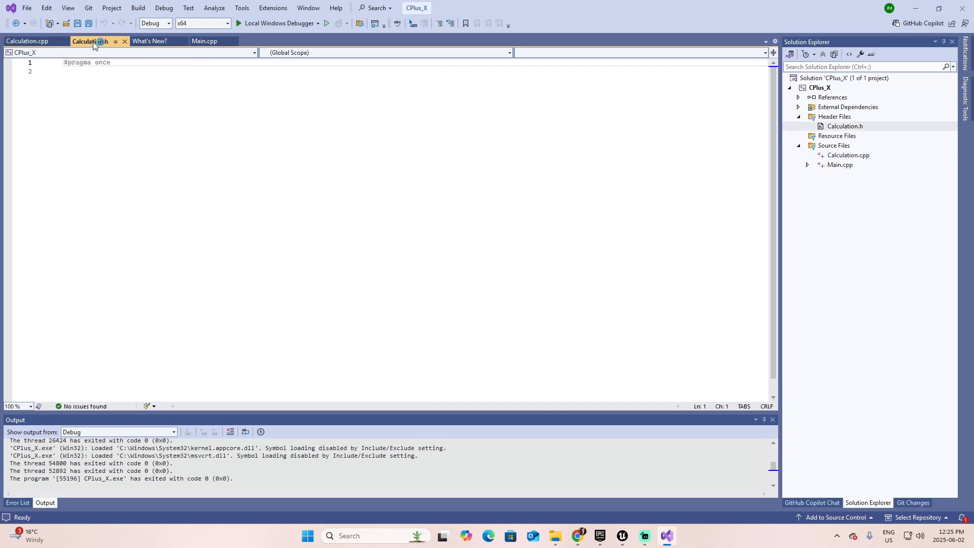
# Close the What's New page, leaving Calculation.cpp, Calculation.h and Main.cpp open
pyautogui.click(152, 40)
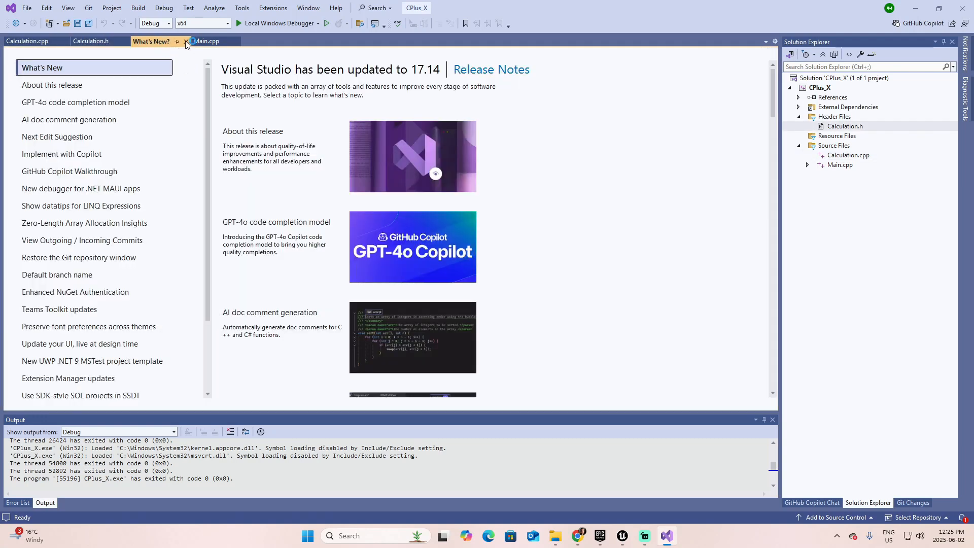
pyautogui.click(182, 41)
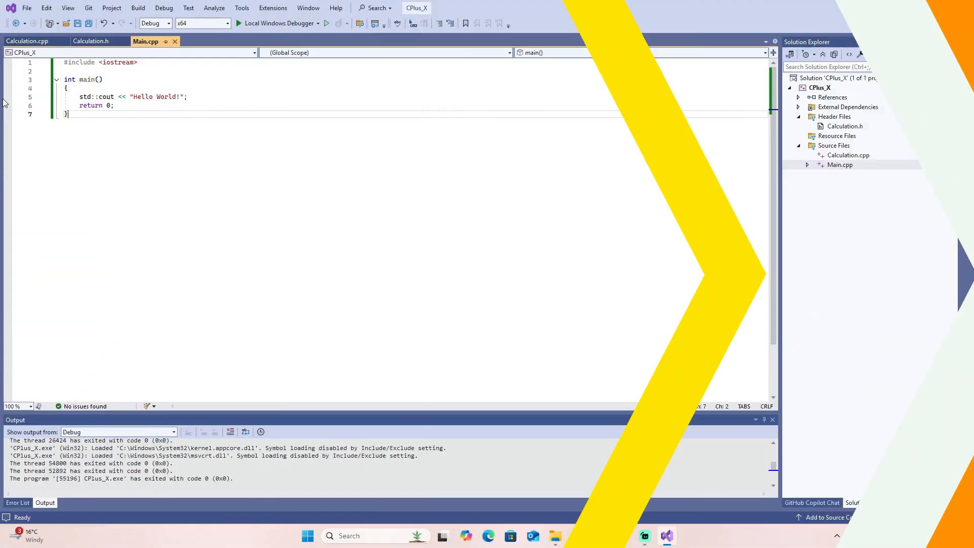
# In Calculation.h include <iostream> and declare class Calculation
pyautogui.click(90, 41)
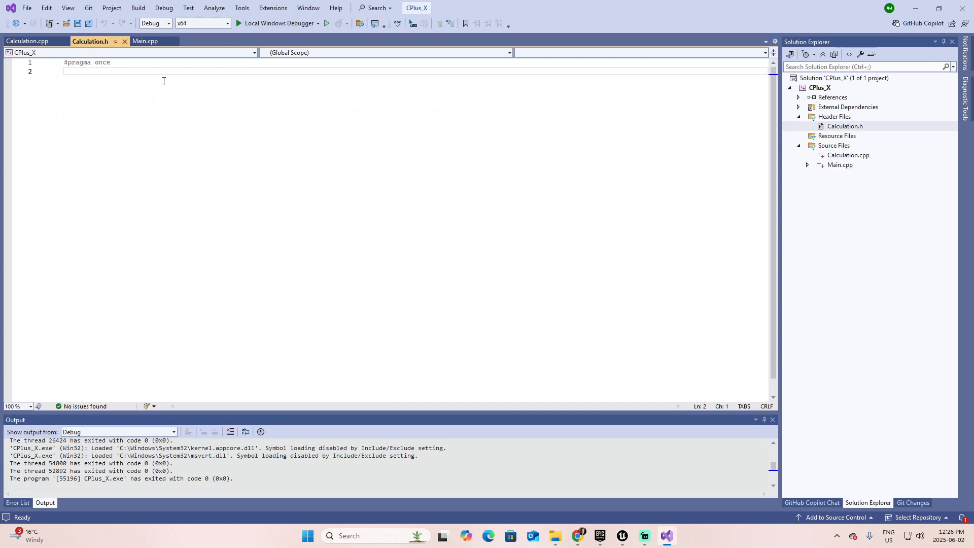
pyautogui.press('Enter')
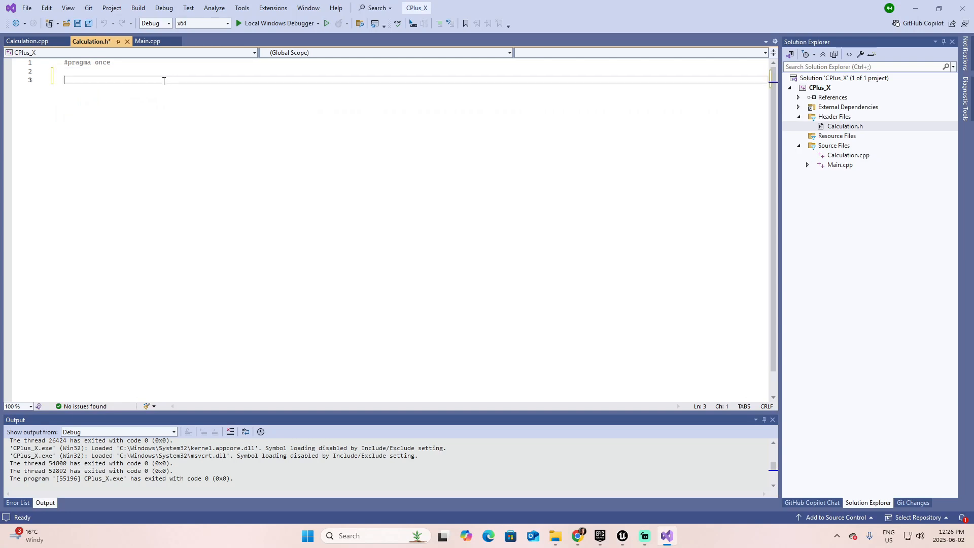
pyautogui.write('#include')
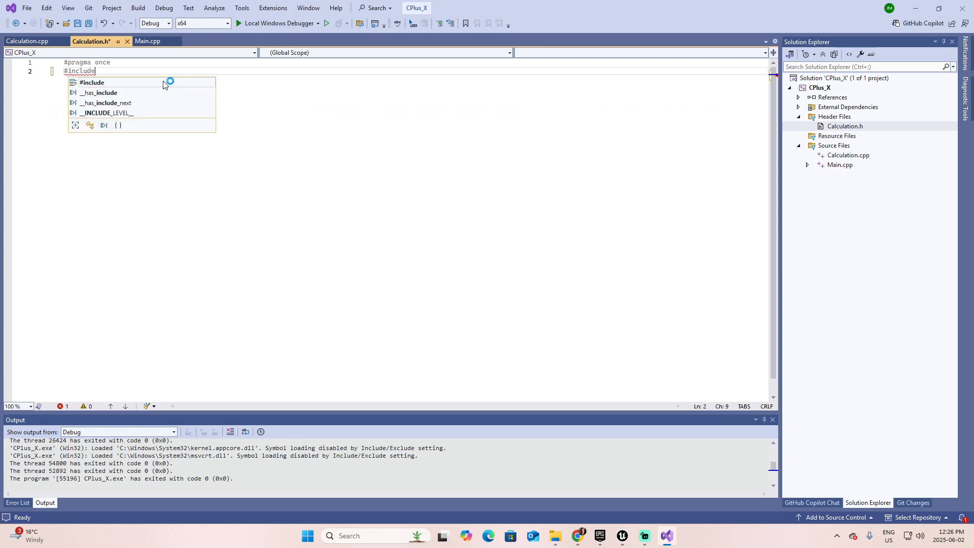
pyautogui.write('<iostream>')
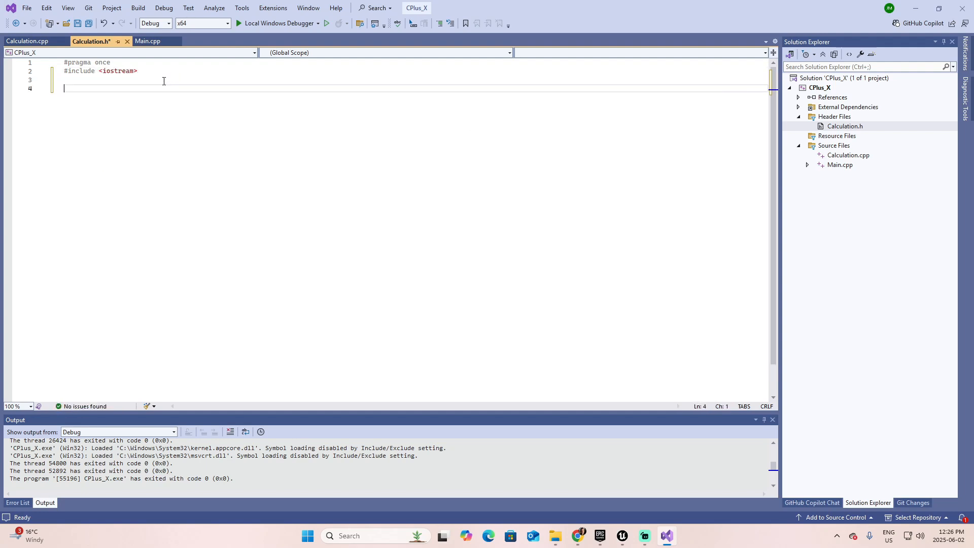
pyautogui.write('class')
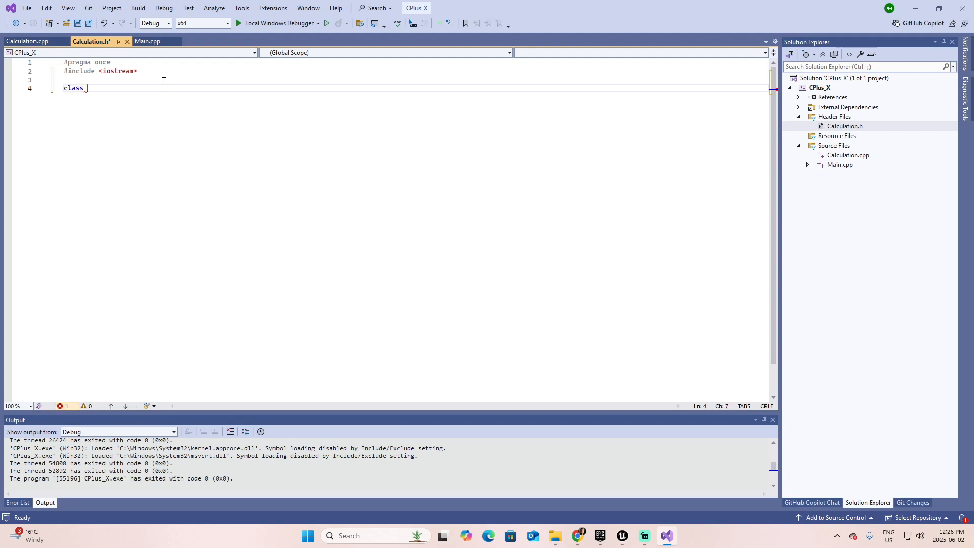
pyautogui.write('Calcul')
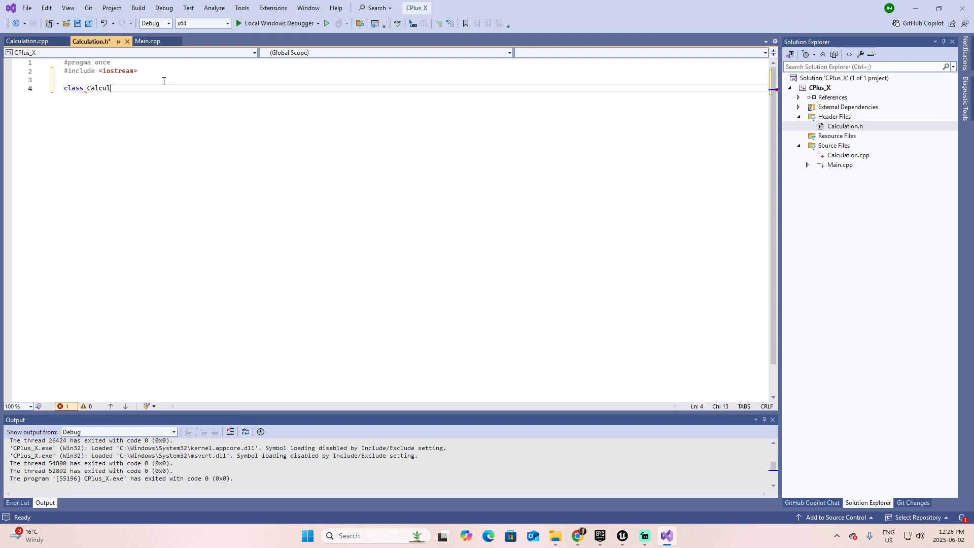
pyautogui.write('ation')
pyautogui.write('{')
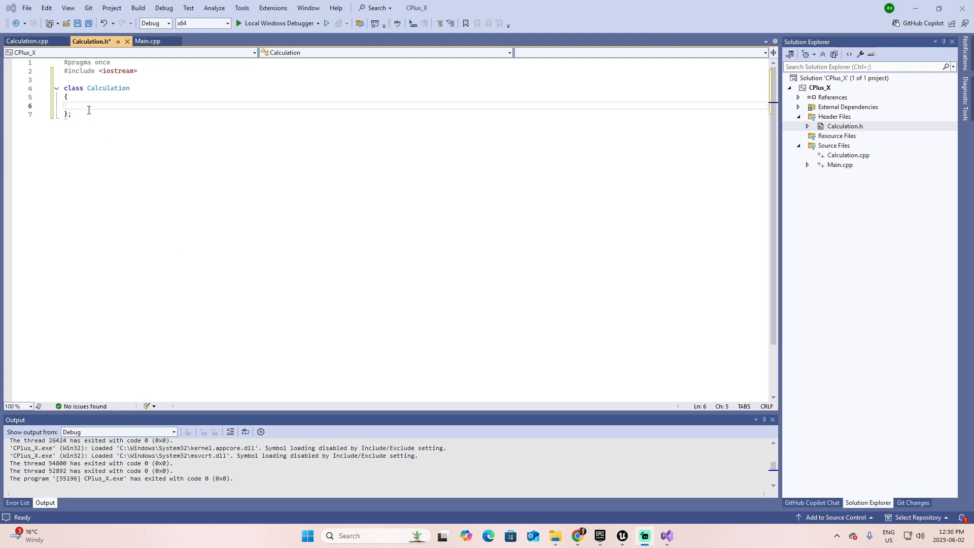
pyautogui.moveTo(113, 42)
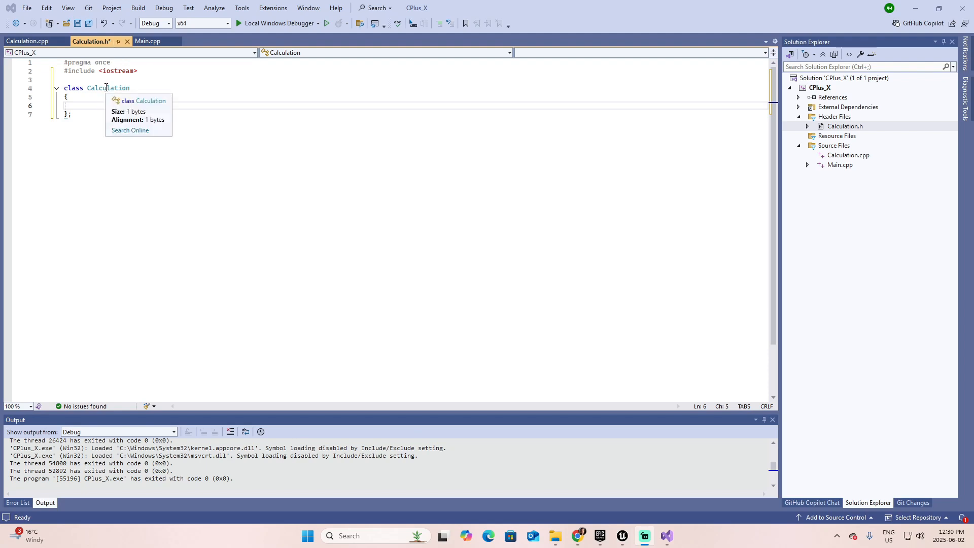
# Declare public float Add(float a, float b); in the Calculation class and save the header
pyautogui.click(93, 107)
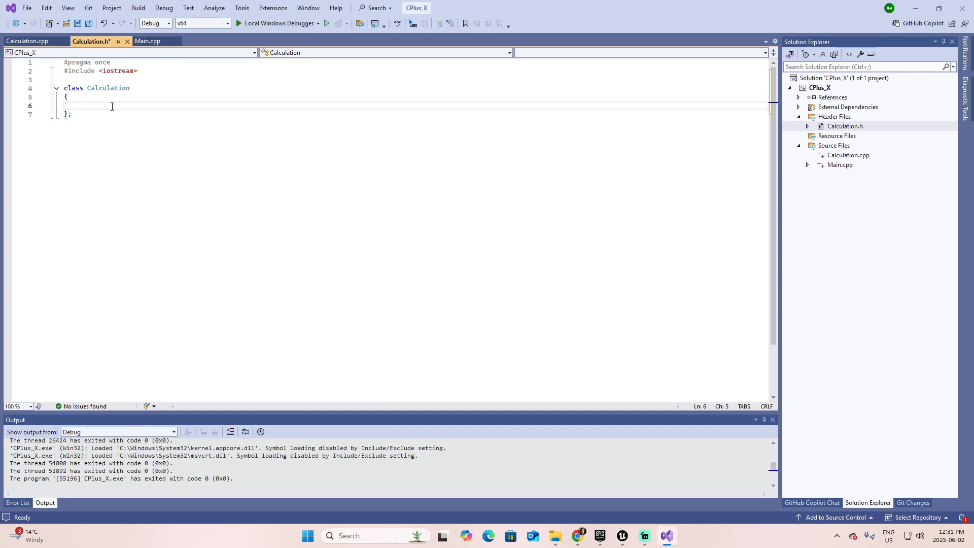
pyautogui.write('public:')
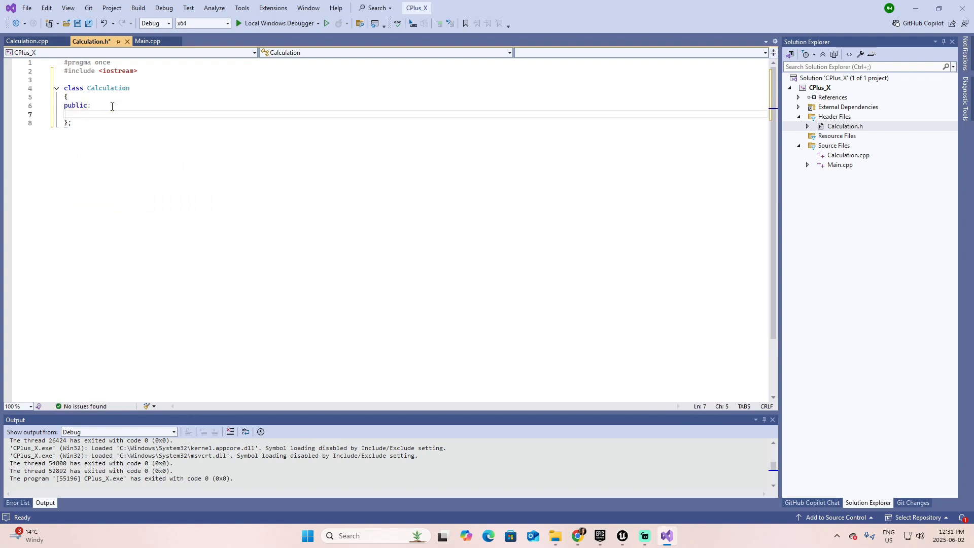
pyautogui.write('float')
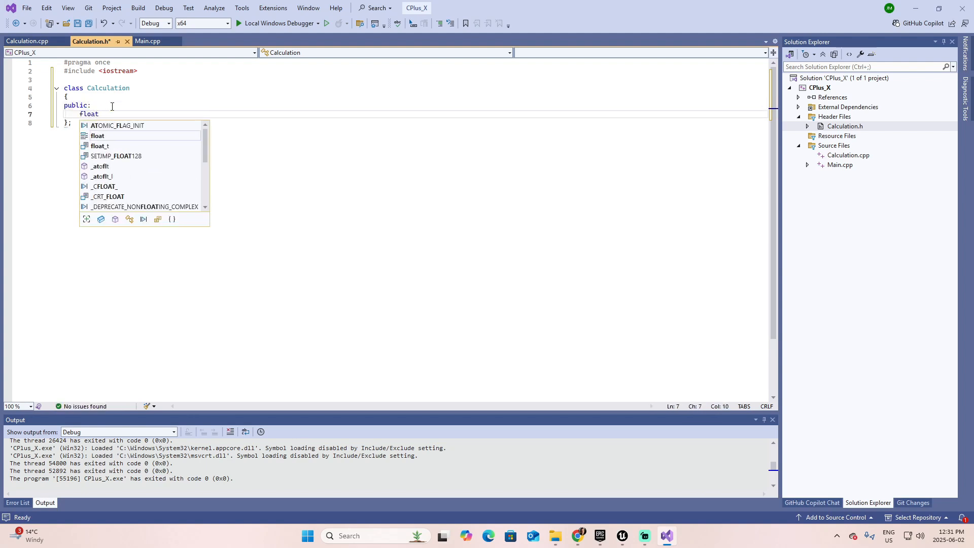
pyautogui.write('Add')
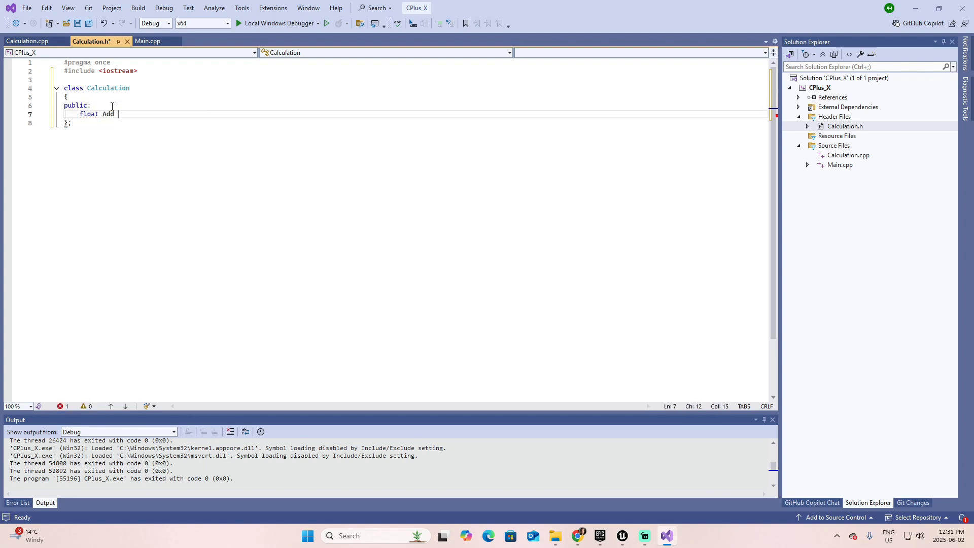
pyautogui.write('()')
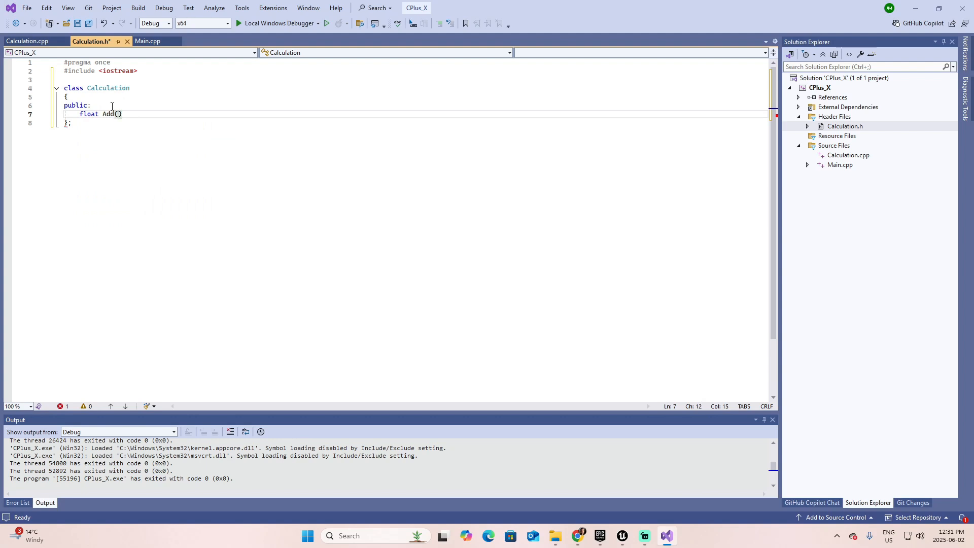
pyautogui.write('float')
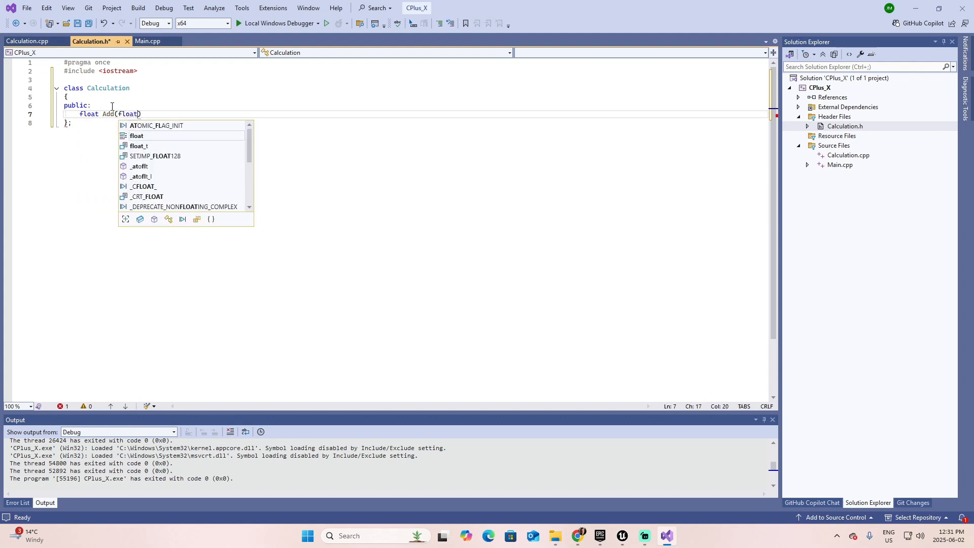
pyautogui.write('a,')
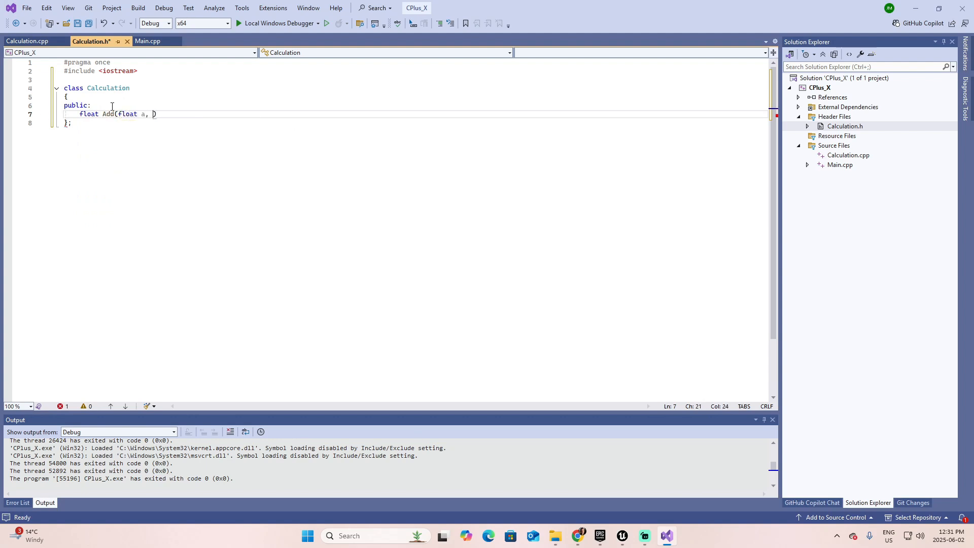
pyautogui.write('float b')
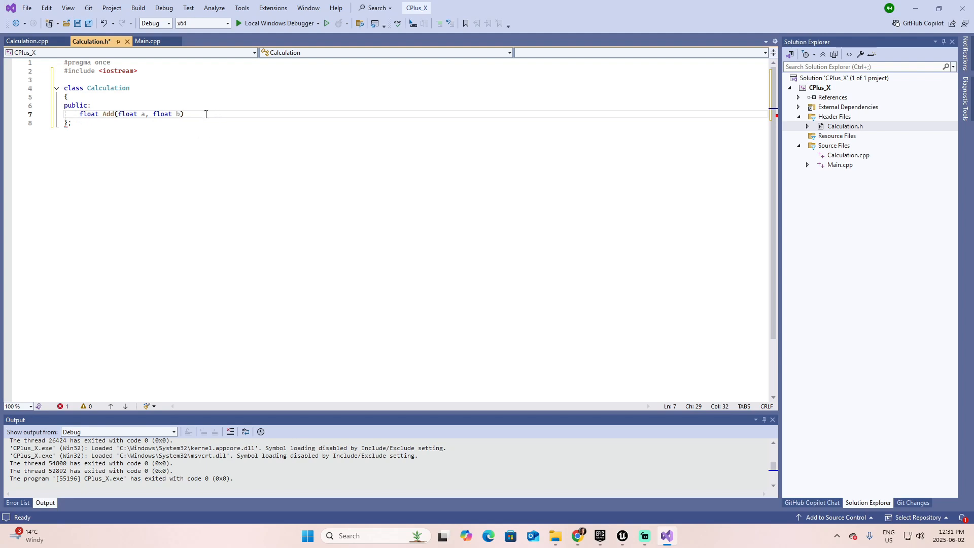
pyautogui.write(';')
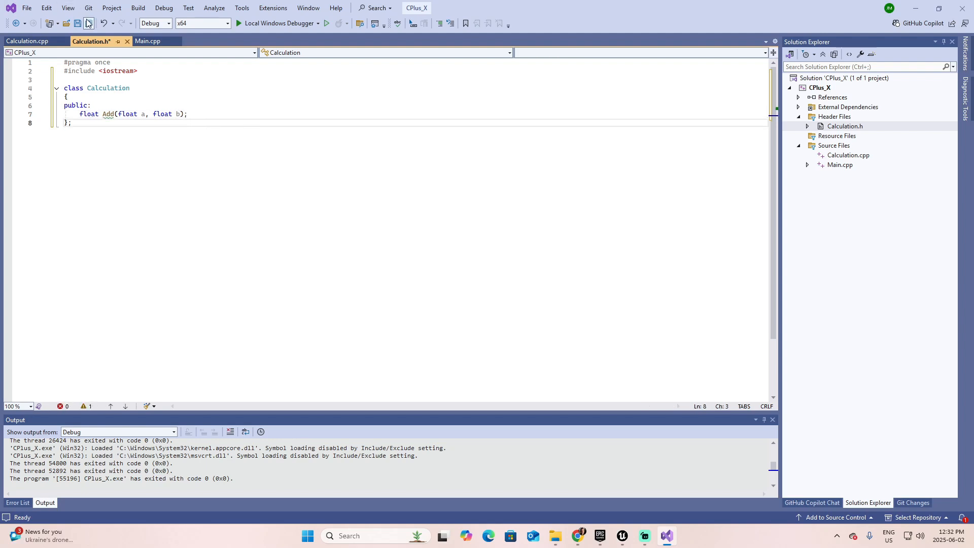
pyautogui.press('Ctrl+S')
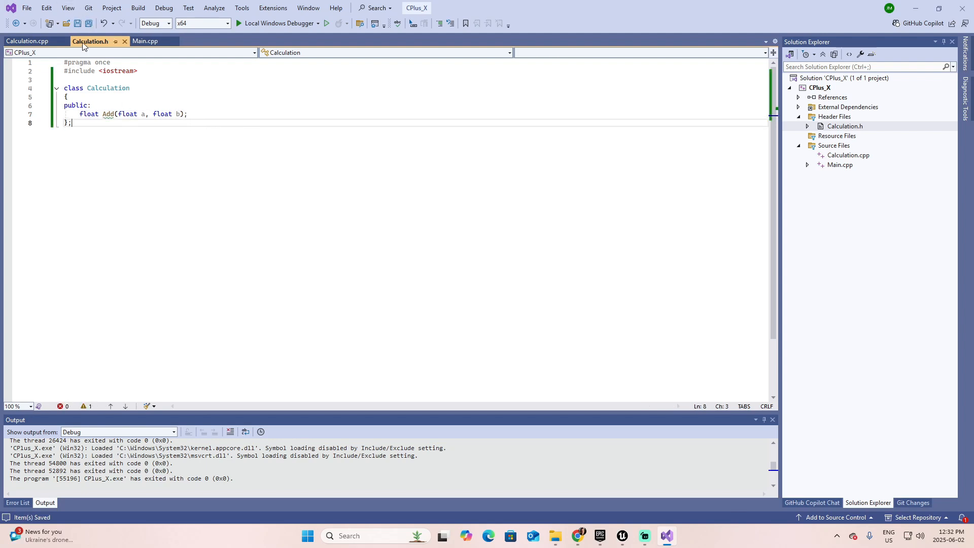
pyautogui.moveTo(28, 40)
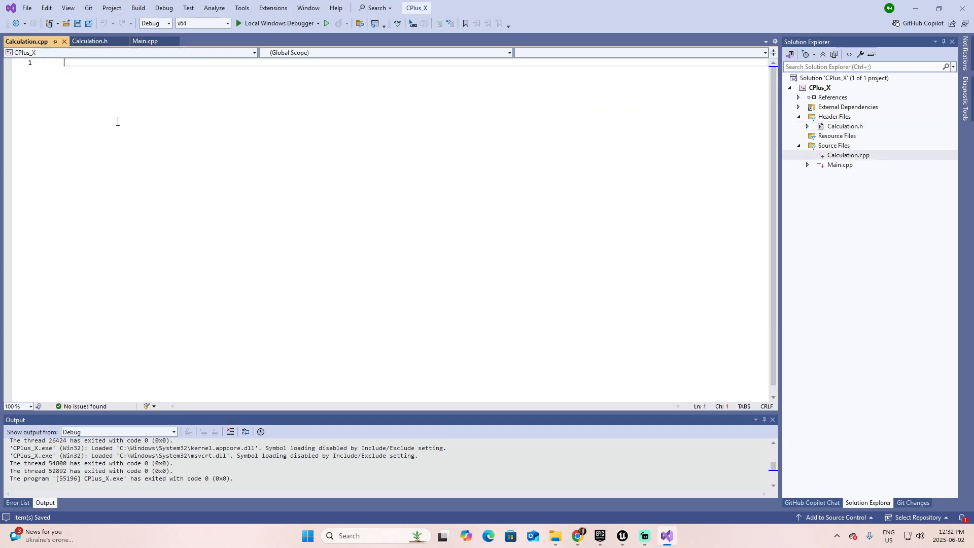
# Add #include "Calculation.h" to Calculation.cpp and build the project successfully
pyautogui.write('#include')
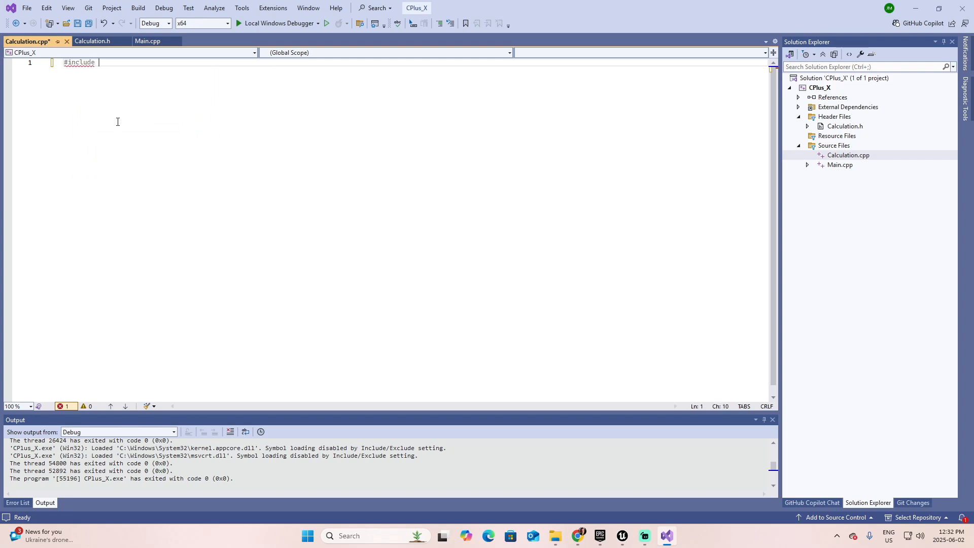
pyautogui.write('Calculatio')
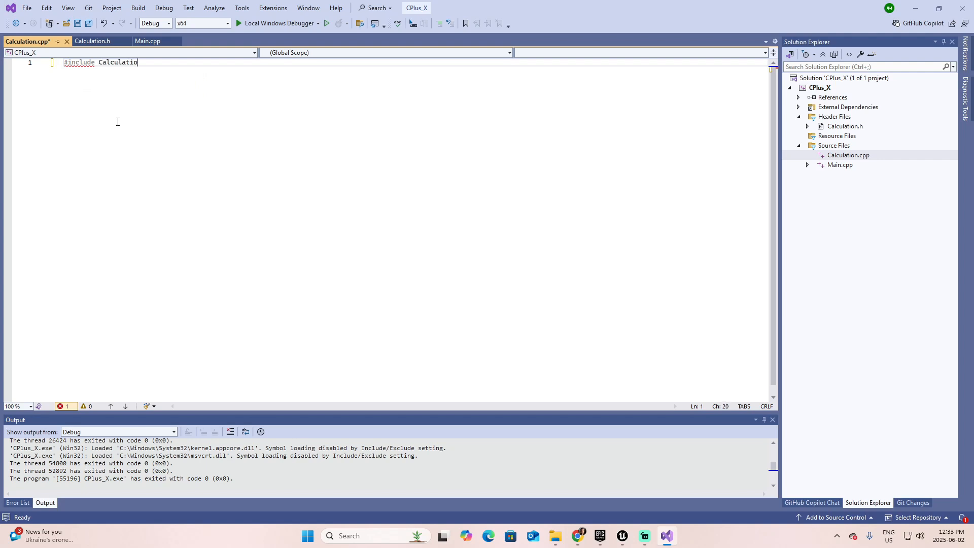
pyautogui.write('n.h')
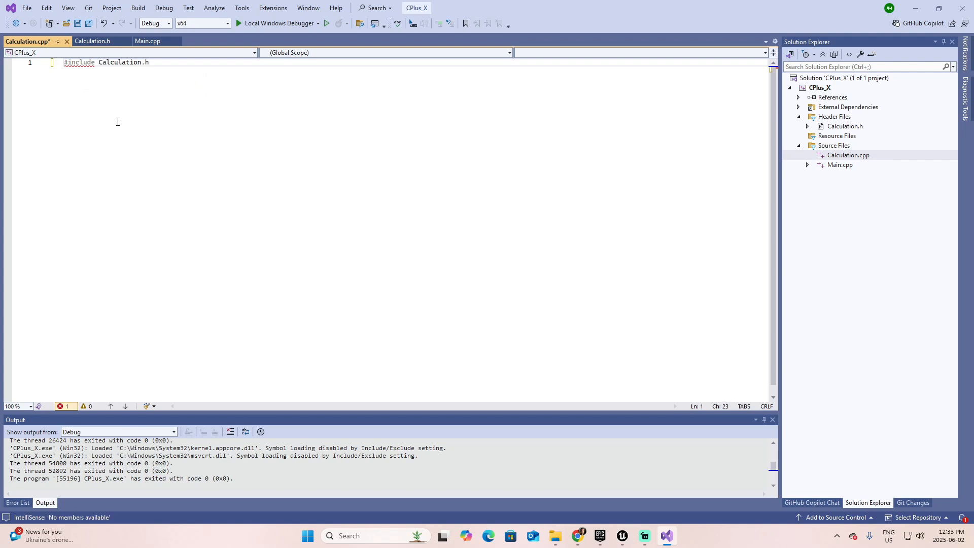
pyautogui.write('"')
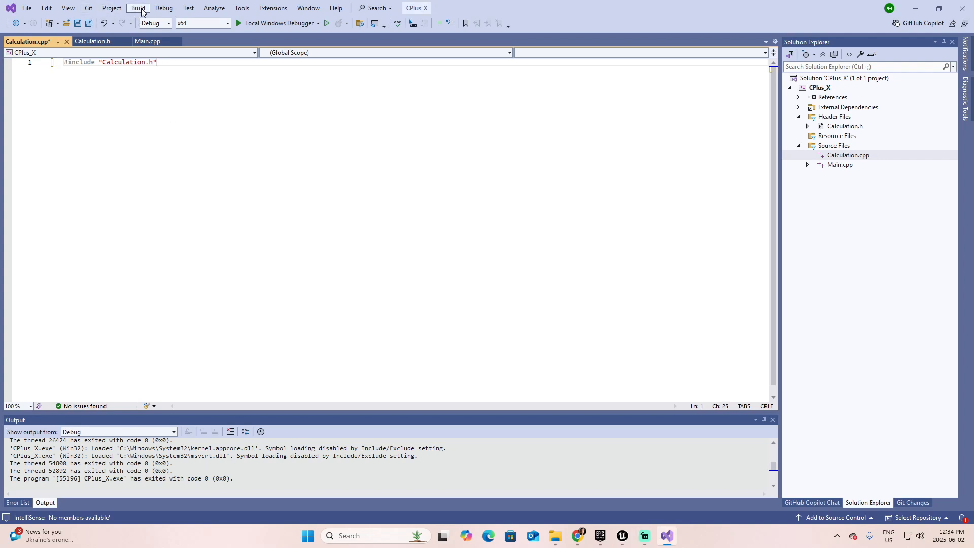
pyautogui.click(138, 8)
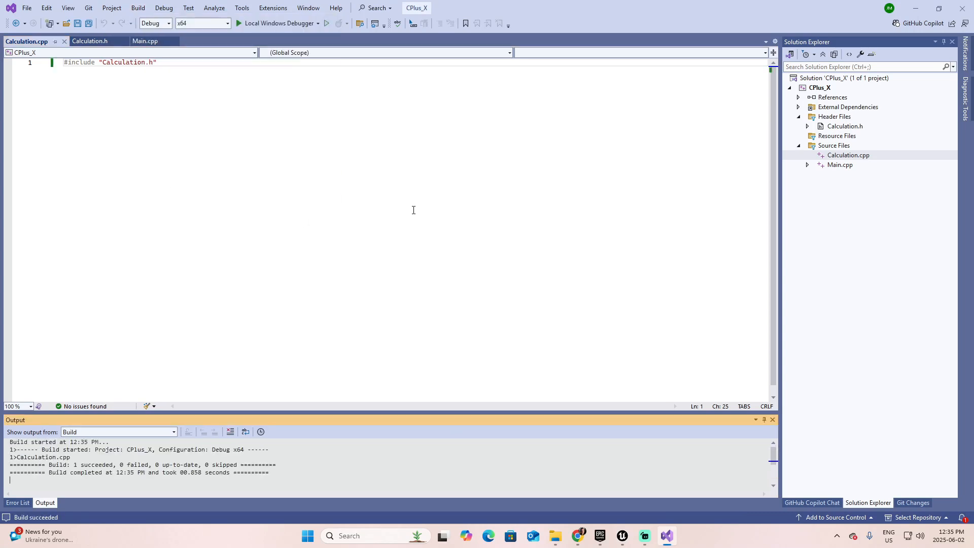
pyautogui.moveTo(88, 465)
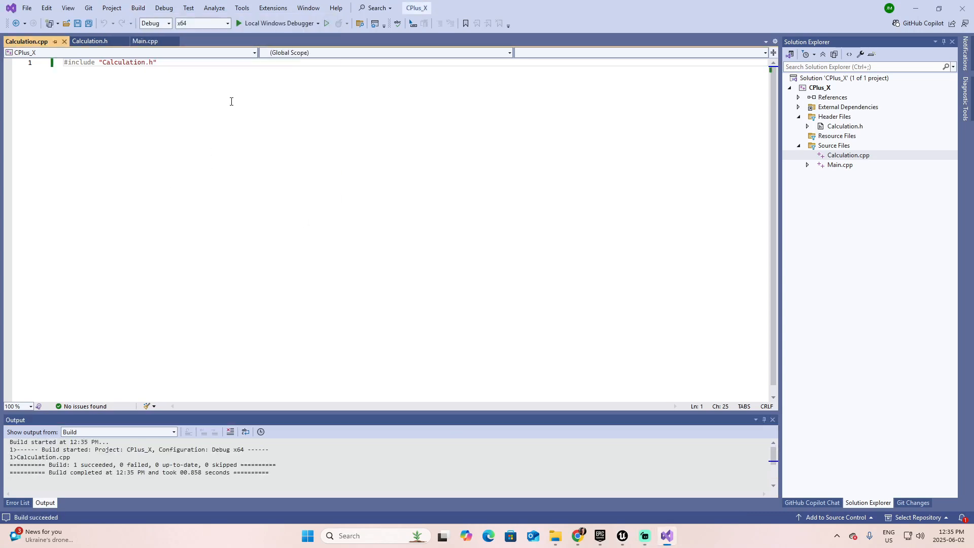
pyautogui.click(91, 41)
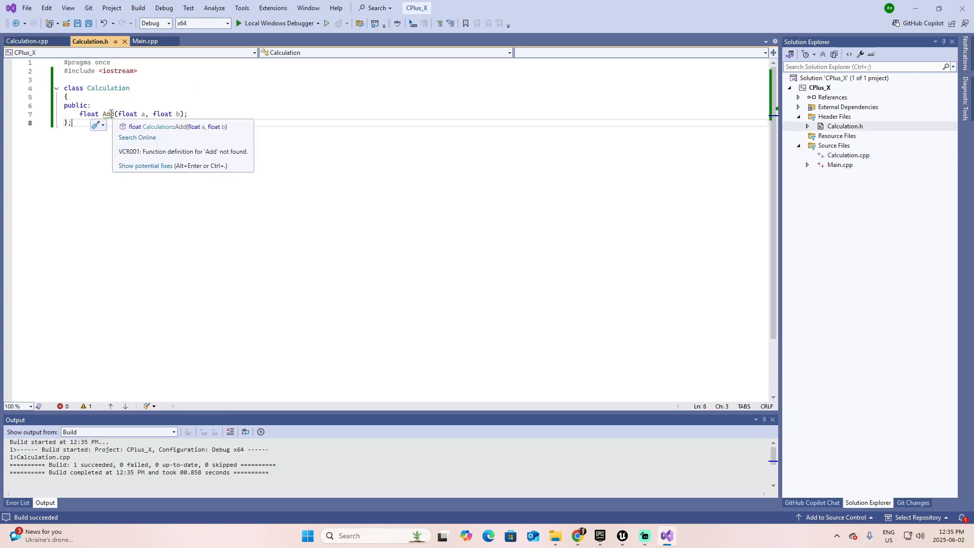
pyautogui.moveTo(107, 114)
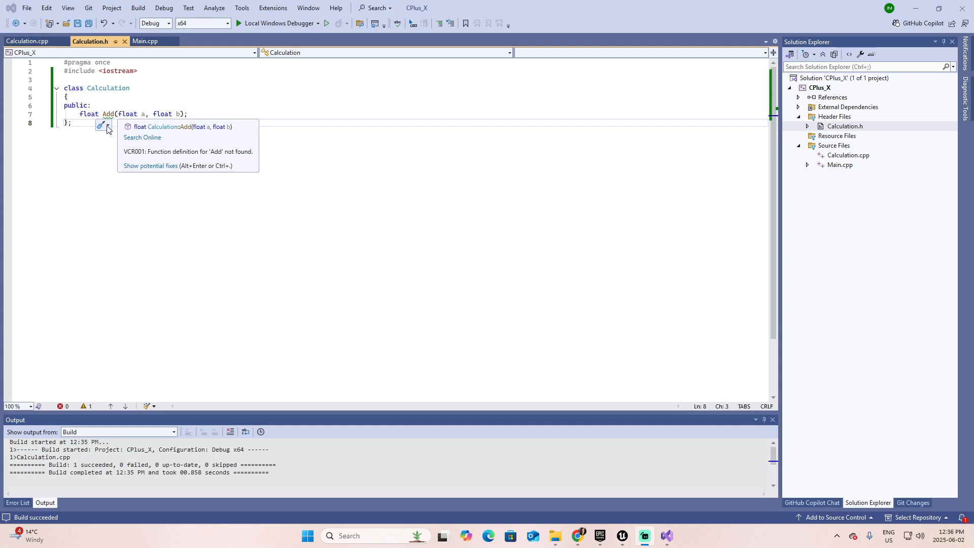
# Generate a stub definition of Calculation::Add in Calculation.cpp via Quick Actions
pyautogui.click(101, 126)
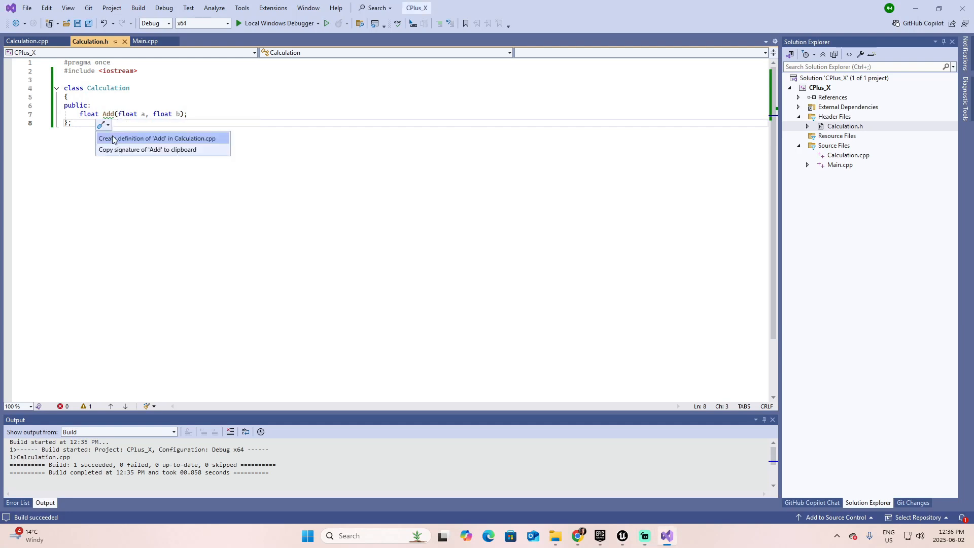
pyautogui.moveTo(207, 141)
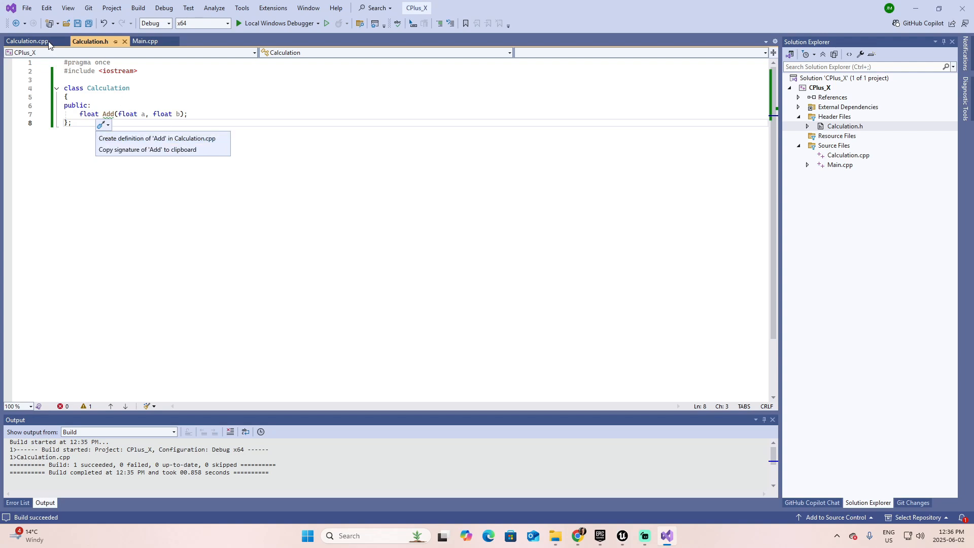
pyautogui.moveTo(162, 138)
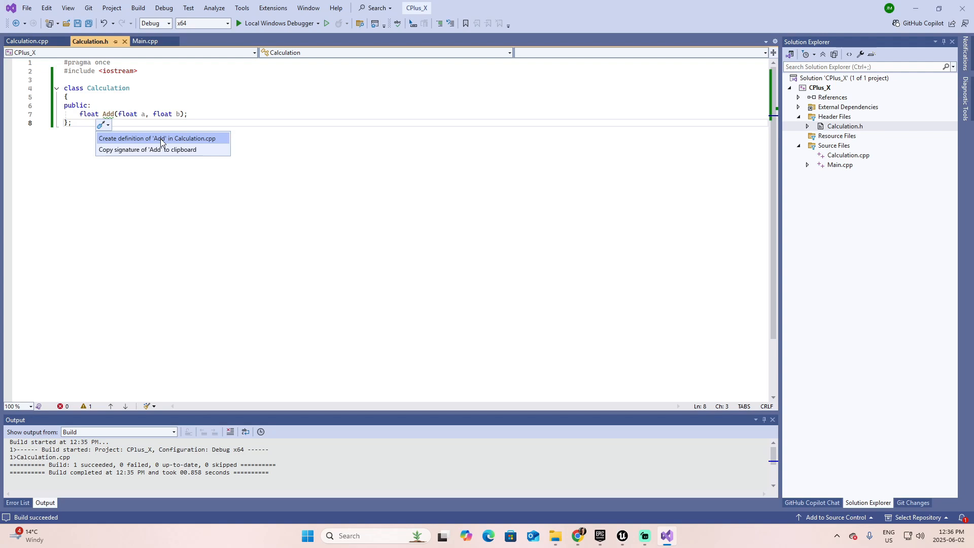
pyautogui.click(157, 138)
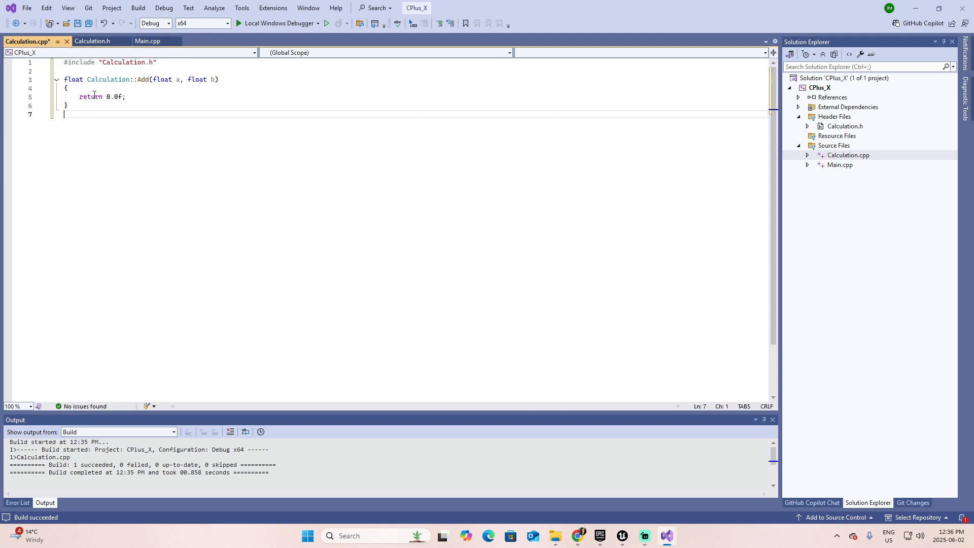
pyautogui.moveTo(105, 79)
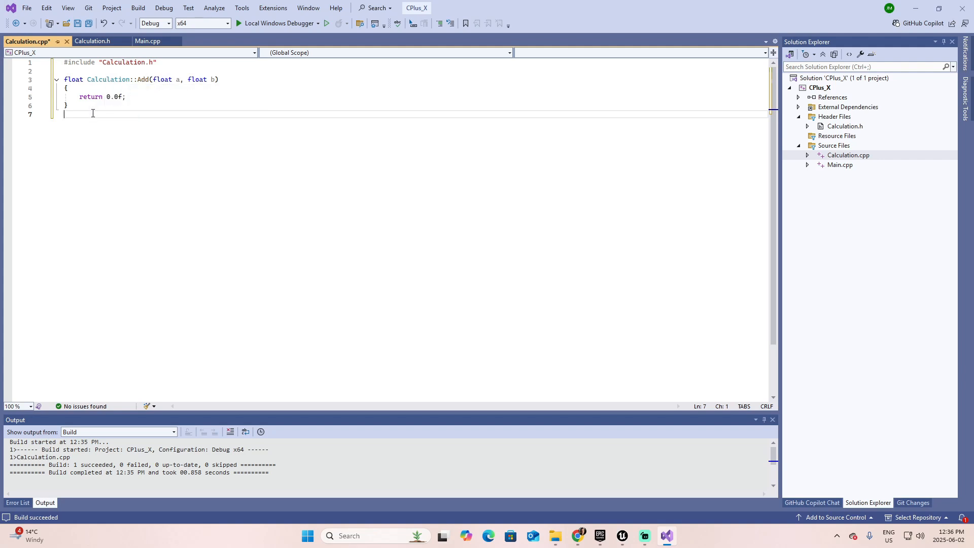
# Insert float result = a + b; inside Add above return 0.0f;
pyautogui.click(91, 40)
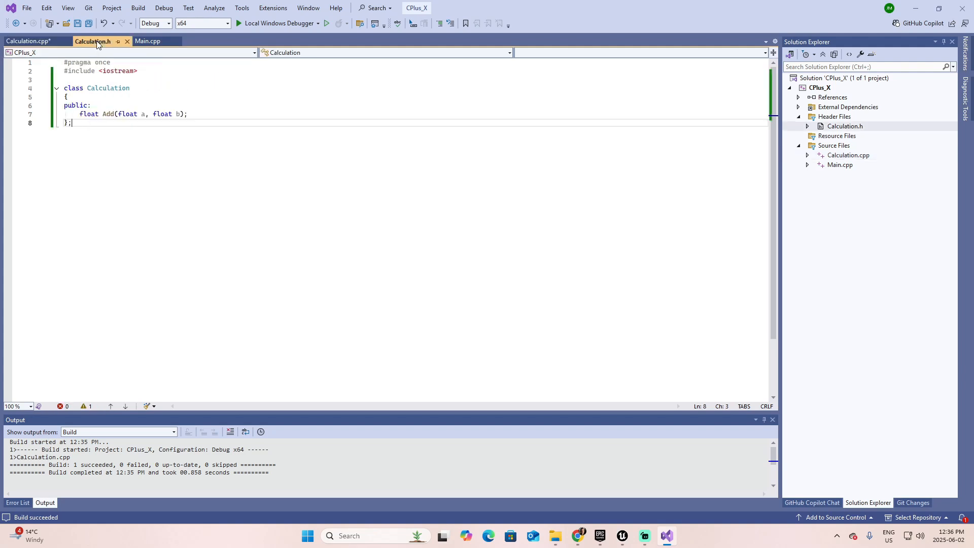
pyautogui.click(25, 41)
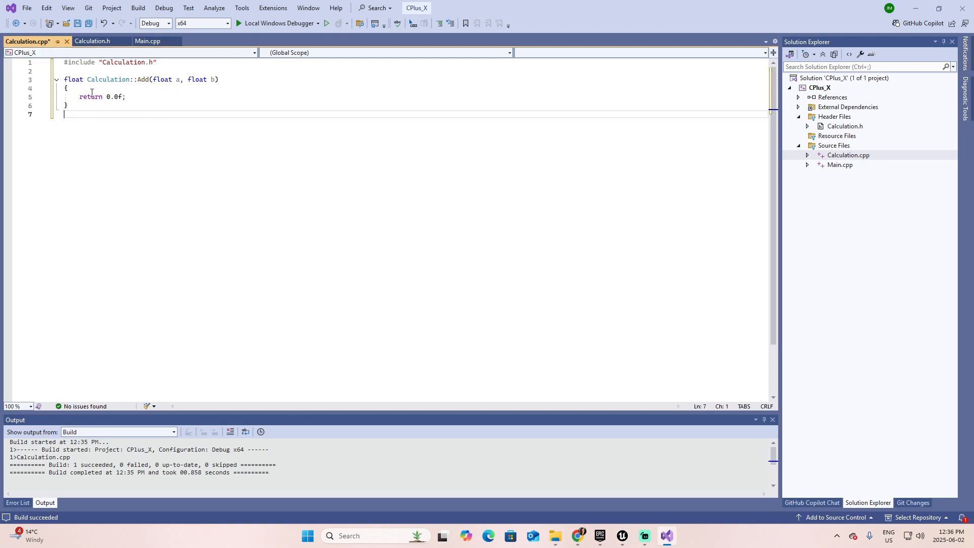
pyautogui.moveTo(107, 79)
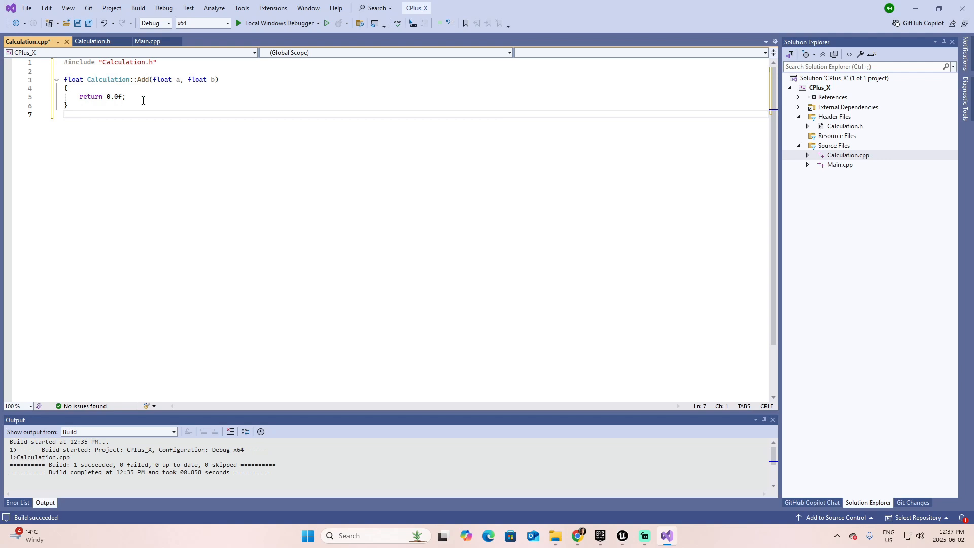
pyautogui.write('float')
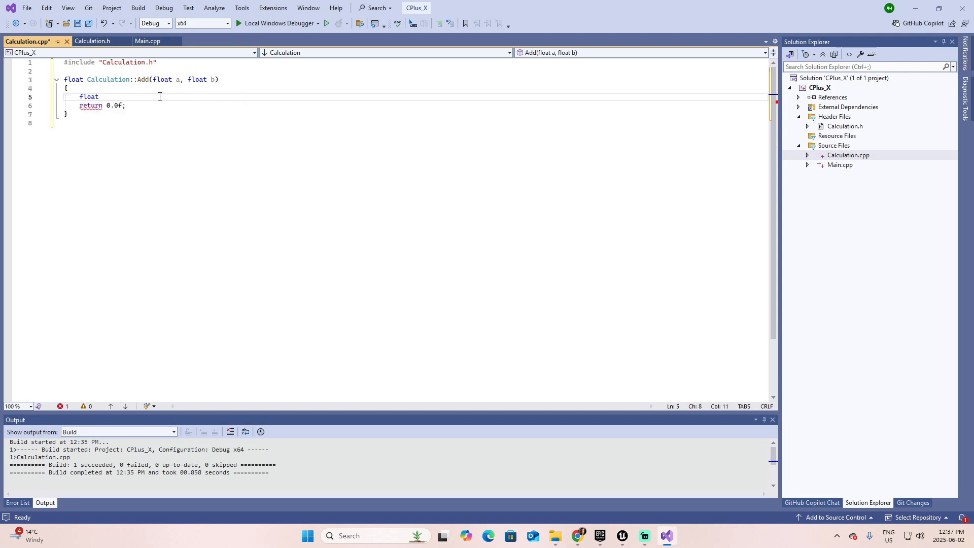
pyautogui.write('result')
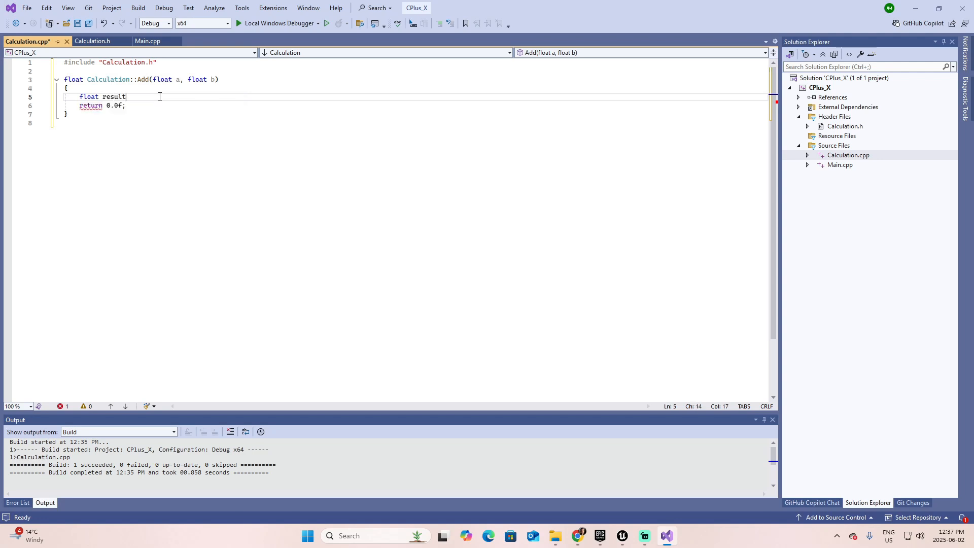
pyautogui.write('= a + b;')
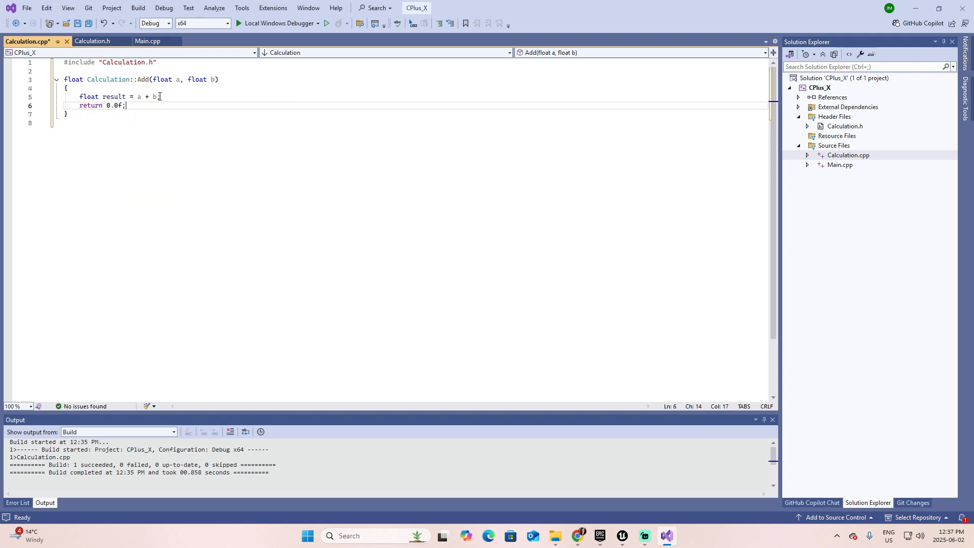
pyautogui.click(205, 178)
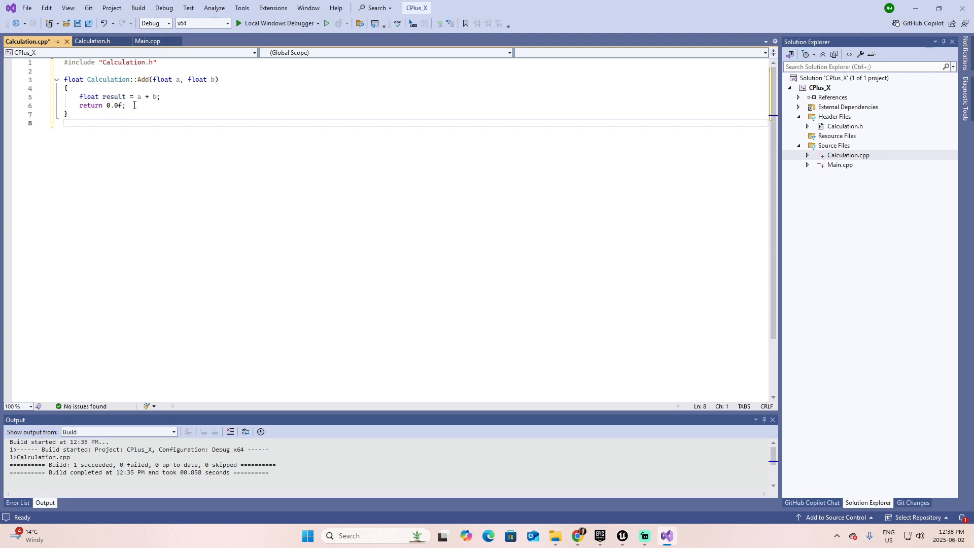
pyautogui.click(91, 41)
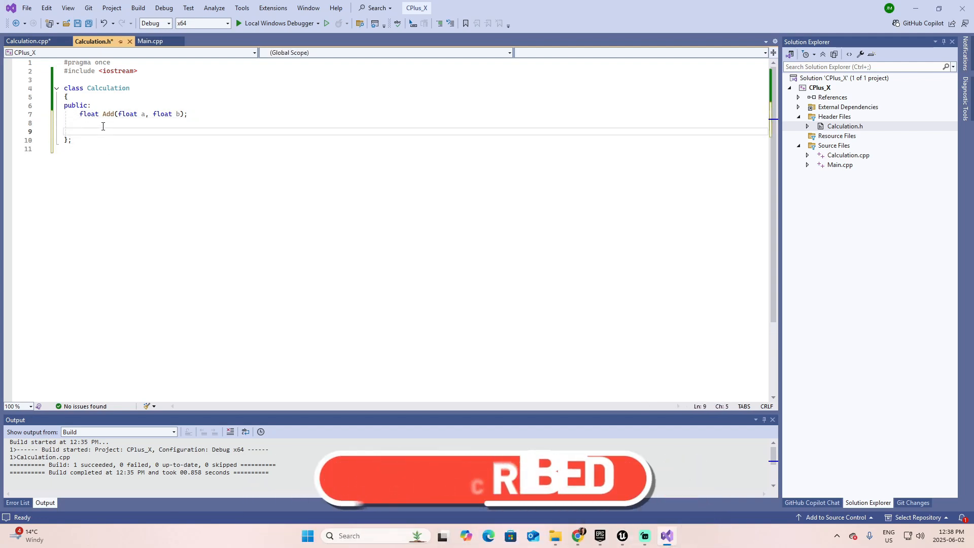
# Declare private void Result(float a); in Calculation.h and bring up its code fix suggestions
pyautogui.write('private:')
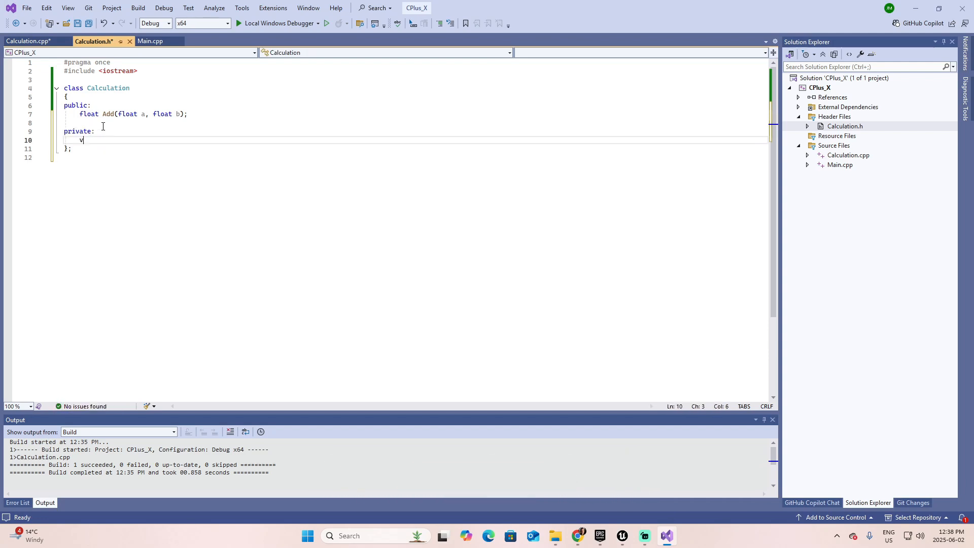
pyautogui.write('oid')
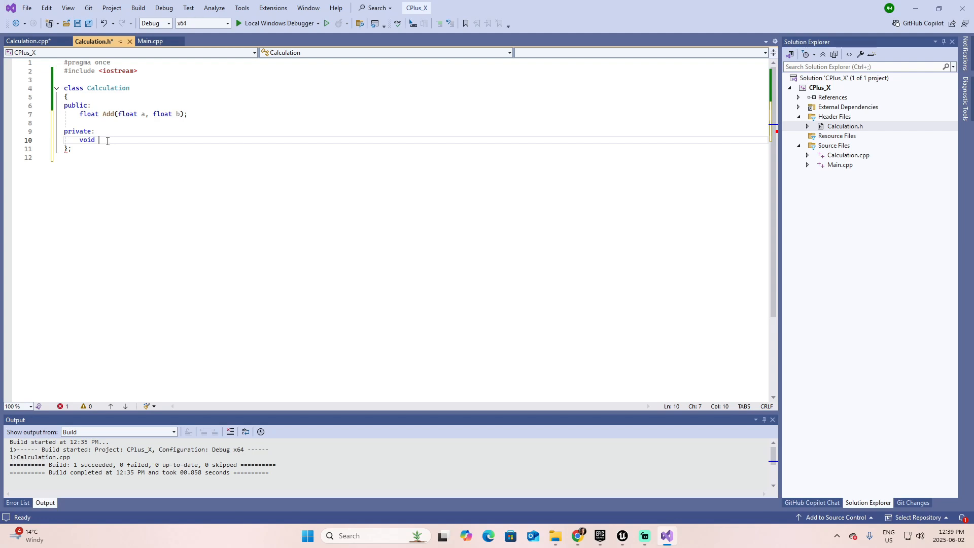
pyautogui.write('Result')
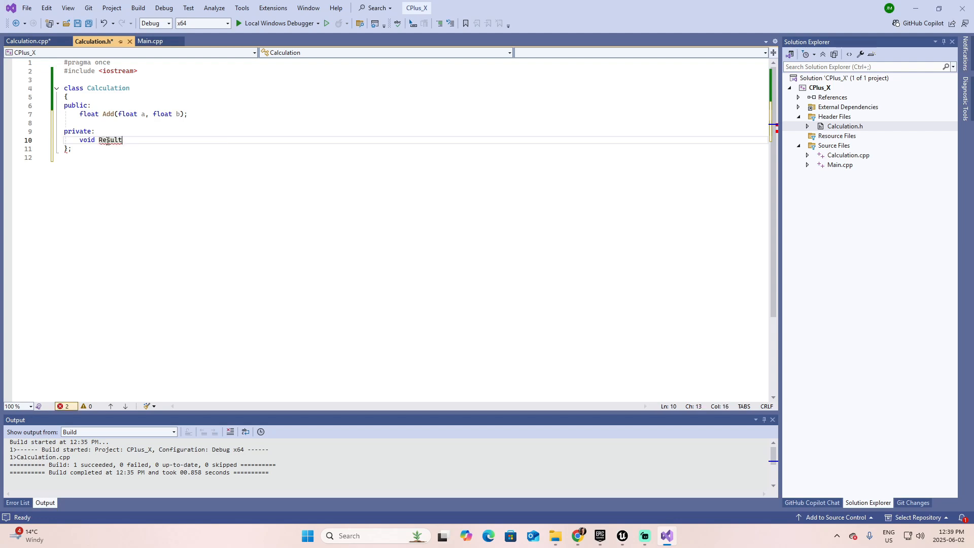
pyautogui.write('()')
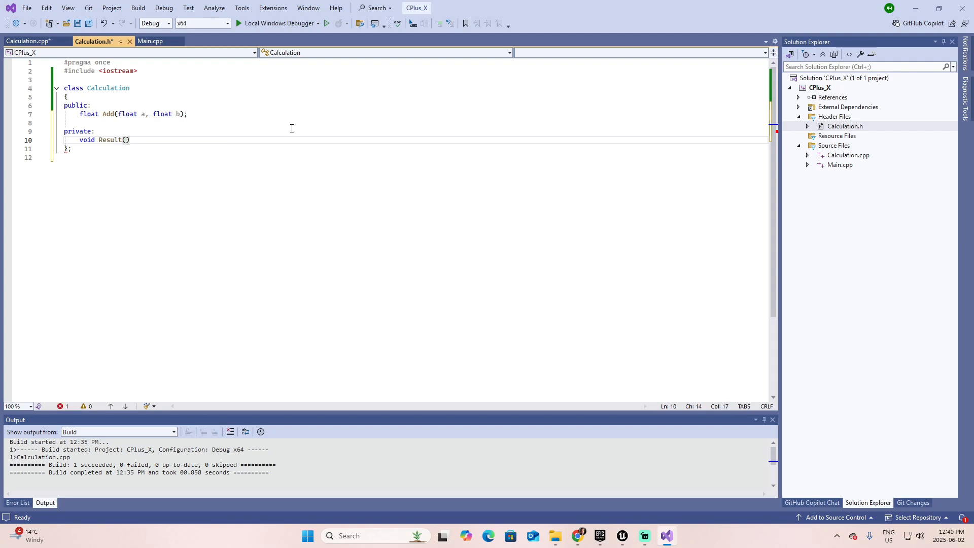
pyautogui.write('float')
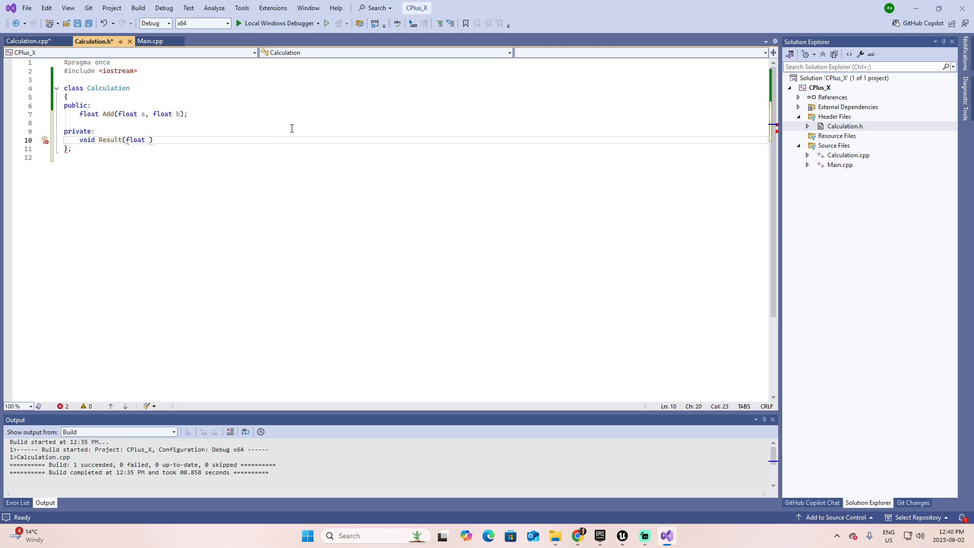
pyautogui.write('a')
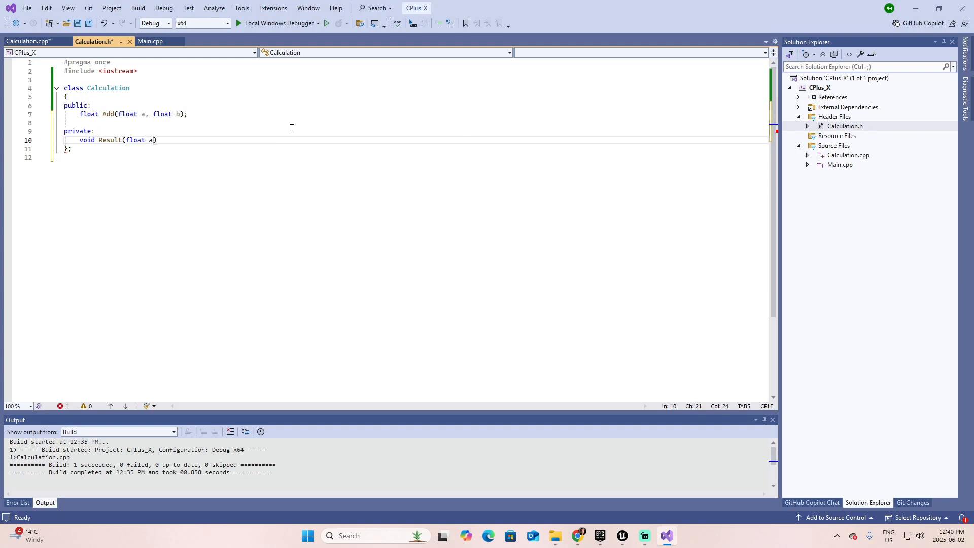
pyautogui.write(');')
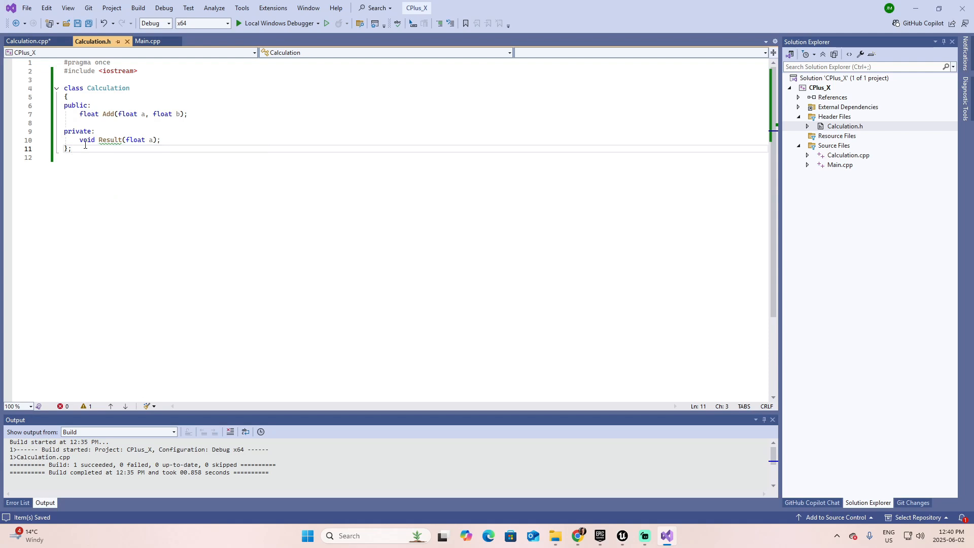
pyautogui.click(90, 150)
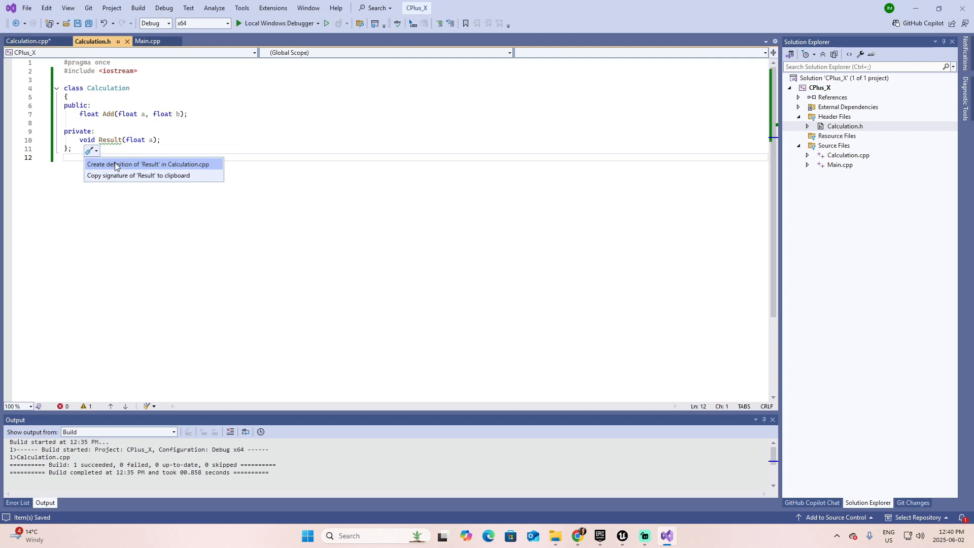
# Generate an empty Calculation::Result(float a) definition in Calculation.cpp
pyautogui.click(148, 164)
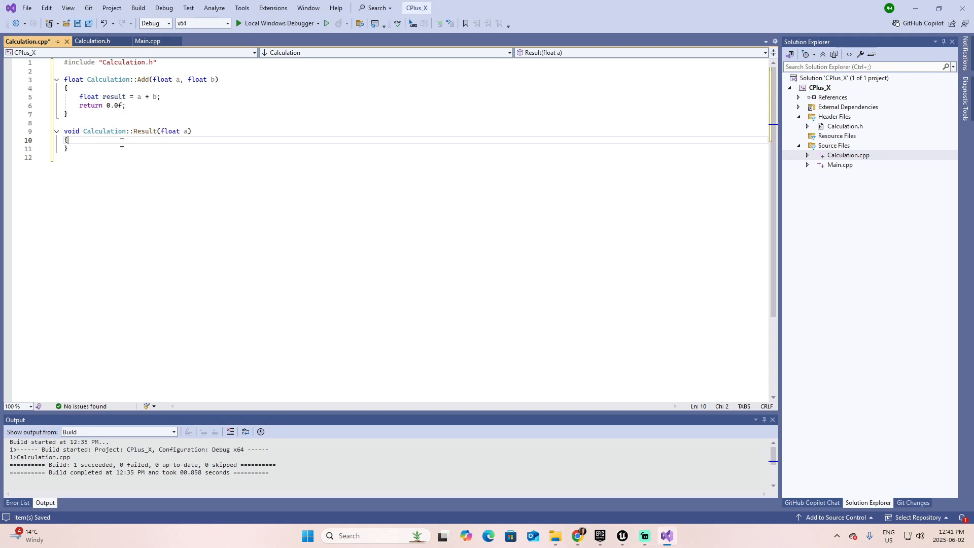
# Make Result print its parameter with std::cout and rename the parameter to calculationResult
pyautogui.press('Enter')
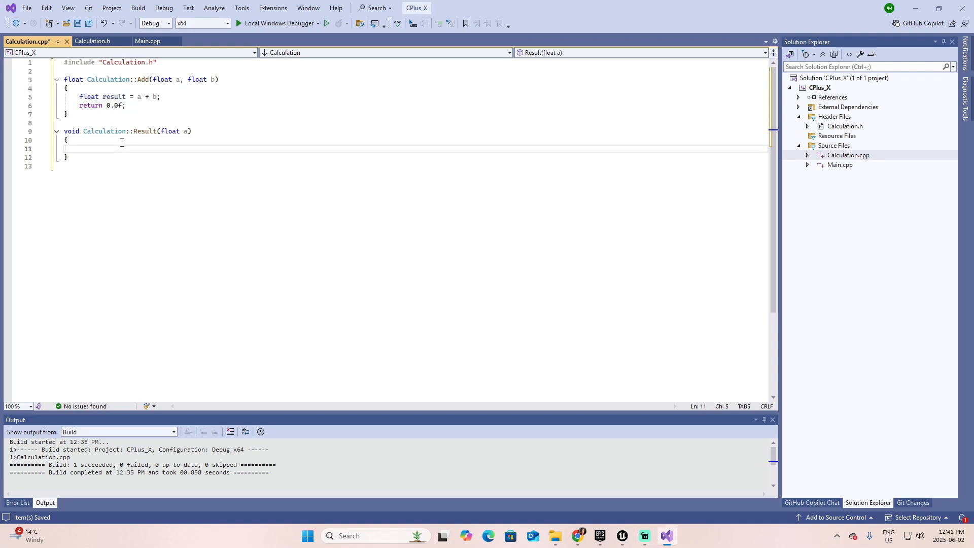
pyautogui.write('std')
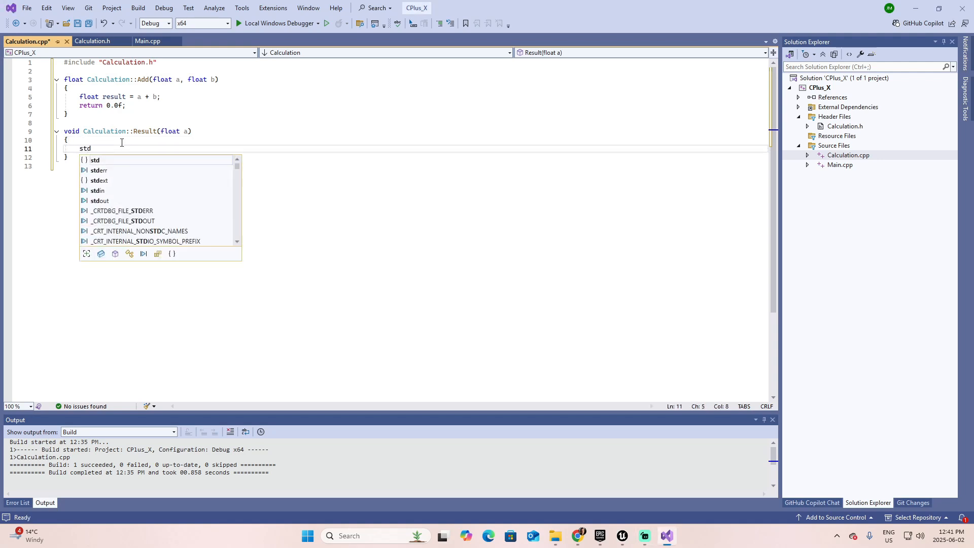
pyautogui.write('::cout << a')
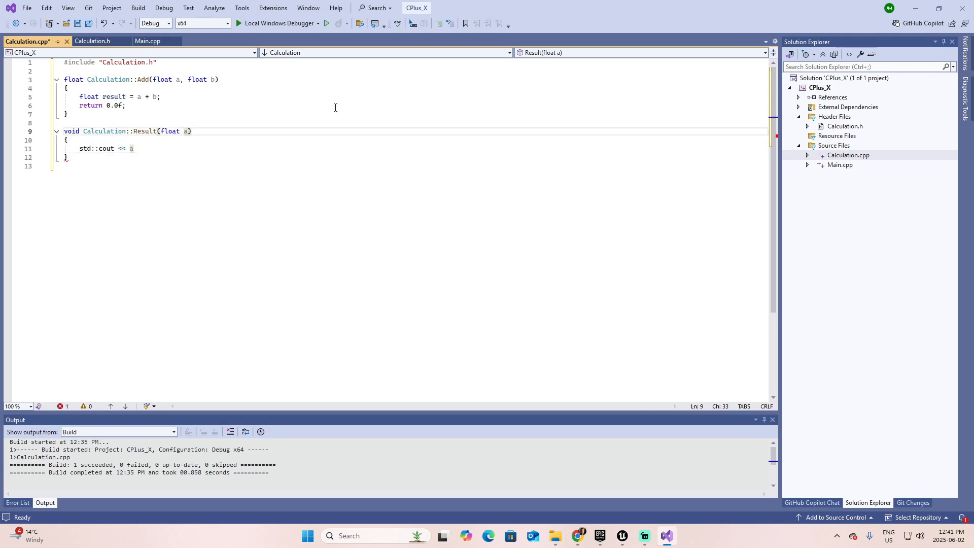
pyautogui.press('Backspace')
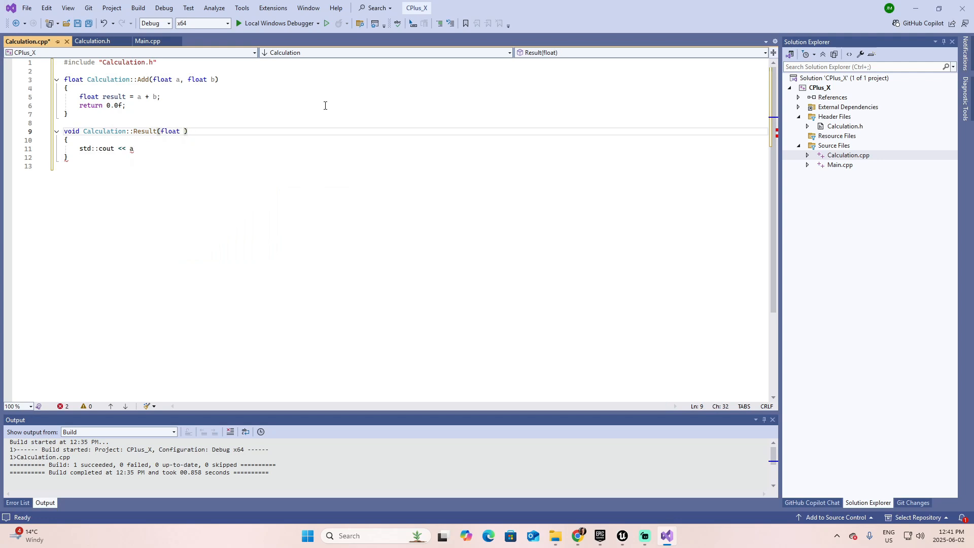
pyautogui.write('result')
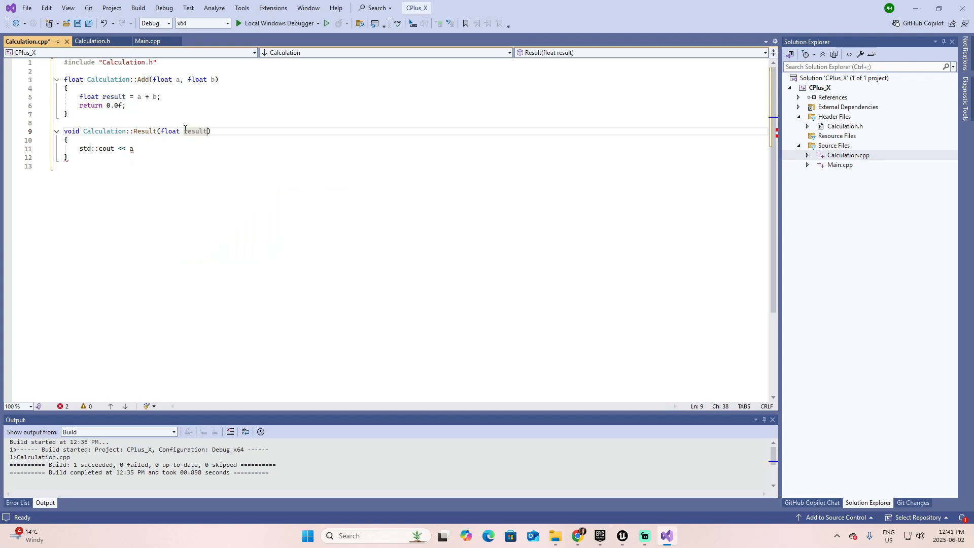
pyautogui.write('calculationR')
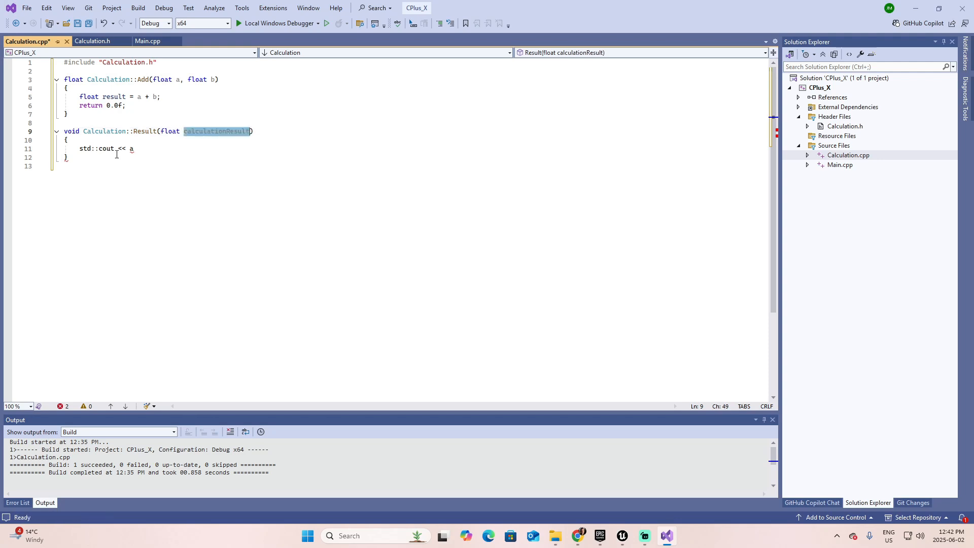
pyautogui.write('calculationResult')
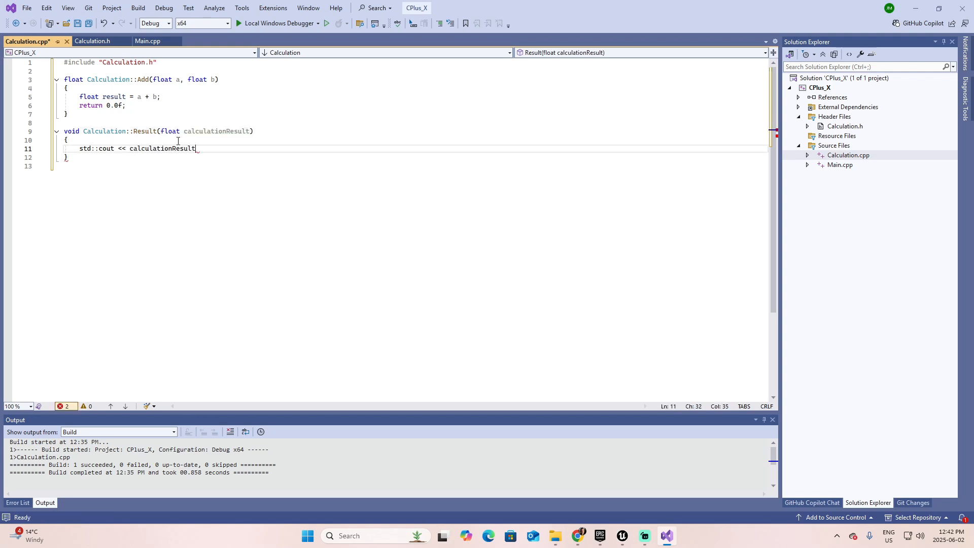
pyautogui.write(';')
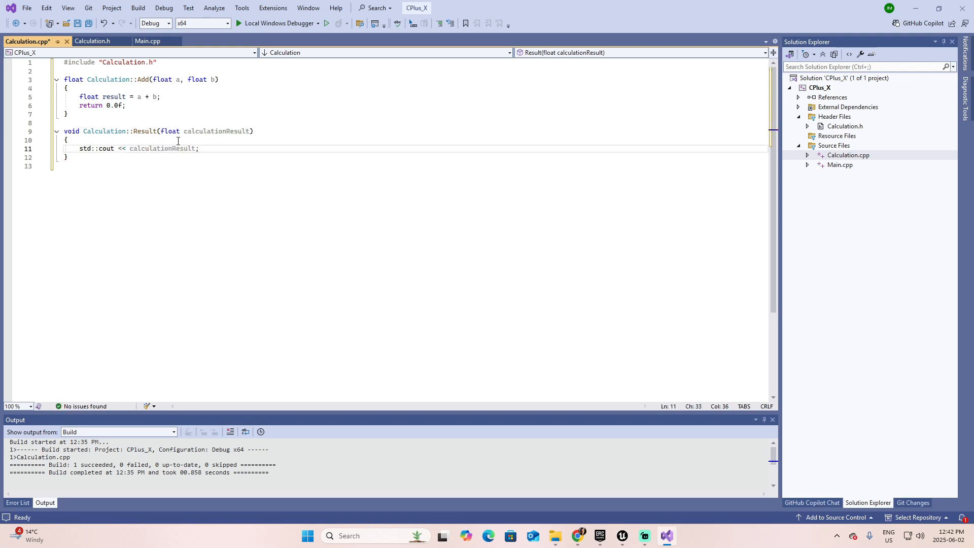
# Compile Calculation.cpp via Build > Compile, reporting 1 succeeded, 0 failed
pyautogui.click(140, 8)
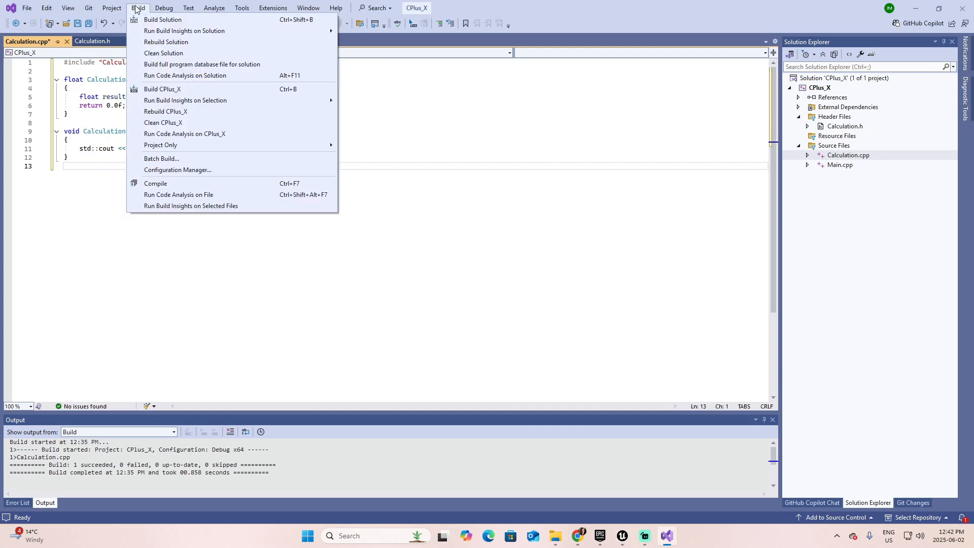
pyautogui.moveTo(170, 183)
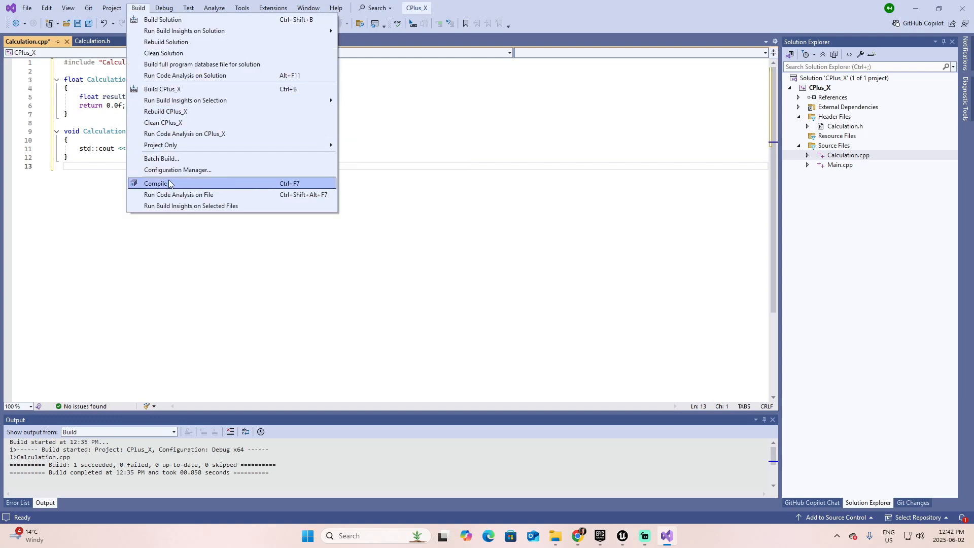
pyautogui.moveTo(213, 187)
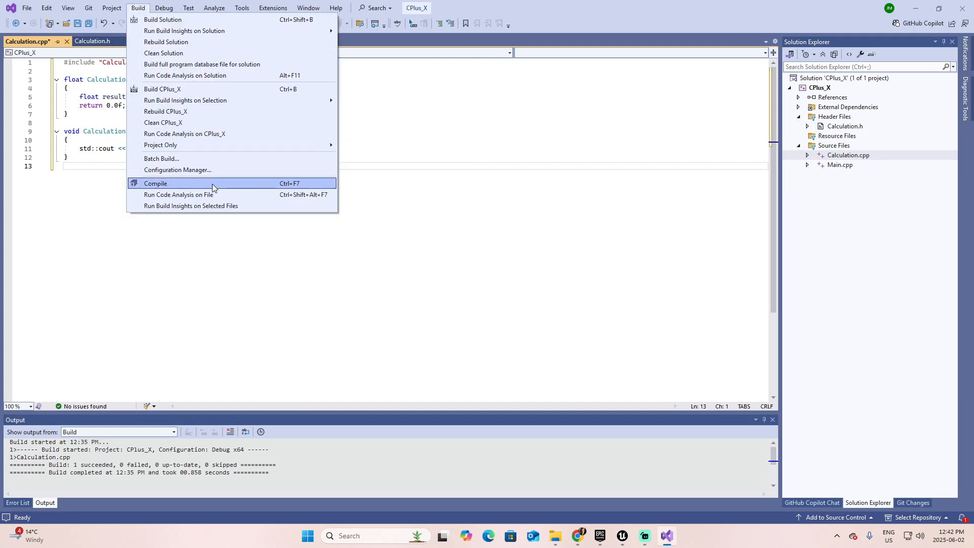
pyautogui.click(156, 183)
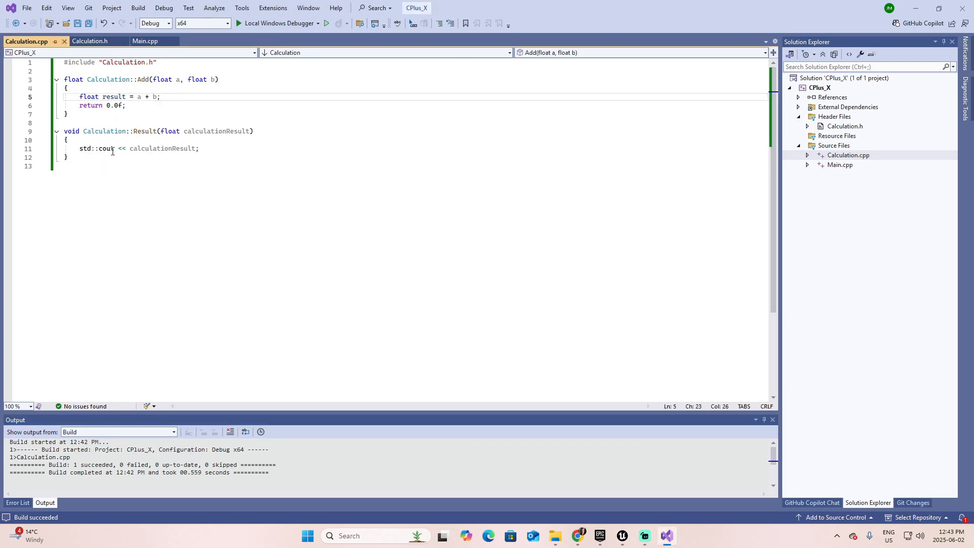
# Call Result(result); after the sum in Add and compile Calculation.cpp again
pyautogui.click(162, 97)
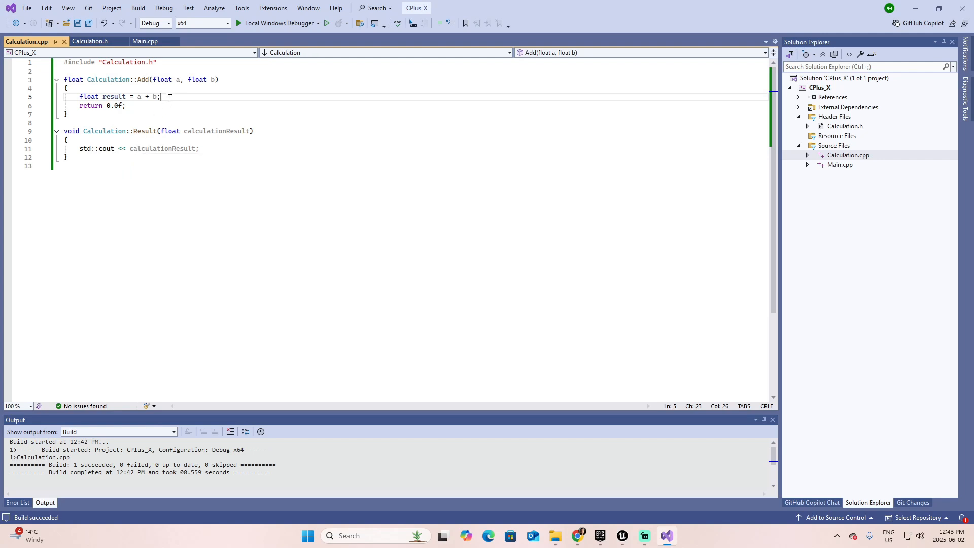
pyautogui.press('Enter')
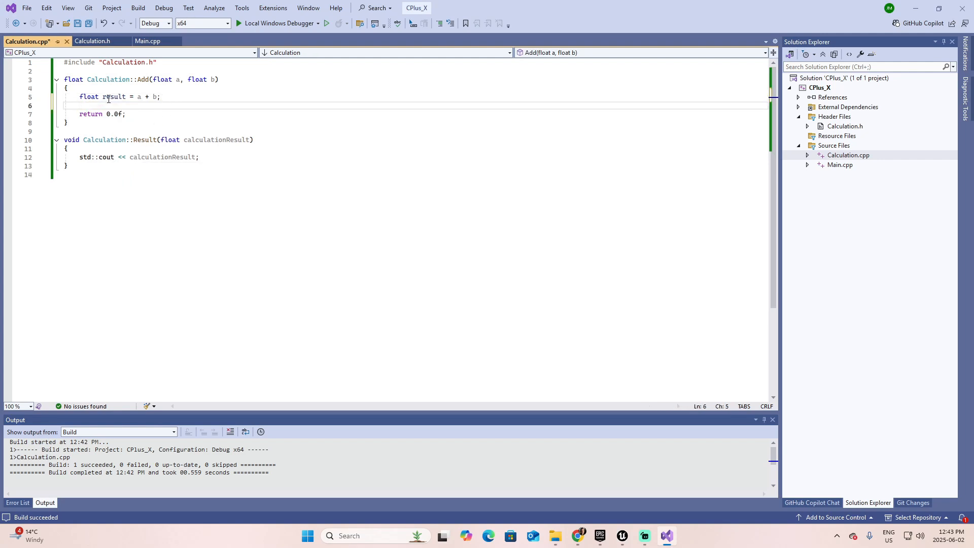
pyautogui.moveTo(109, 98)
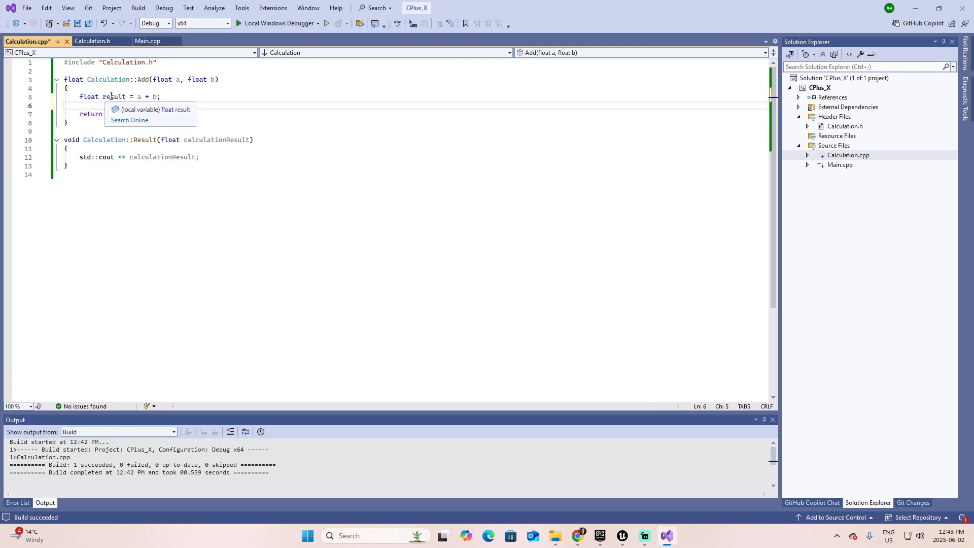
pyautogui.write('Resu')
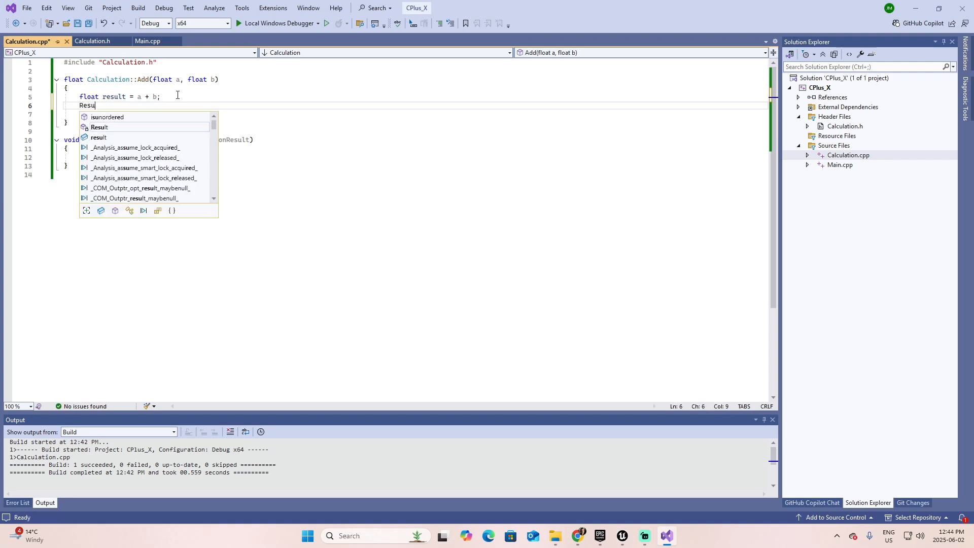
pyautogui.write('t(')
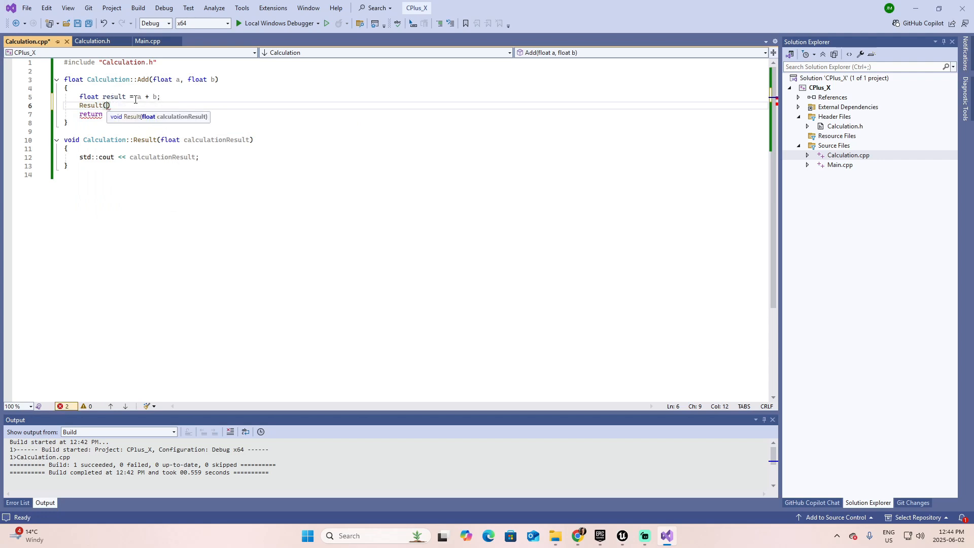
pyautogui.write('result')
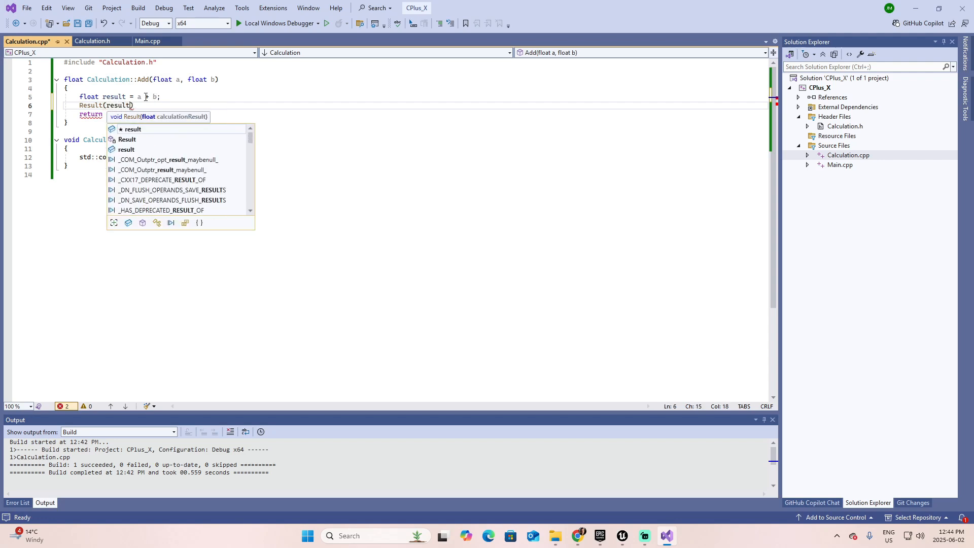
pyautogui.write(');')
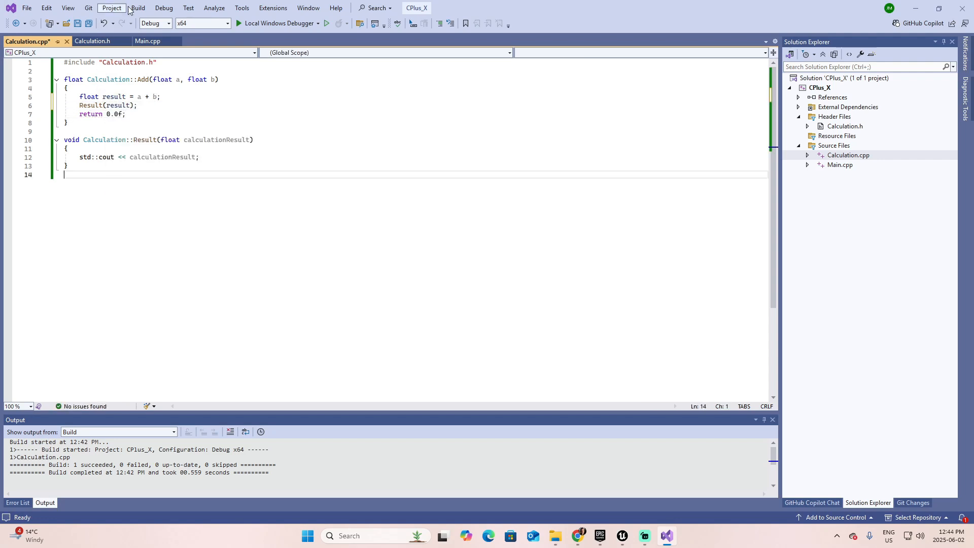
pyautogui.click(138, 8)
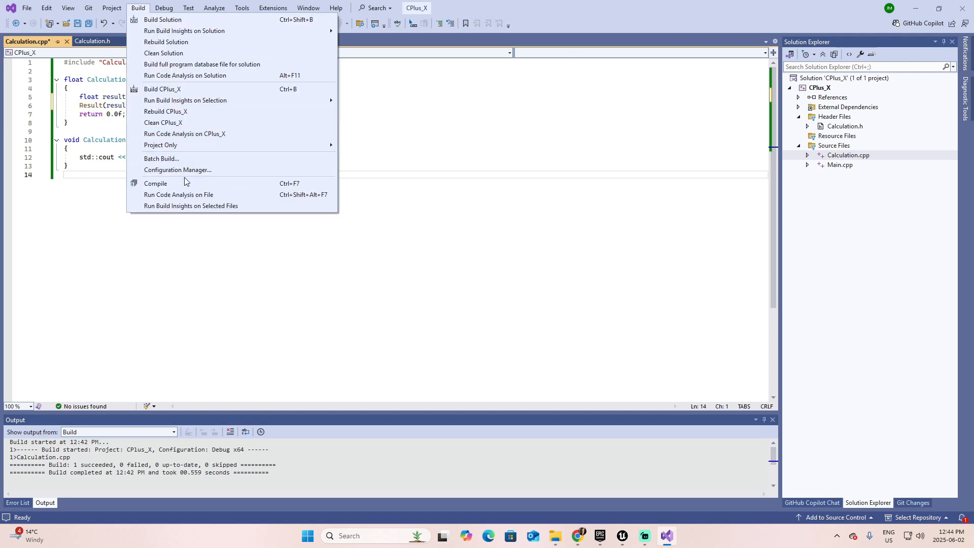
pyautogui.click(156, 182)
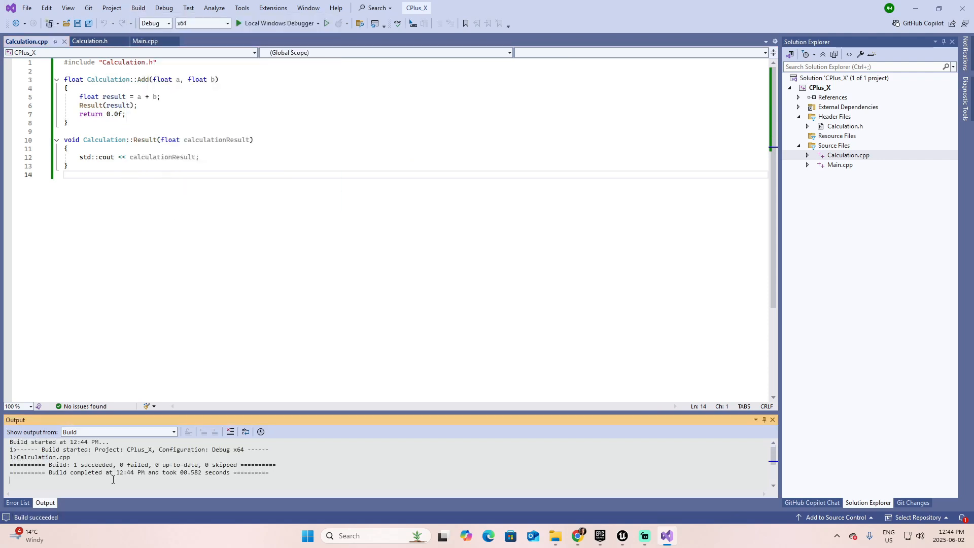
# Browse the Calculation.h header briefly, then bring Main.cpp with its Hello World main into the editor
pyautogui.click(90, 40)
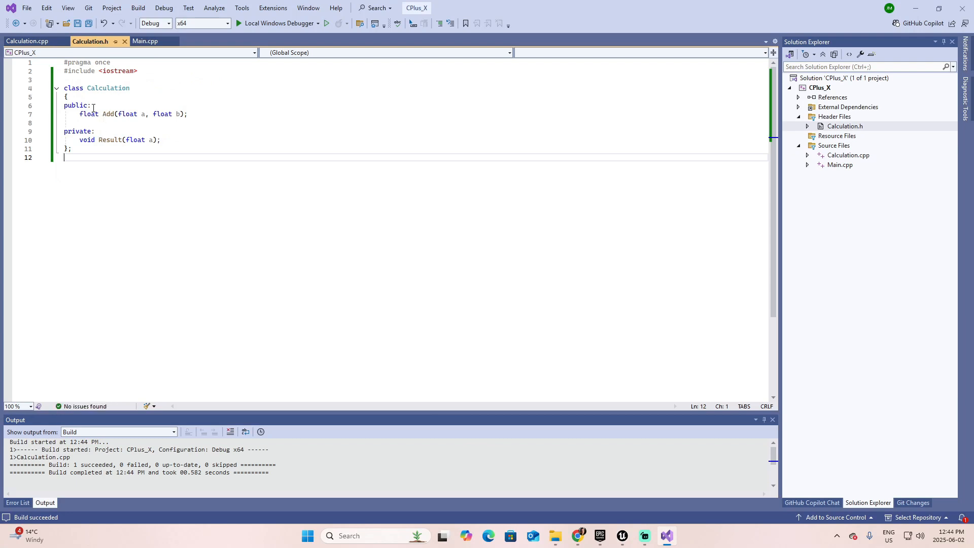
pyautogui.click(30, 41)
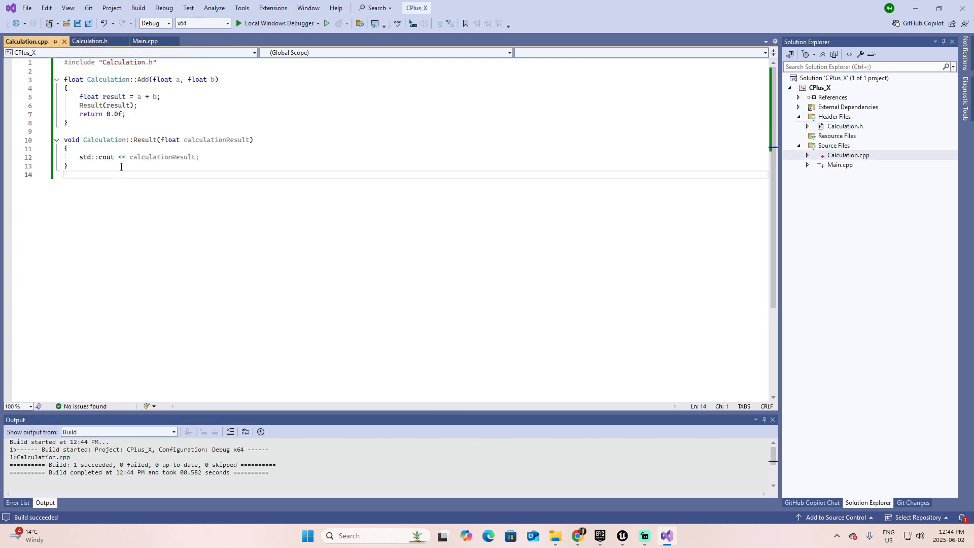
pyautogui.click(142, 40)
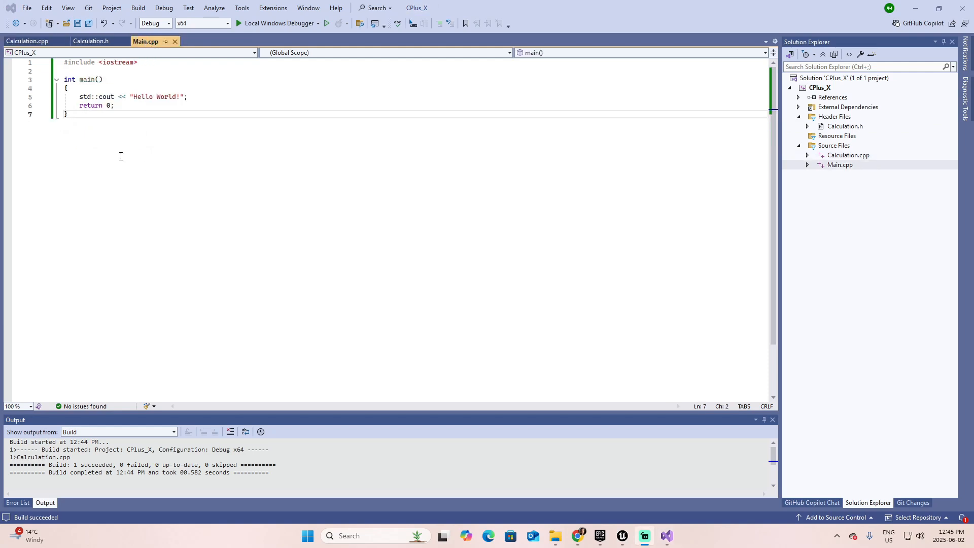
pyautogui.moveTo(156, 46)
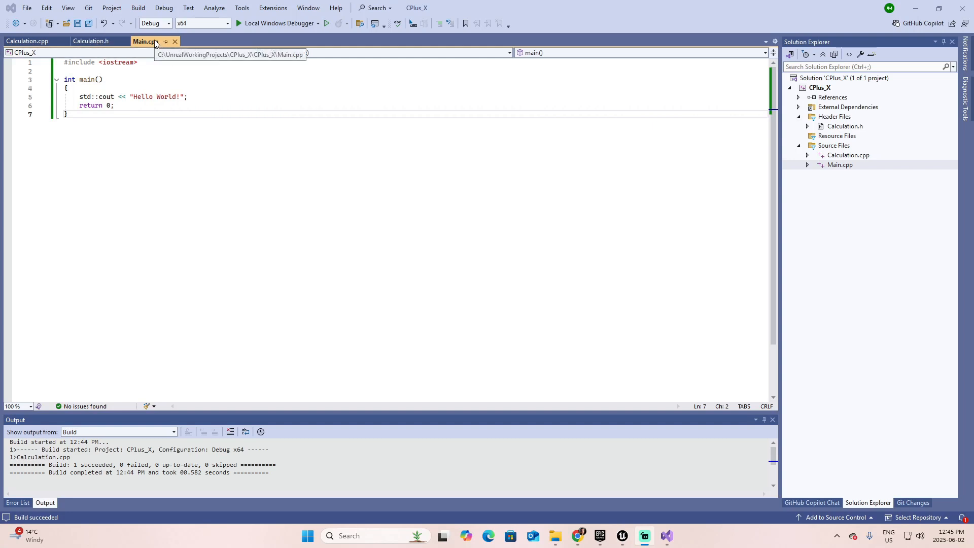
pyautogui.moveTo(85, 61)
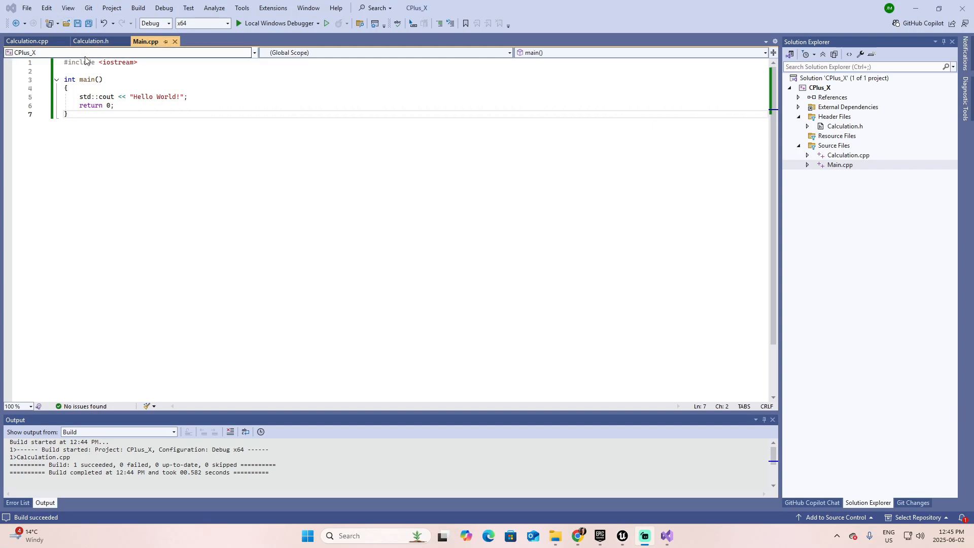
pyautogui.moveTo(91, 41)
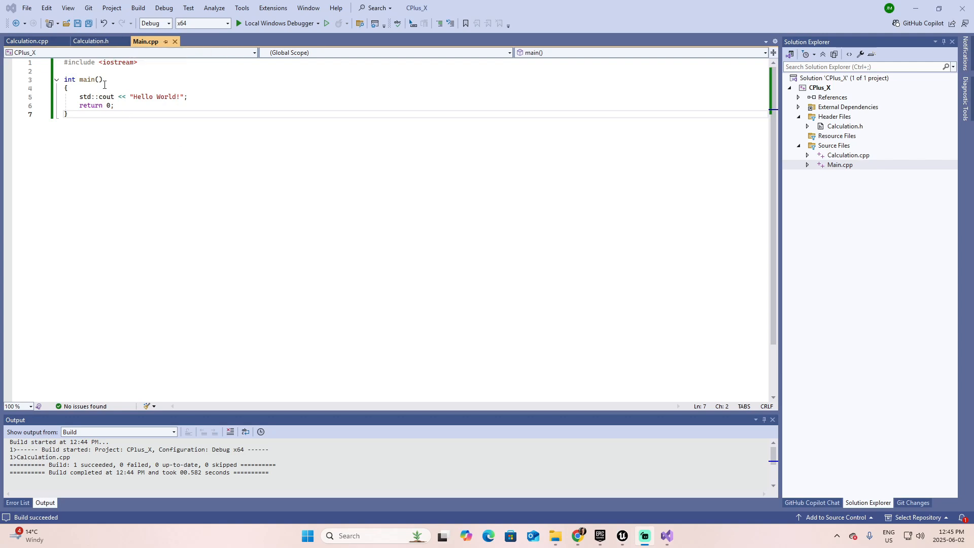
pyautogui.moveTo(148, 42)
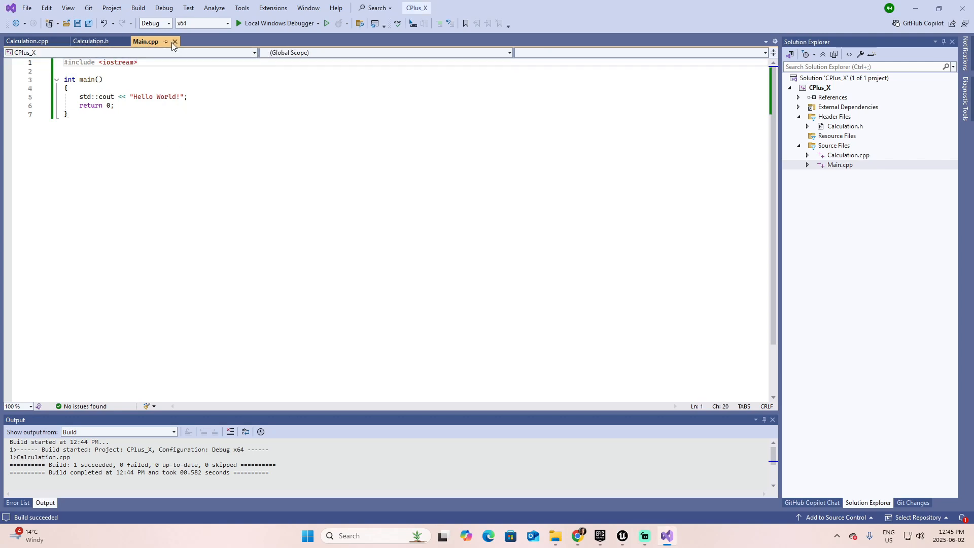
# Add #include "Calculation.h" below iostream and start a new line after the Hello World output
pyautogui.write('#')
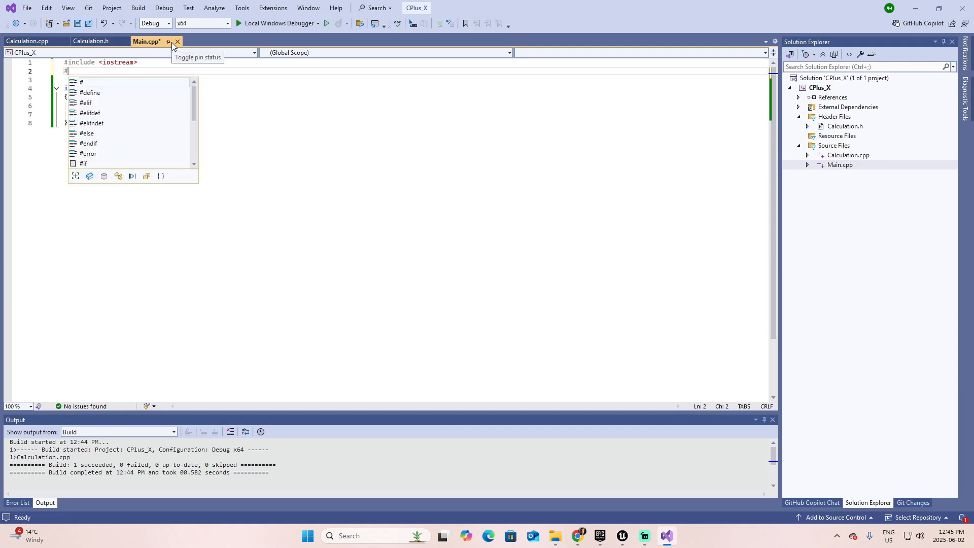
pyautogui.write('include')
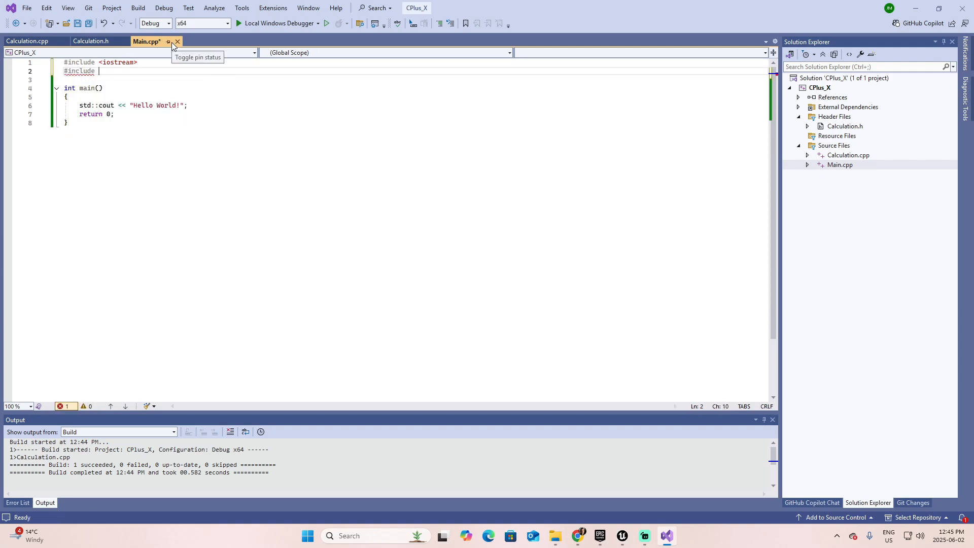
pyautogui.write('"Calculation.h')
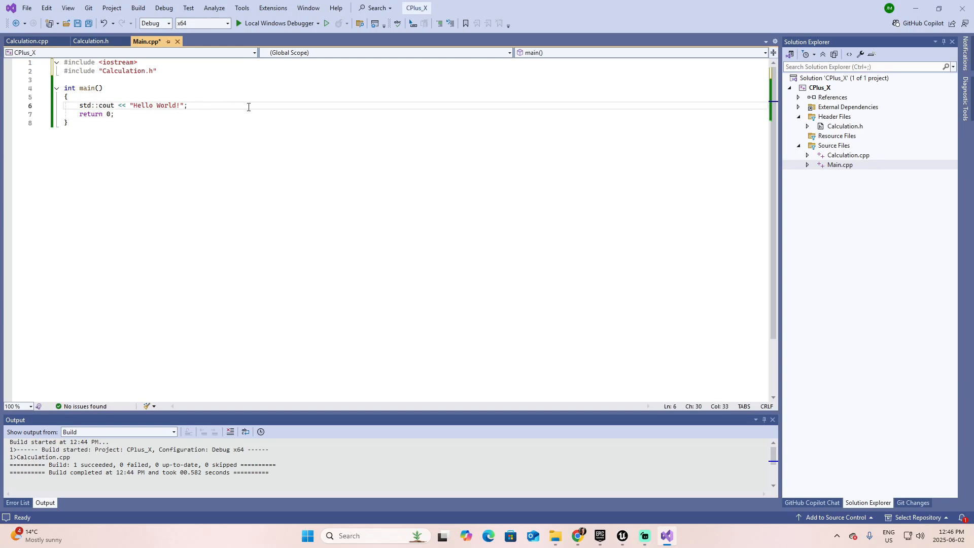
pyautogui.press('Enter')
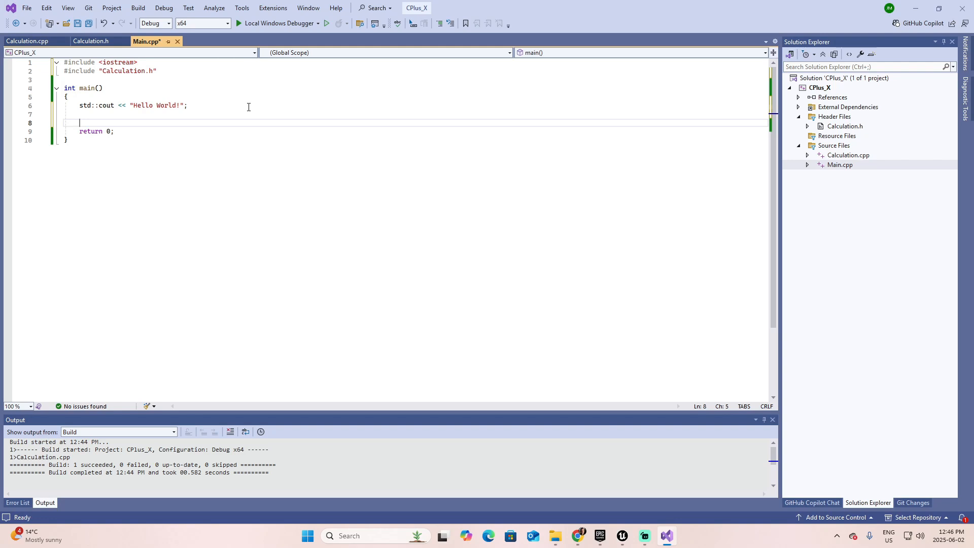
# Declare a Calculation object named calc in main, accepting the IntelliSense class name
pyautogui.write('Calcu')
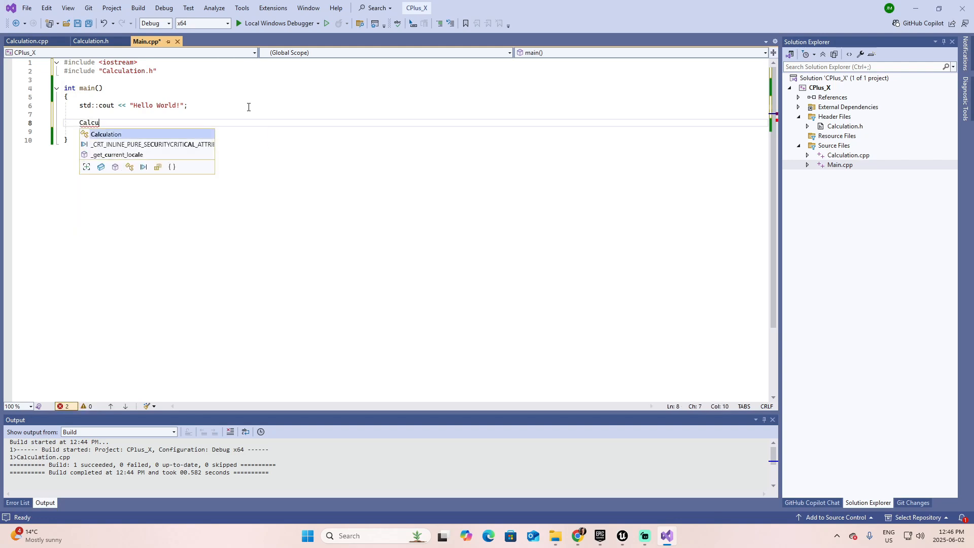
pyautogui.press('Tab')
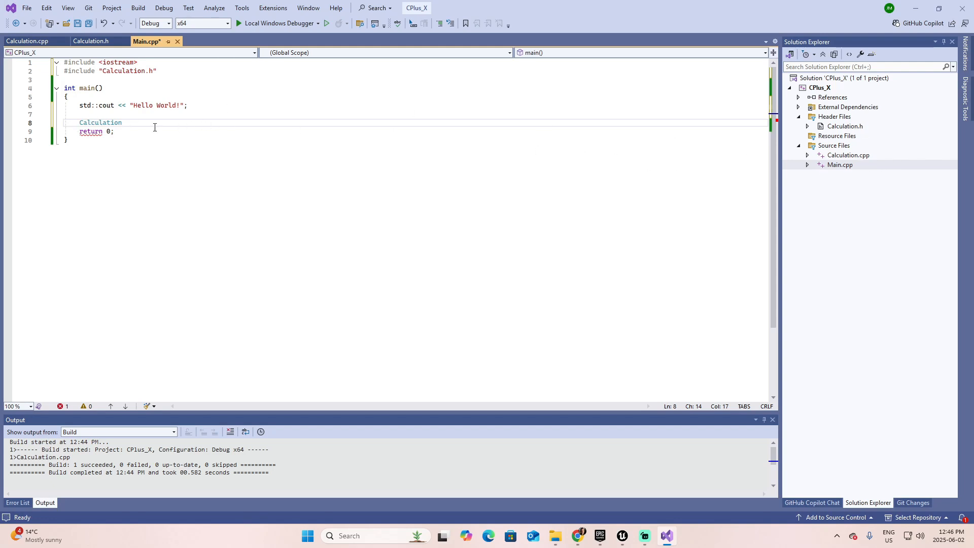
pyautogui.moveTo(156, 126)
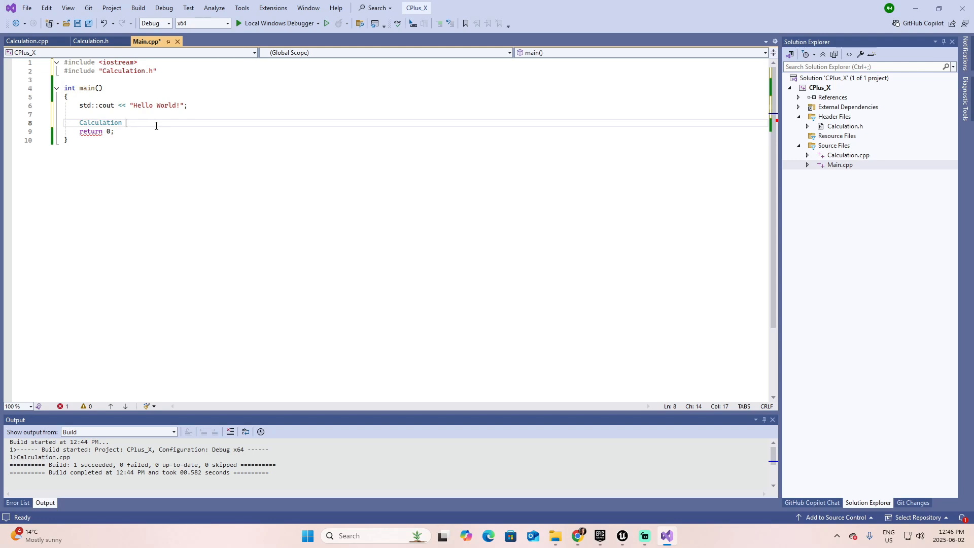
pyautogui.write('calc;')
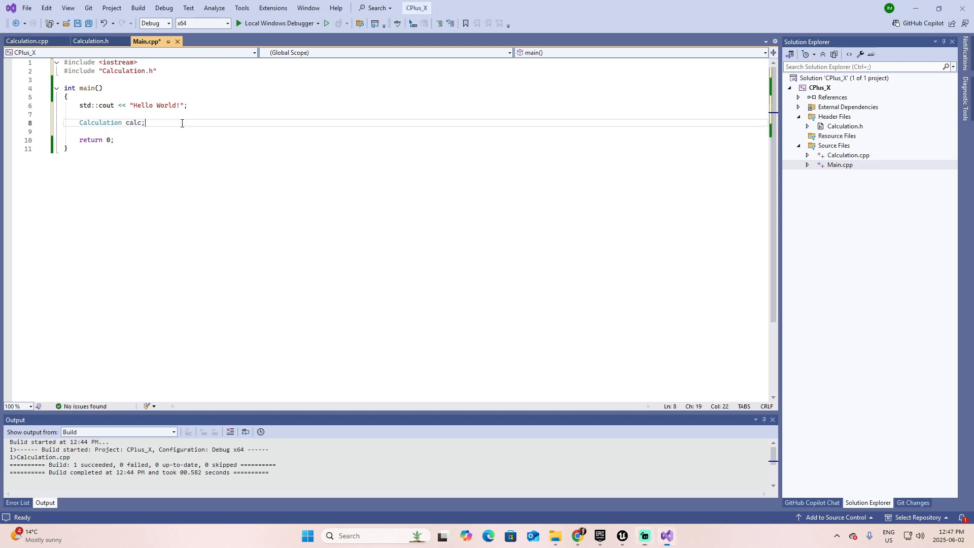
# Call calc.Add(2.0f, 1.0f) on the next line of main
pyautogui.write('c')
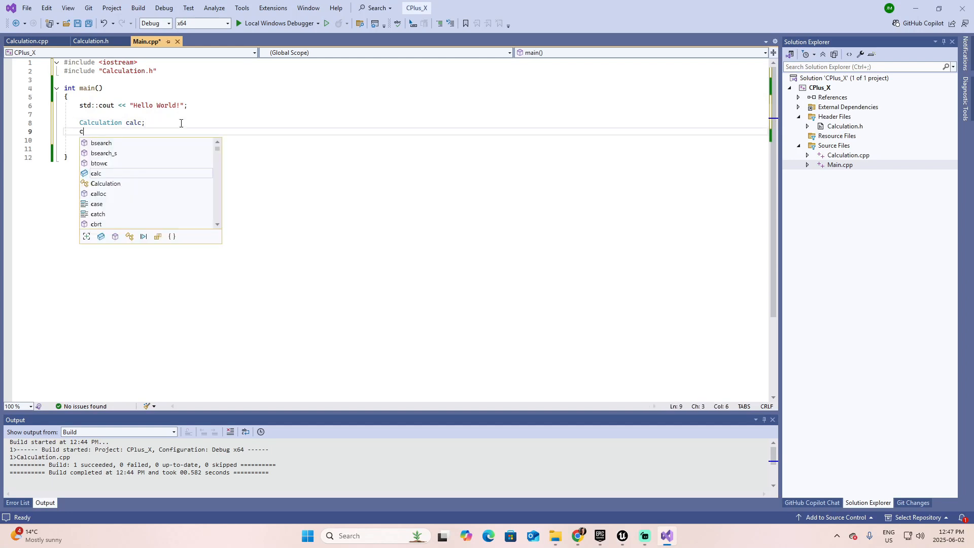
pyautogui.write('alc.Add')
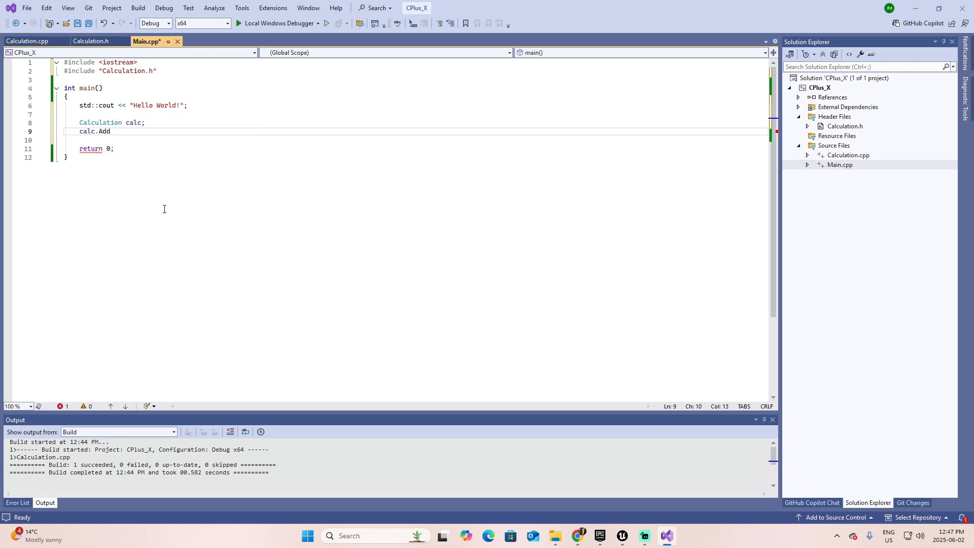
pyautogui.write('(')
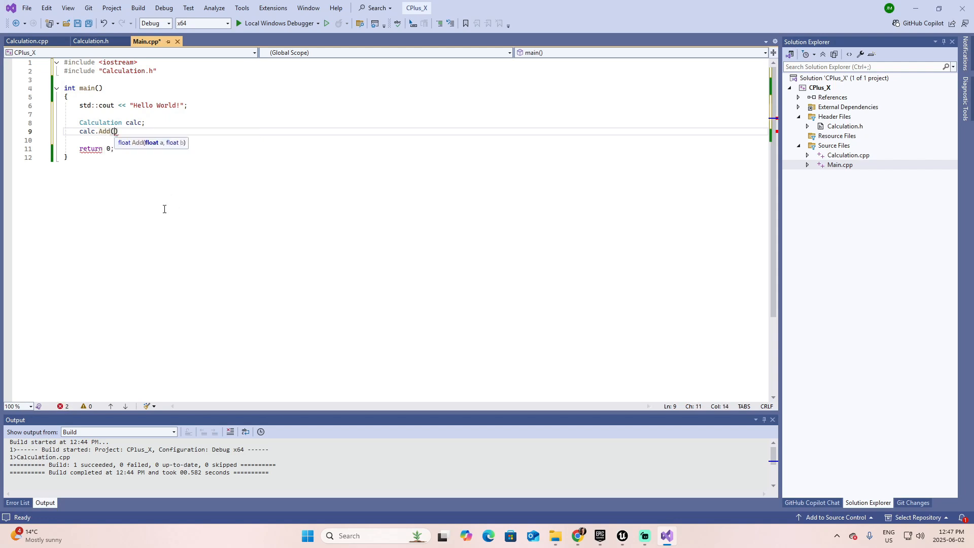
pyautogui.moveTo(229, 148)
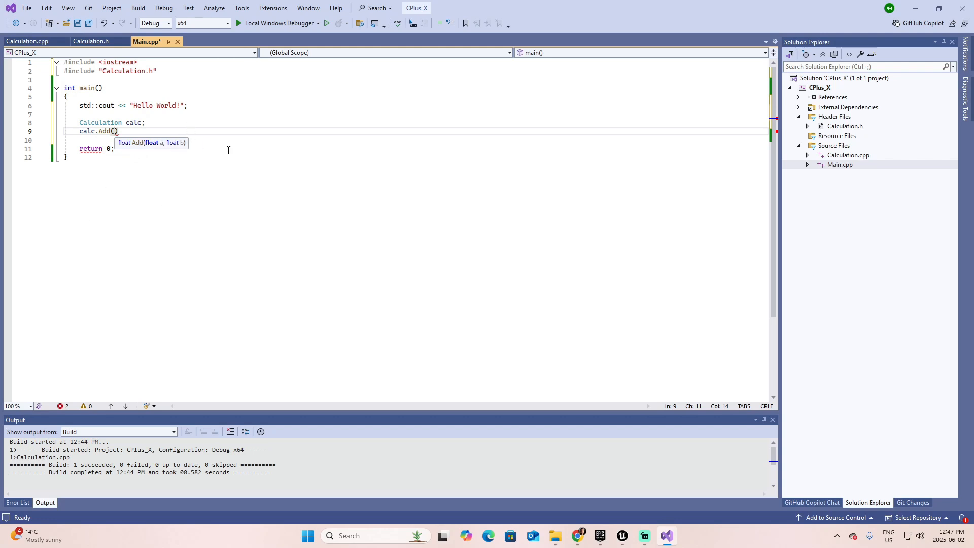
pyautogui.write('2.')
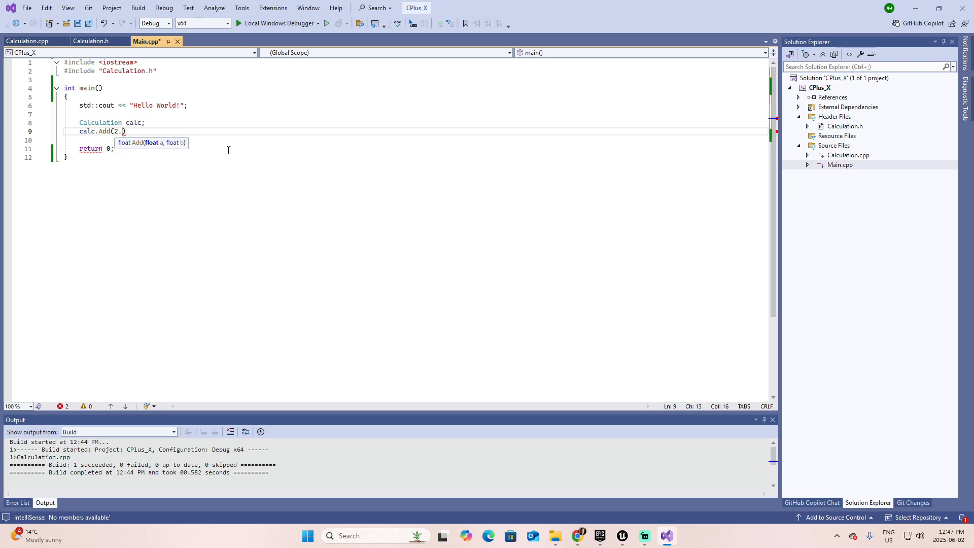
pyautogui.write('f,')
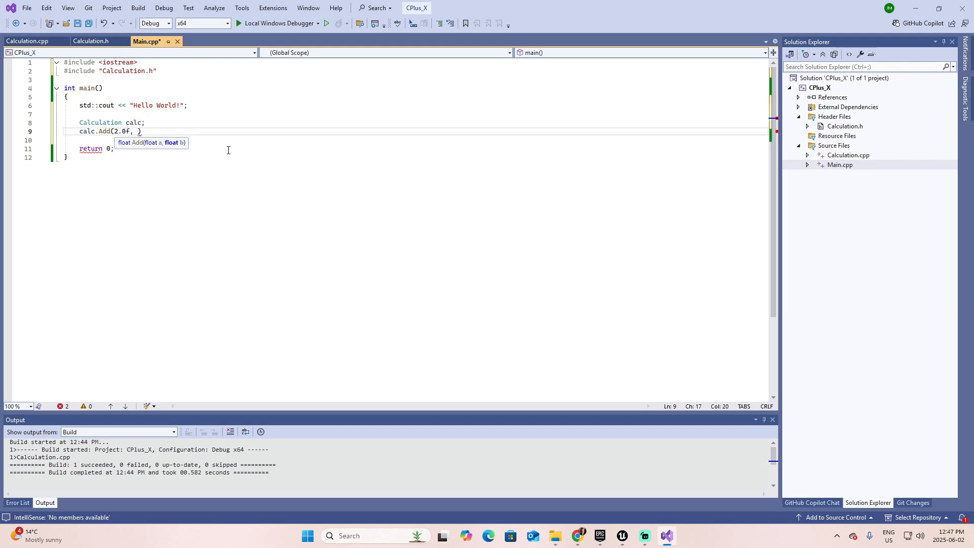
pyautogui.write('1.0f')
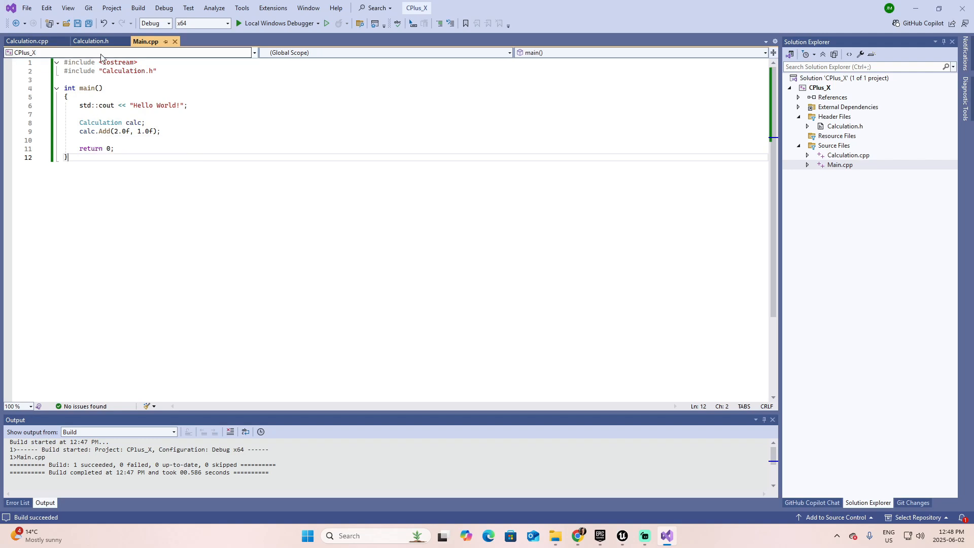
pyautogui.click(90, 41)
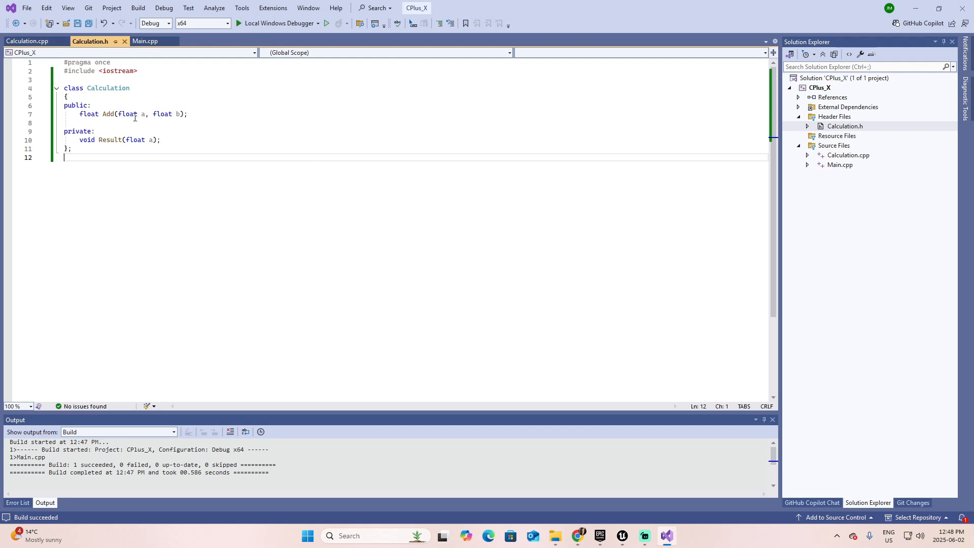
pyautogui.click(20, 41)
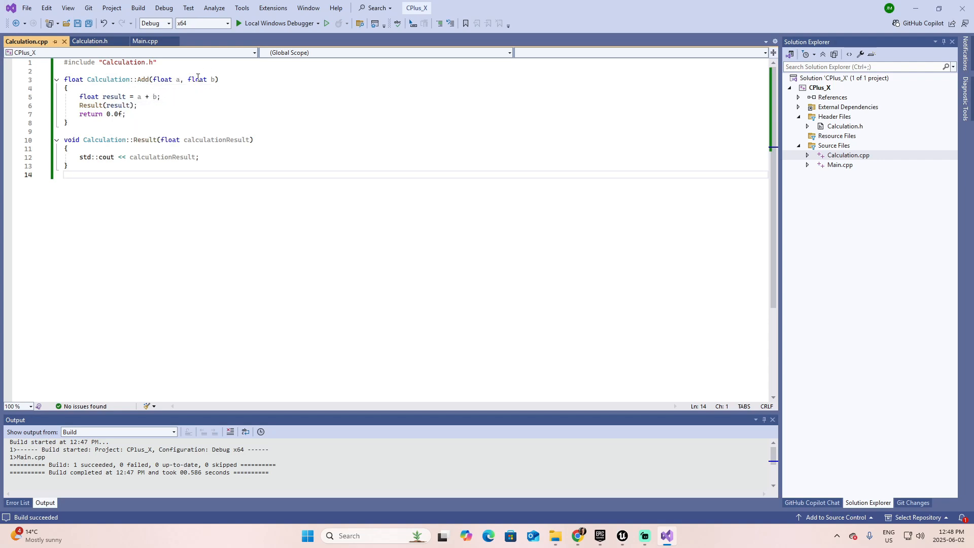
pyautogui.moveTo(91, 104)
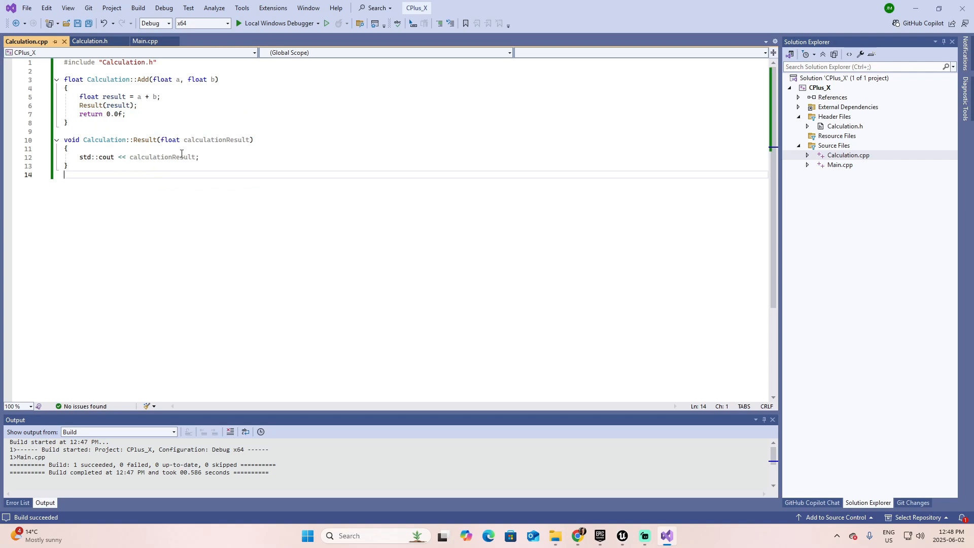
pyautogui.click(91, 41)
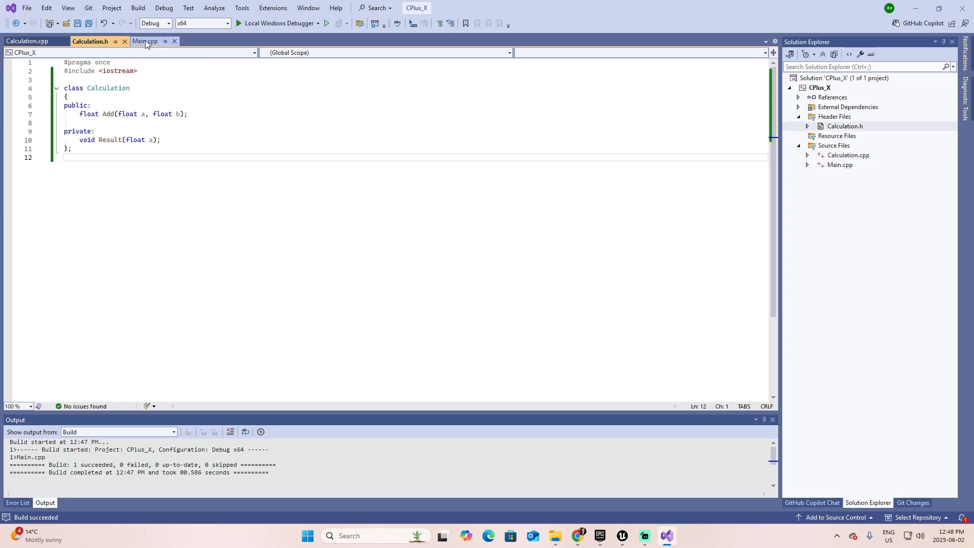
pyautogui.click(148, 41)
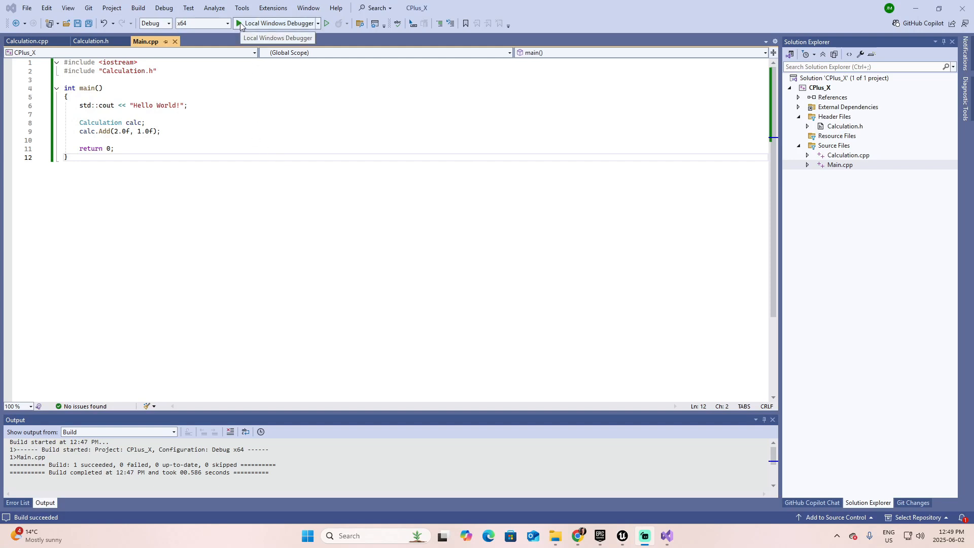
# Run CPlus_X with Local Windows Debugger, confirm Hello World!3 prints, and close the console
pyautogui.click(236, 24)
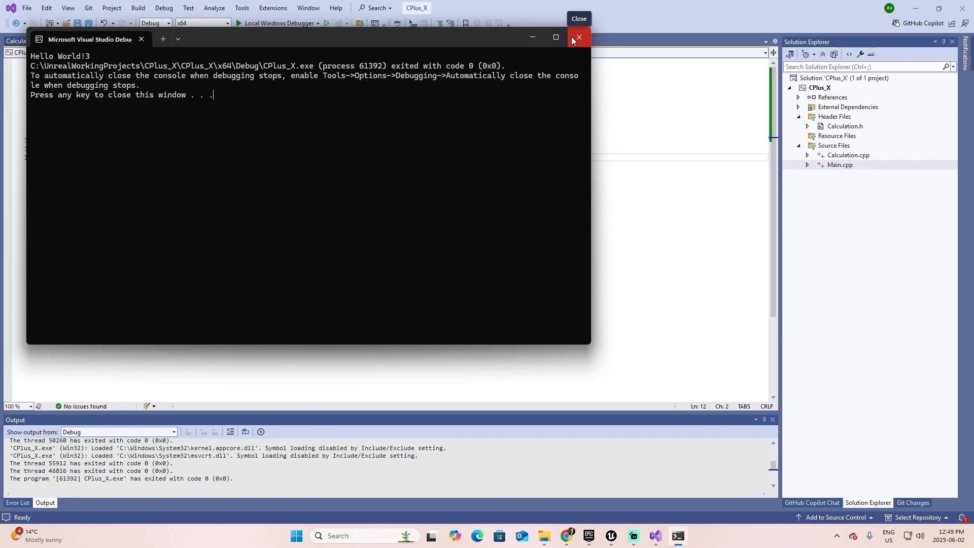
pyautogui.click(578, 36)
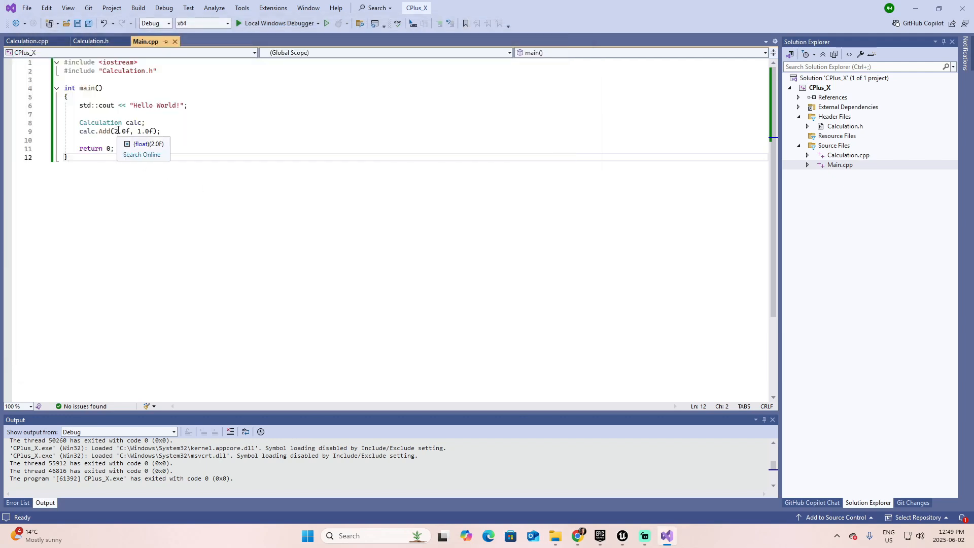